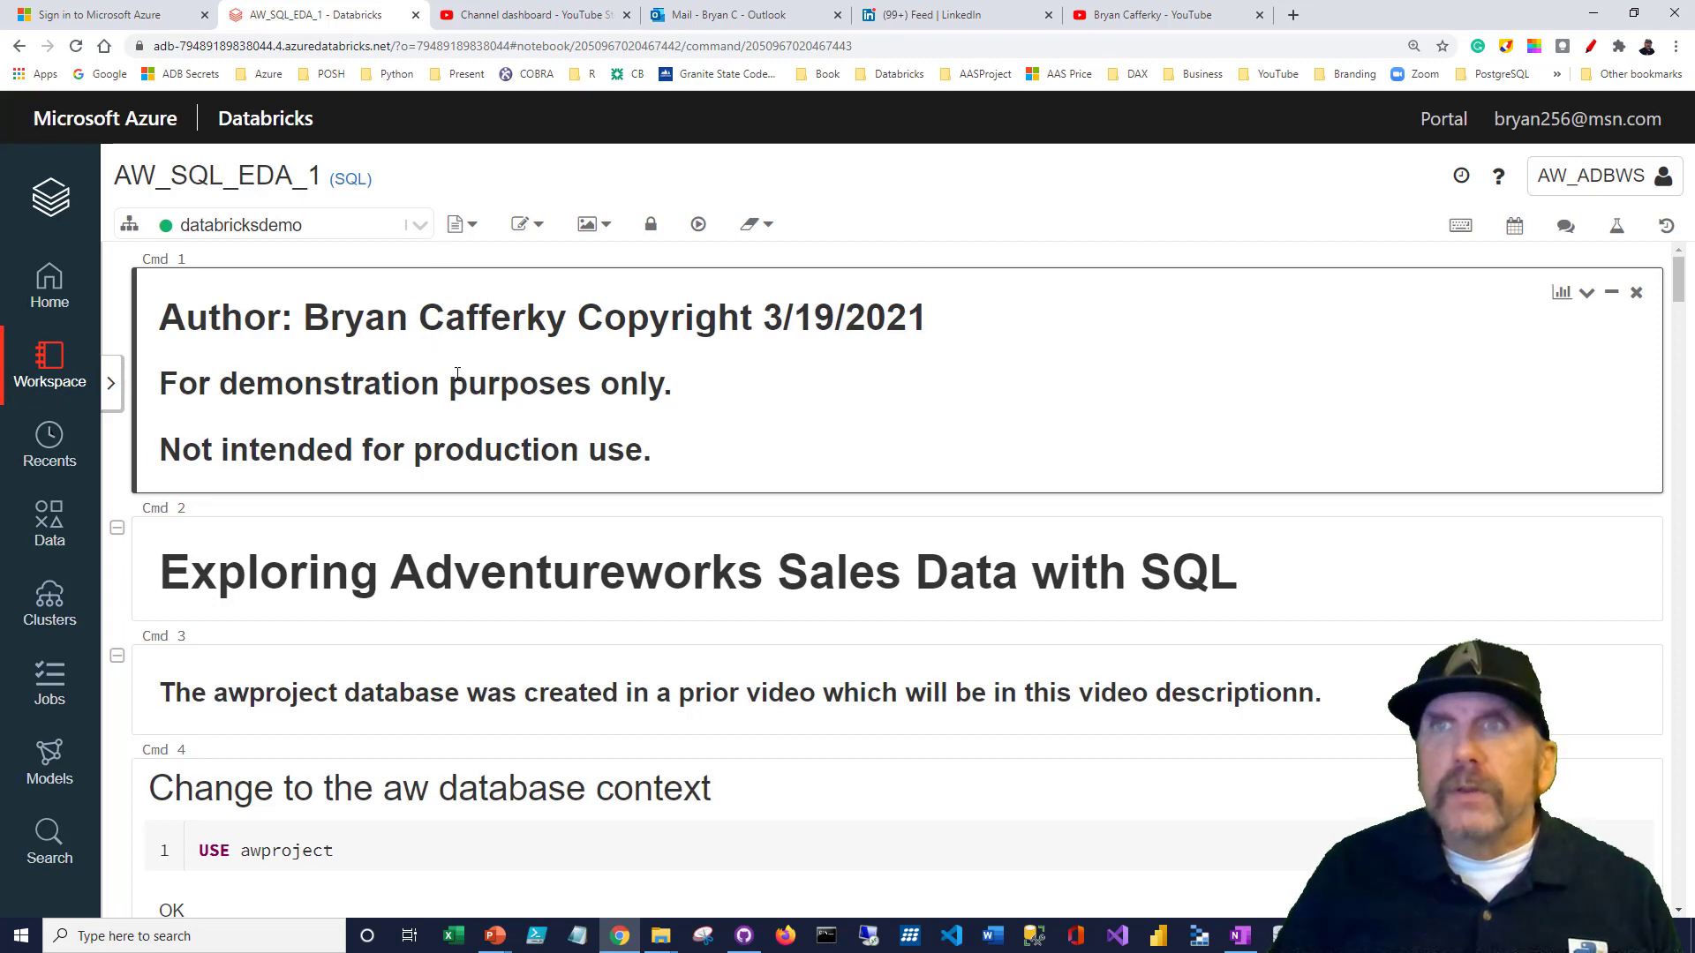
Scroll the notebook down to the USE awproject cell and the product-data notes
scroll(down, 3)
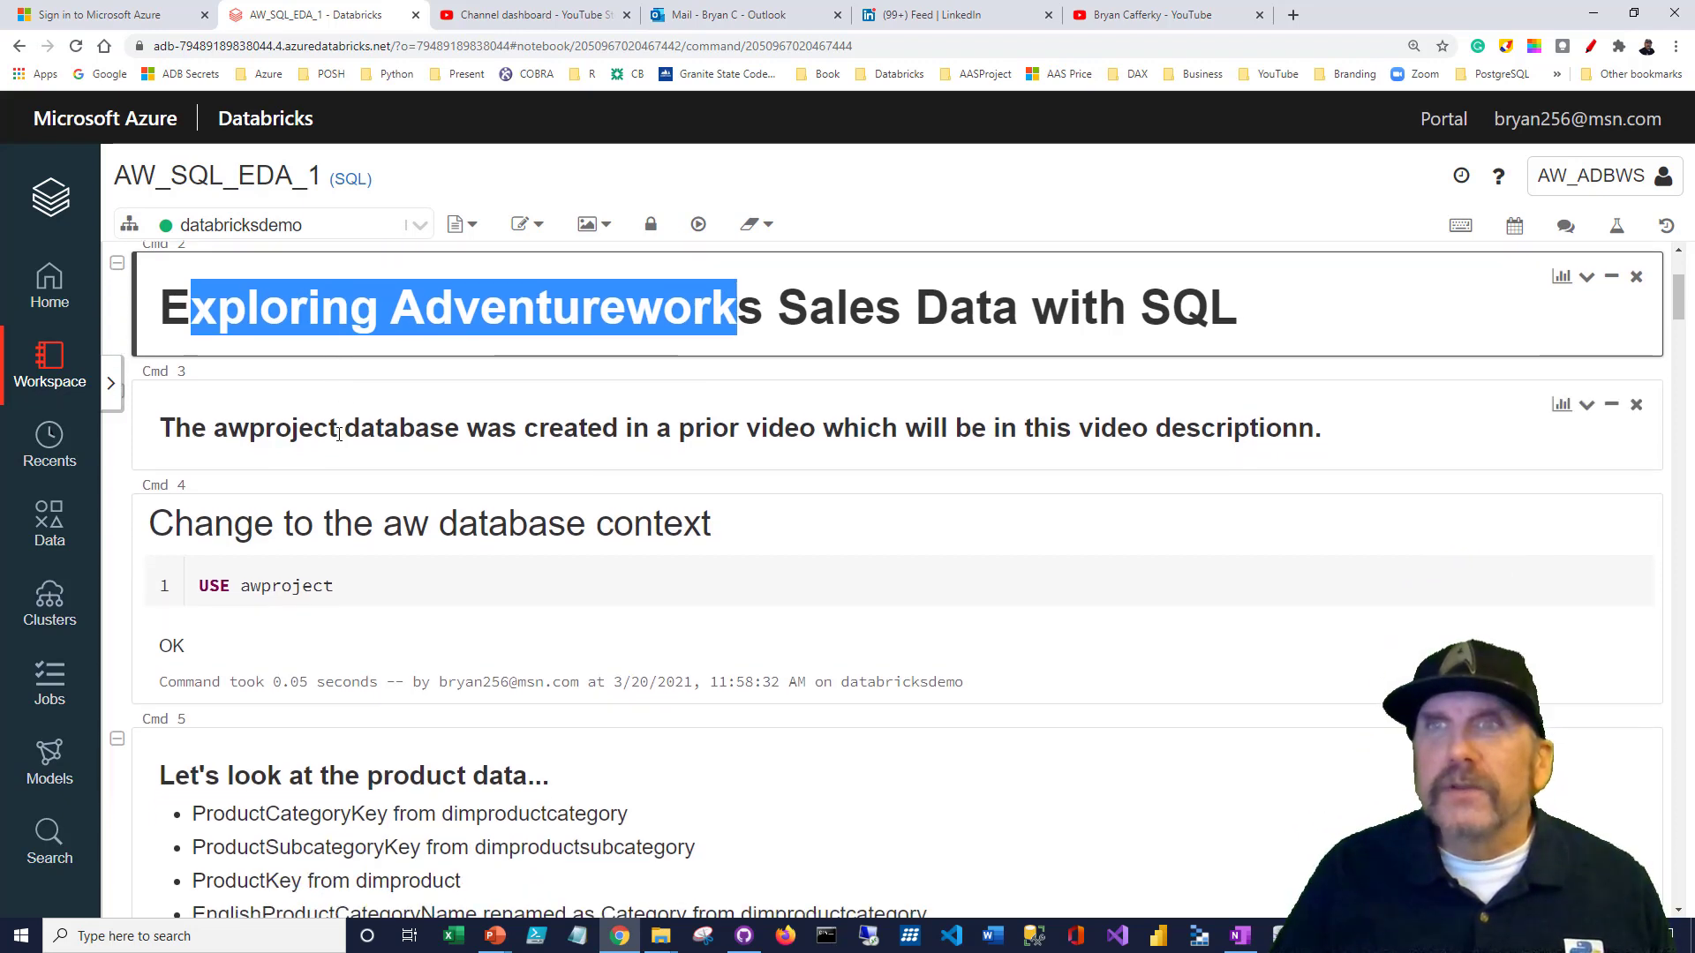
scroll(down, 3)
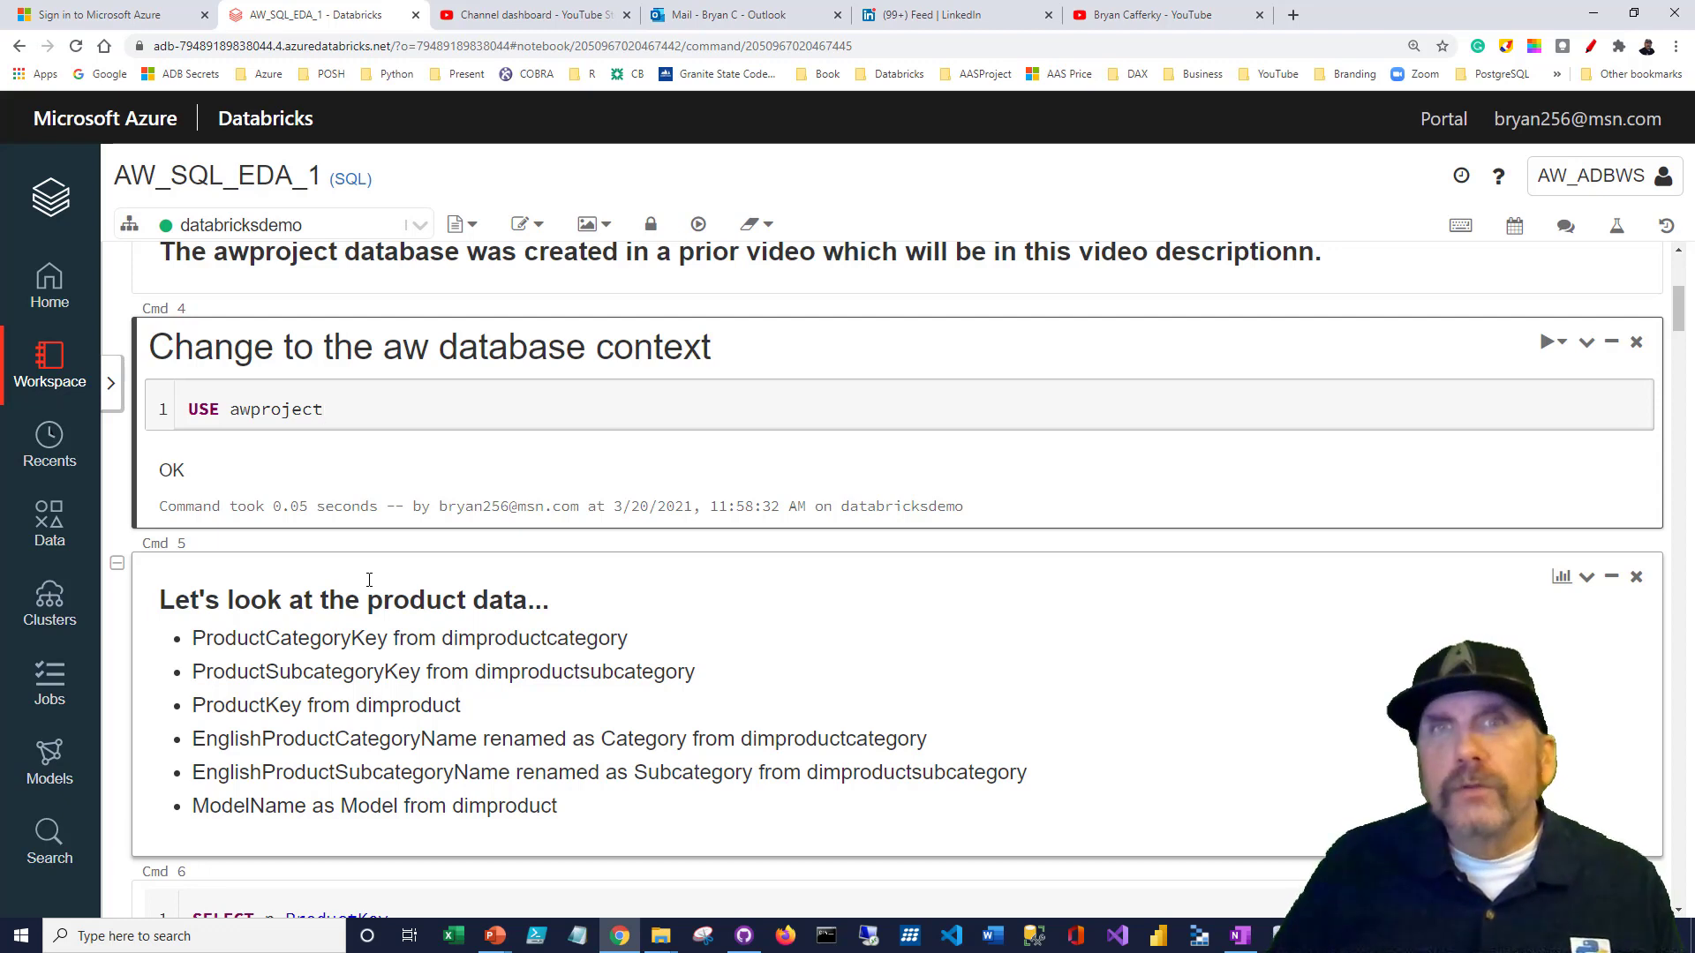
click(321, 407)
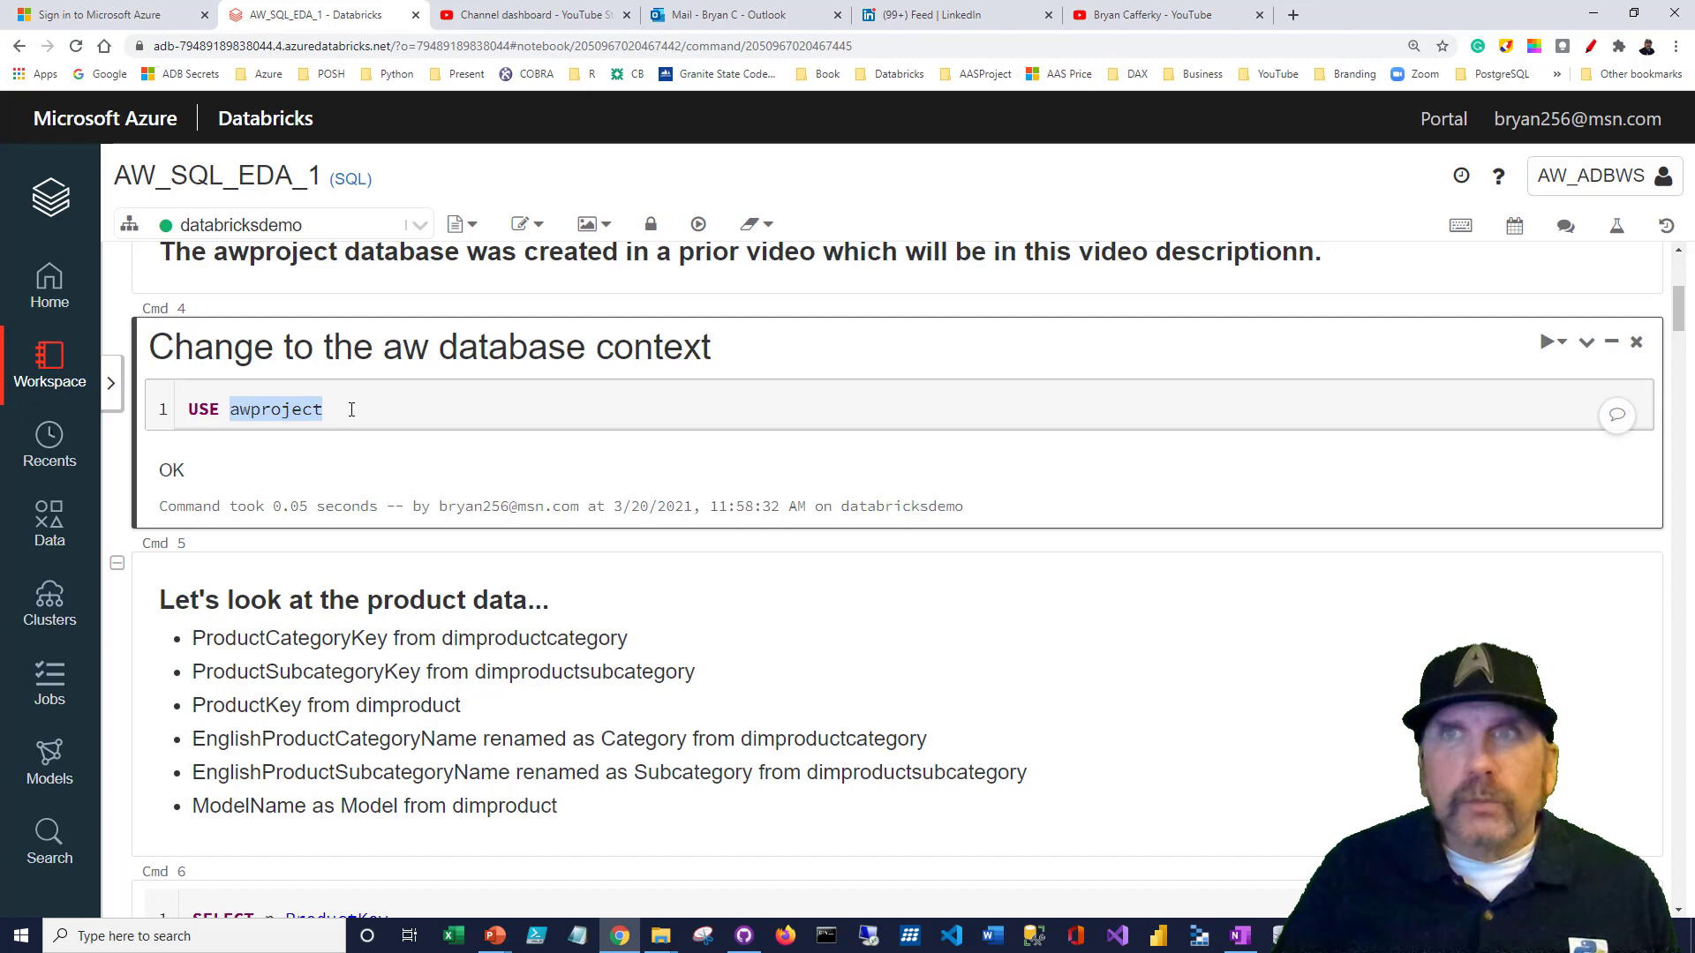
Focus the Cmd 4 cell and rerun USE awproject so it returns OK
click(353, 408)
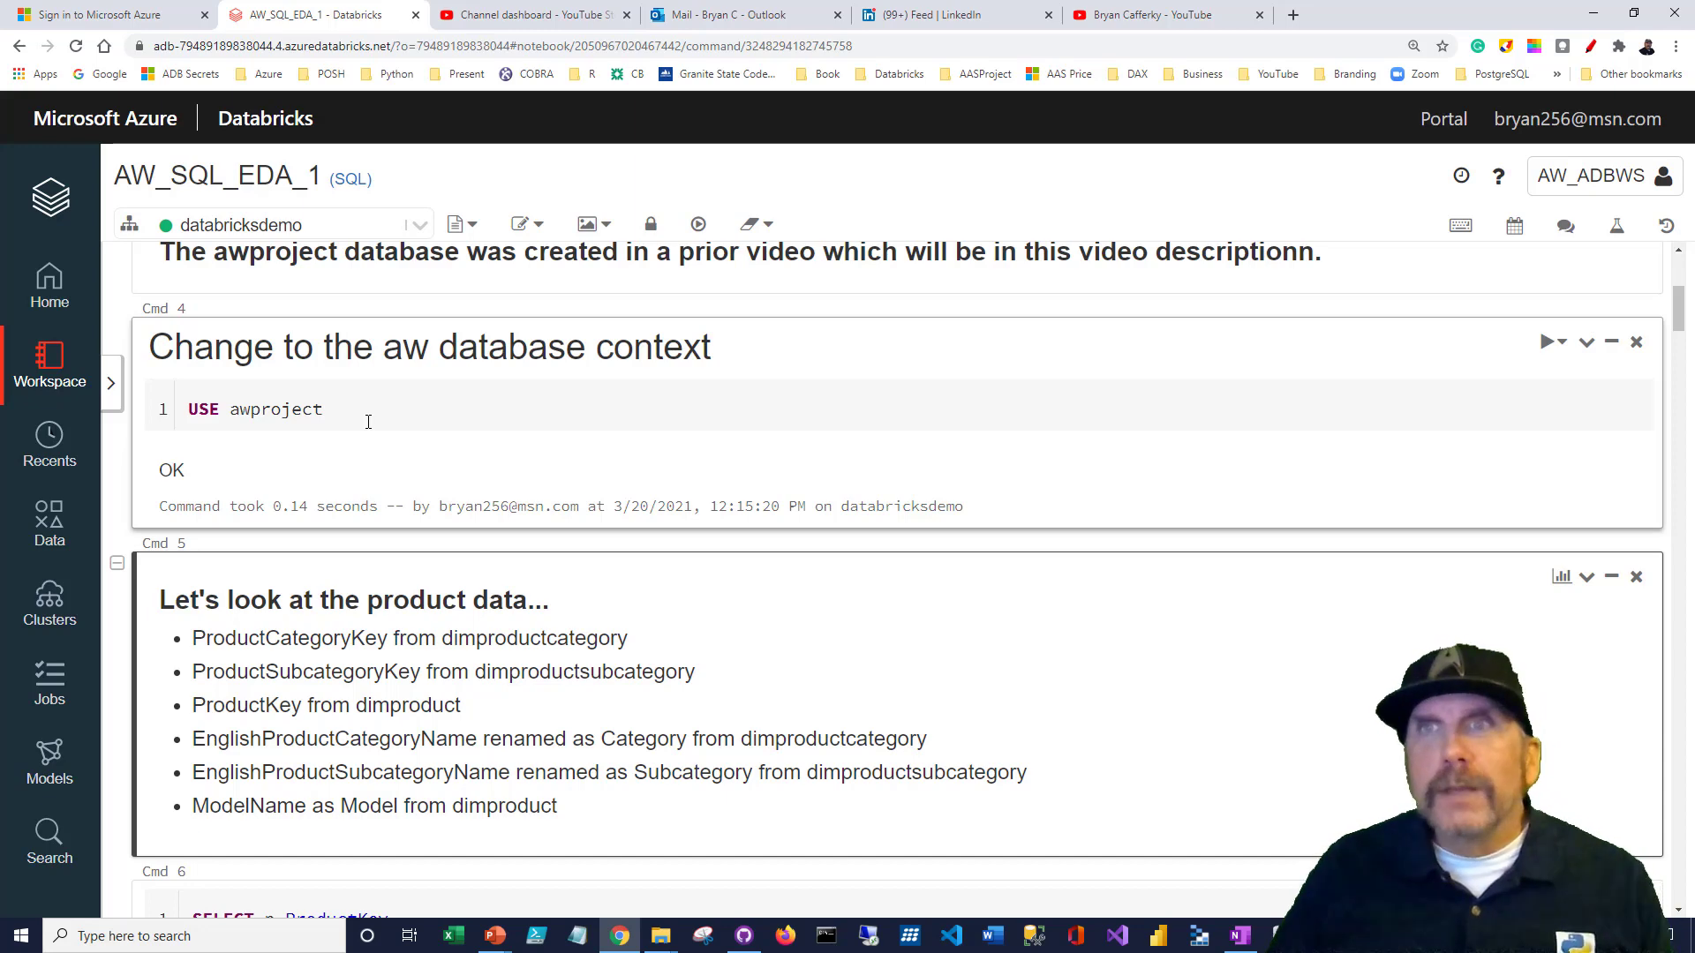
Scroll down to the Cmd 6 SELECT joining dimproduct, subcategory and category tables
scroll(down, 3)
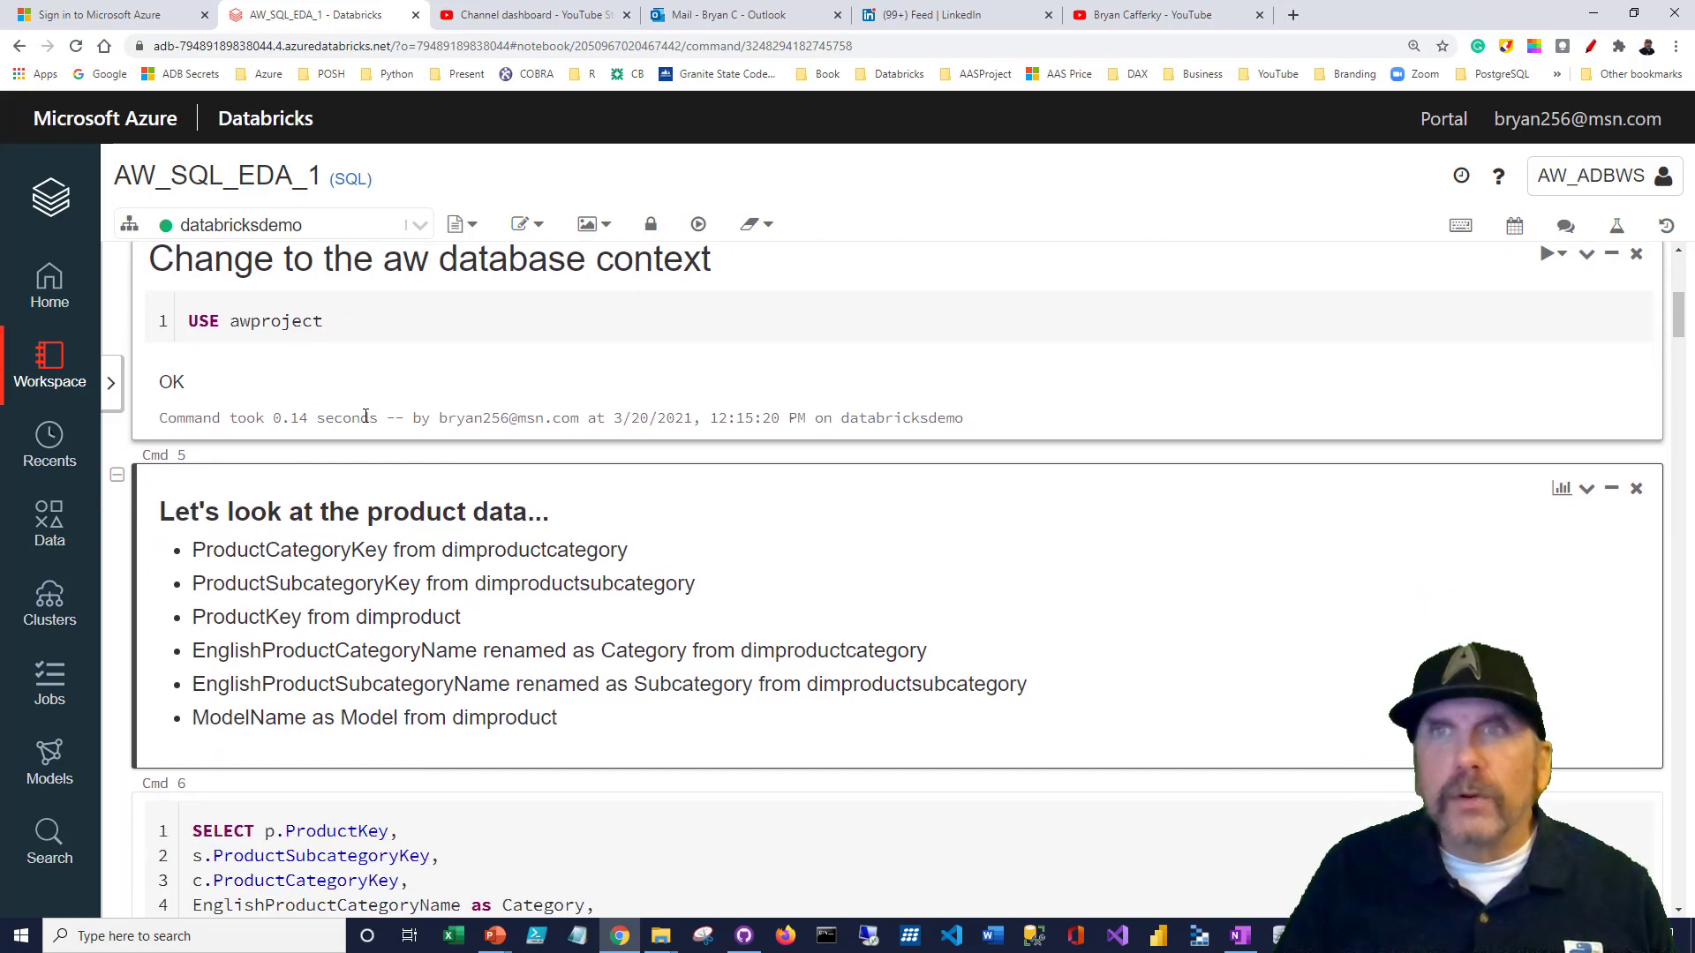
scroll(down, 3)
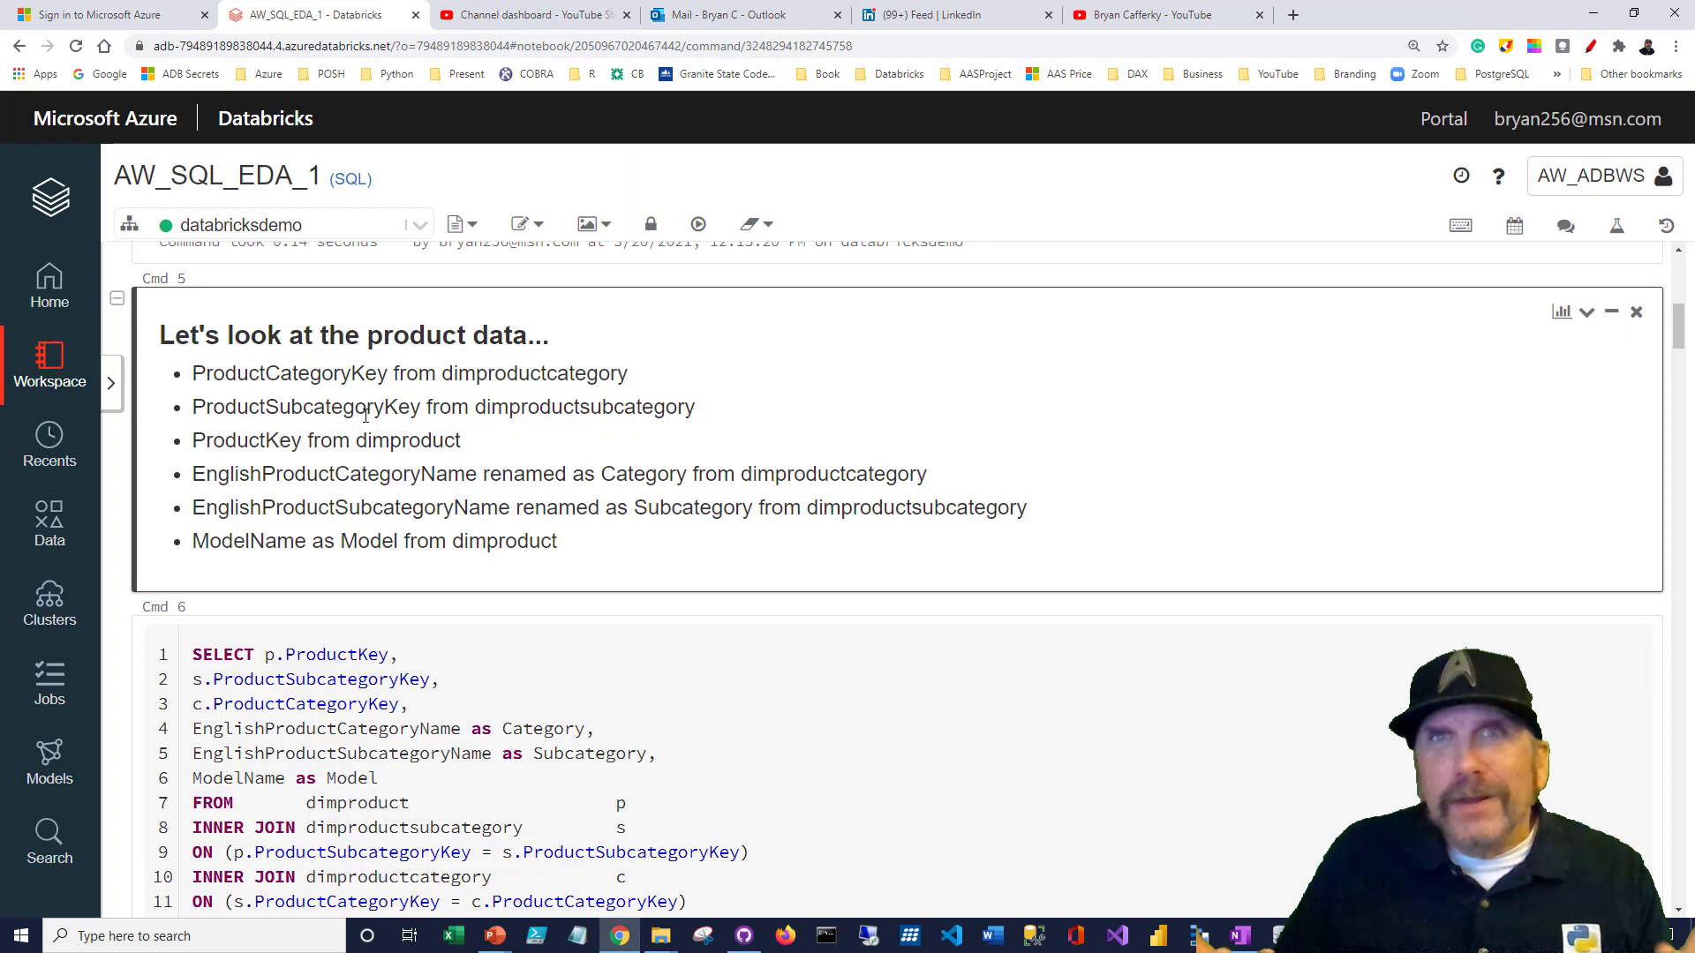
scroll(down, 3)
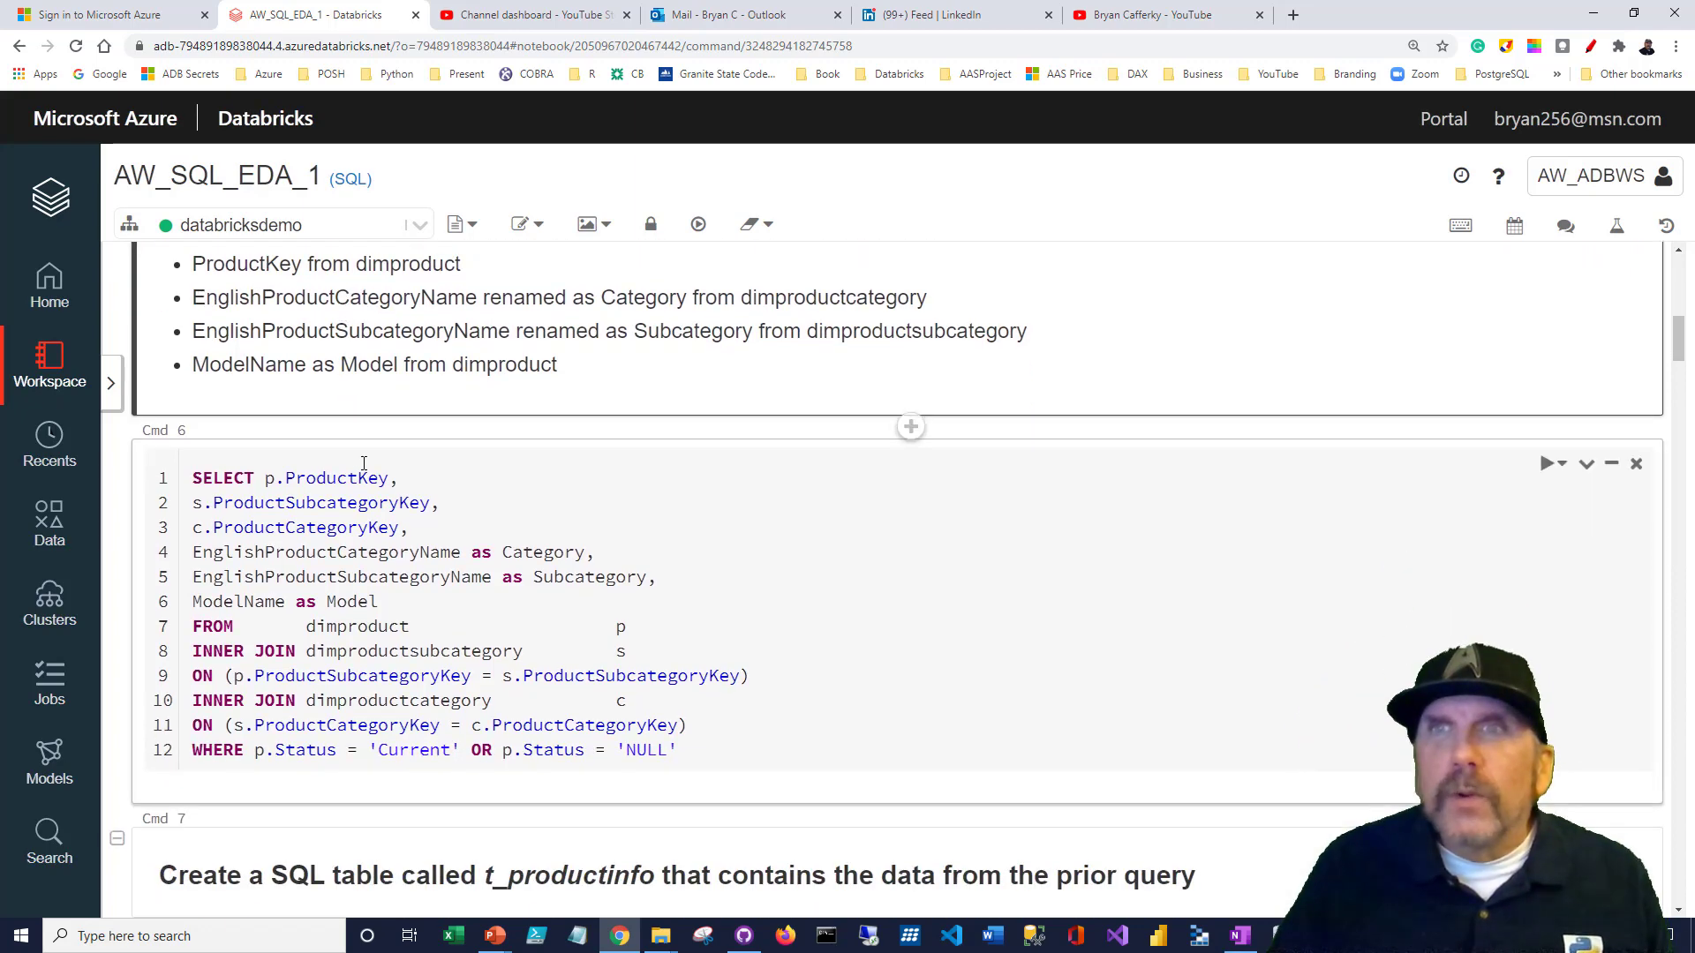
scroll(up, 3)
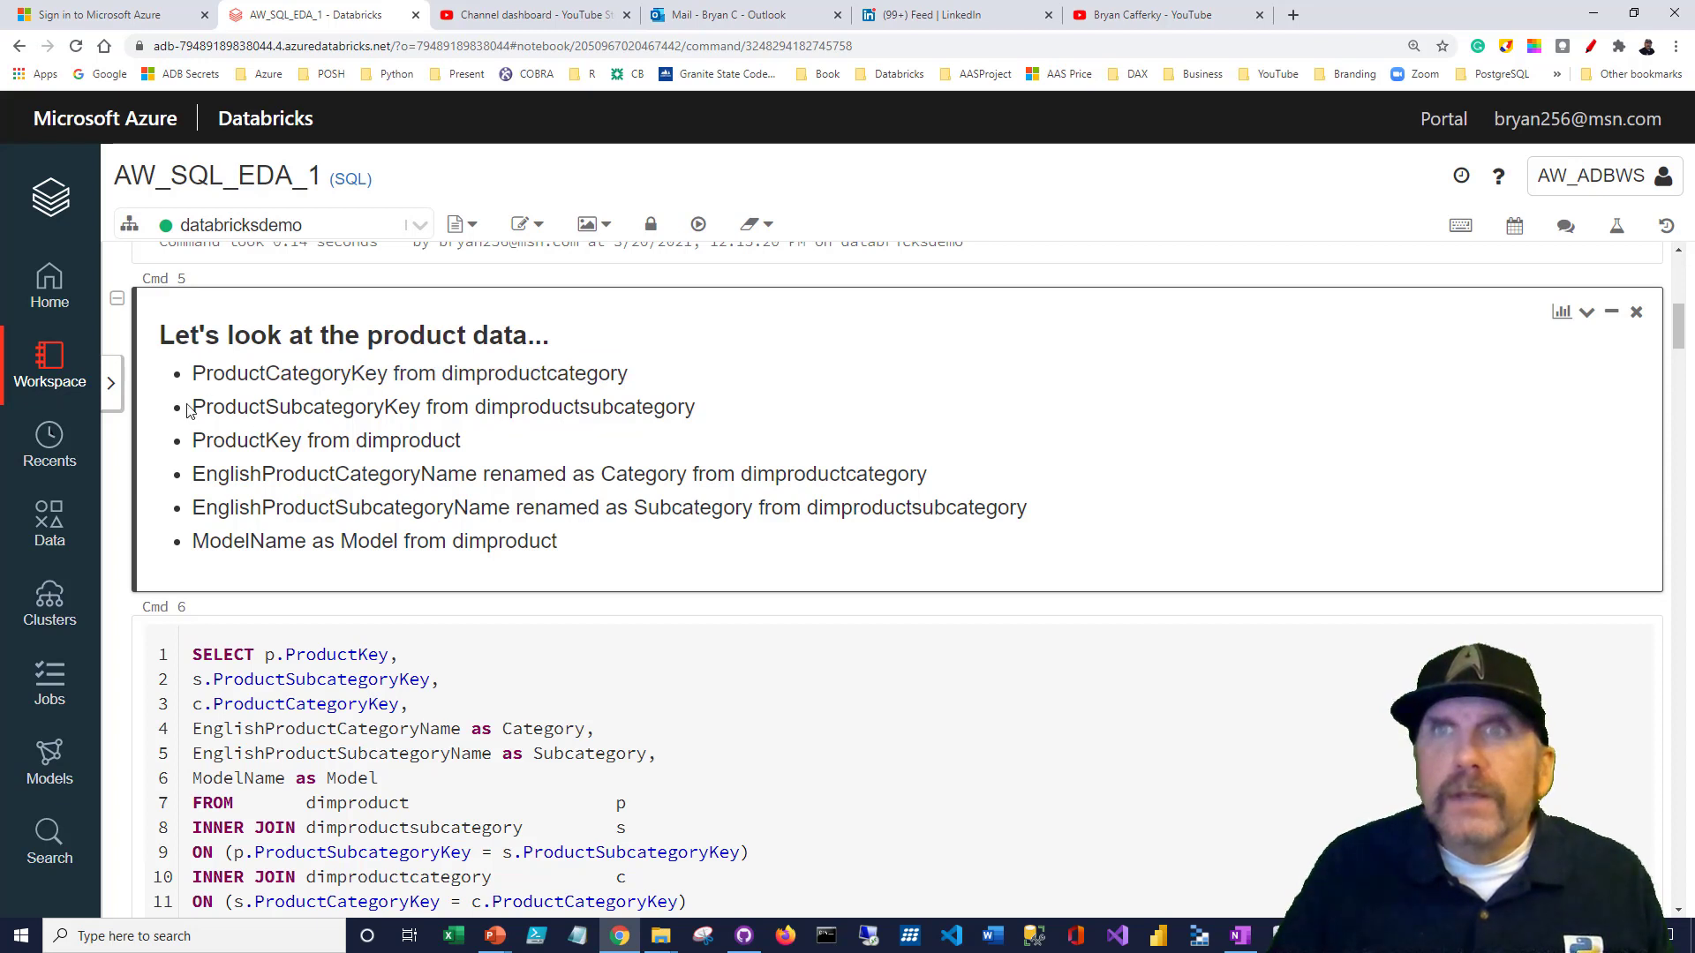
mouse_move(124, 440)
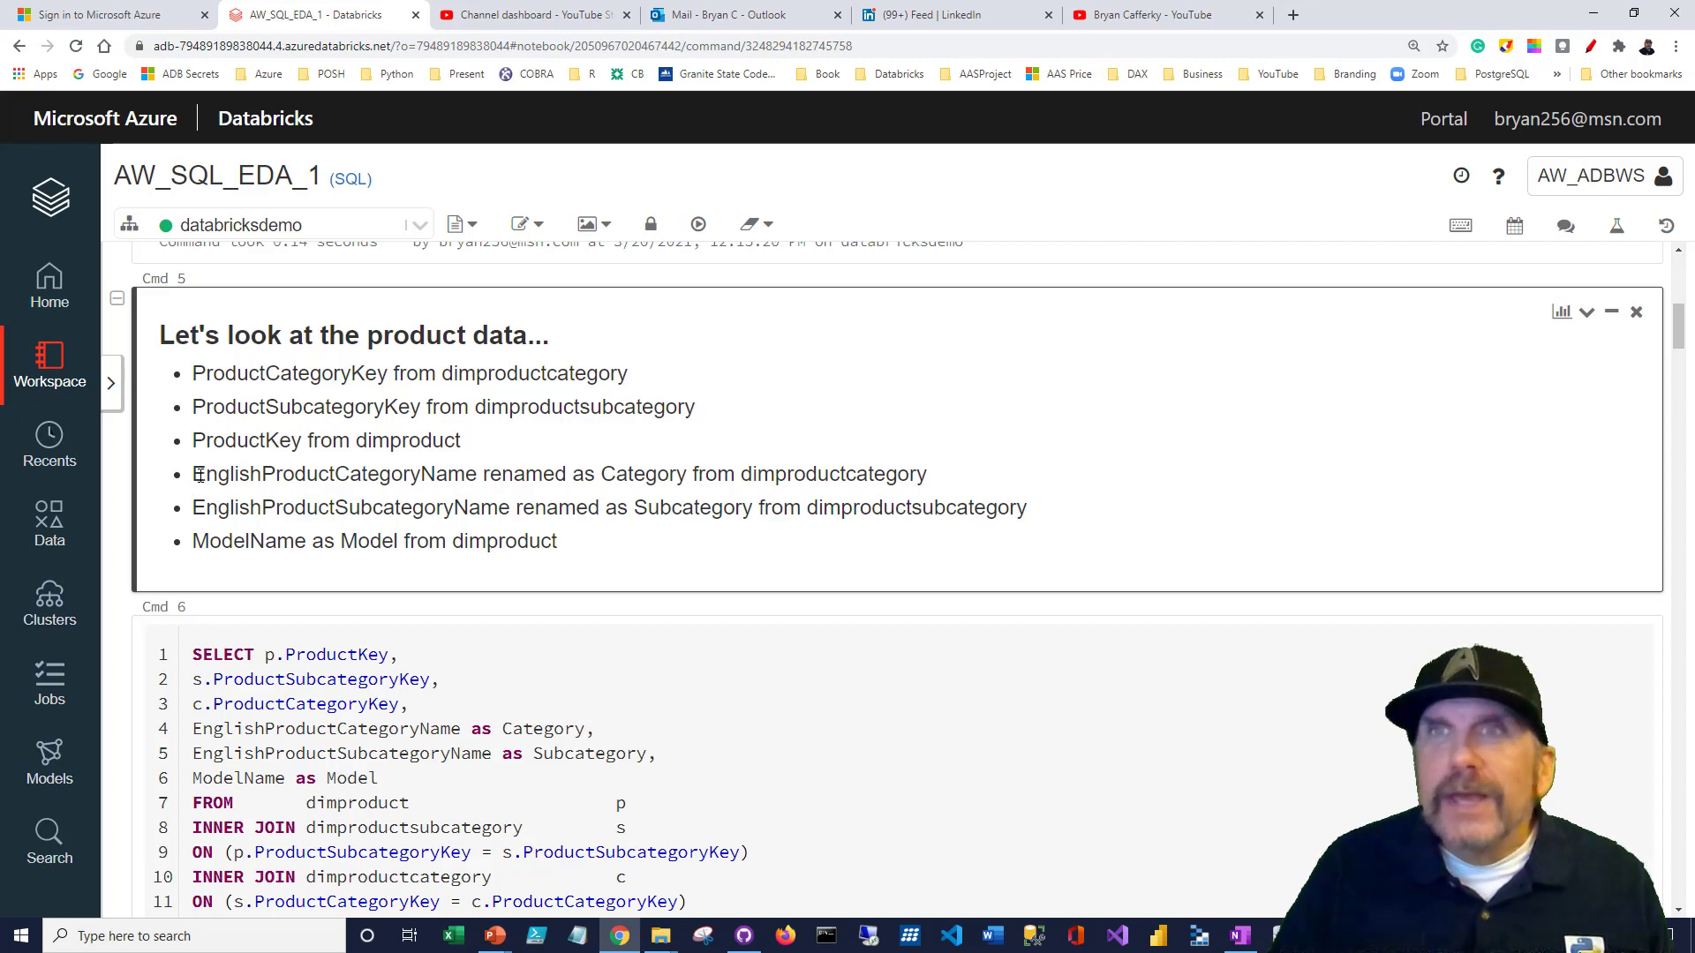
double_click(339, 473)
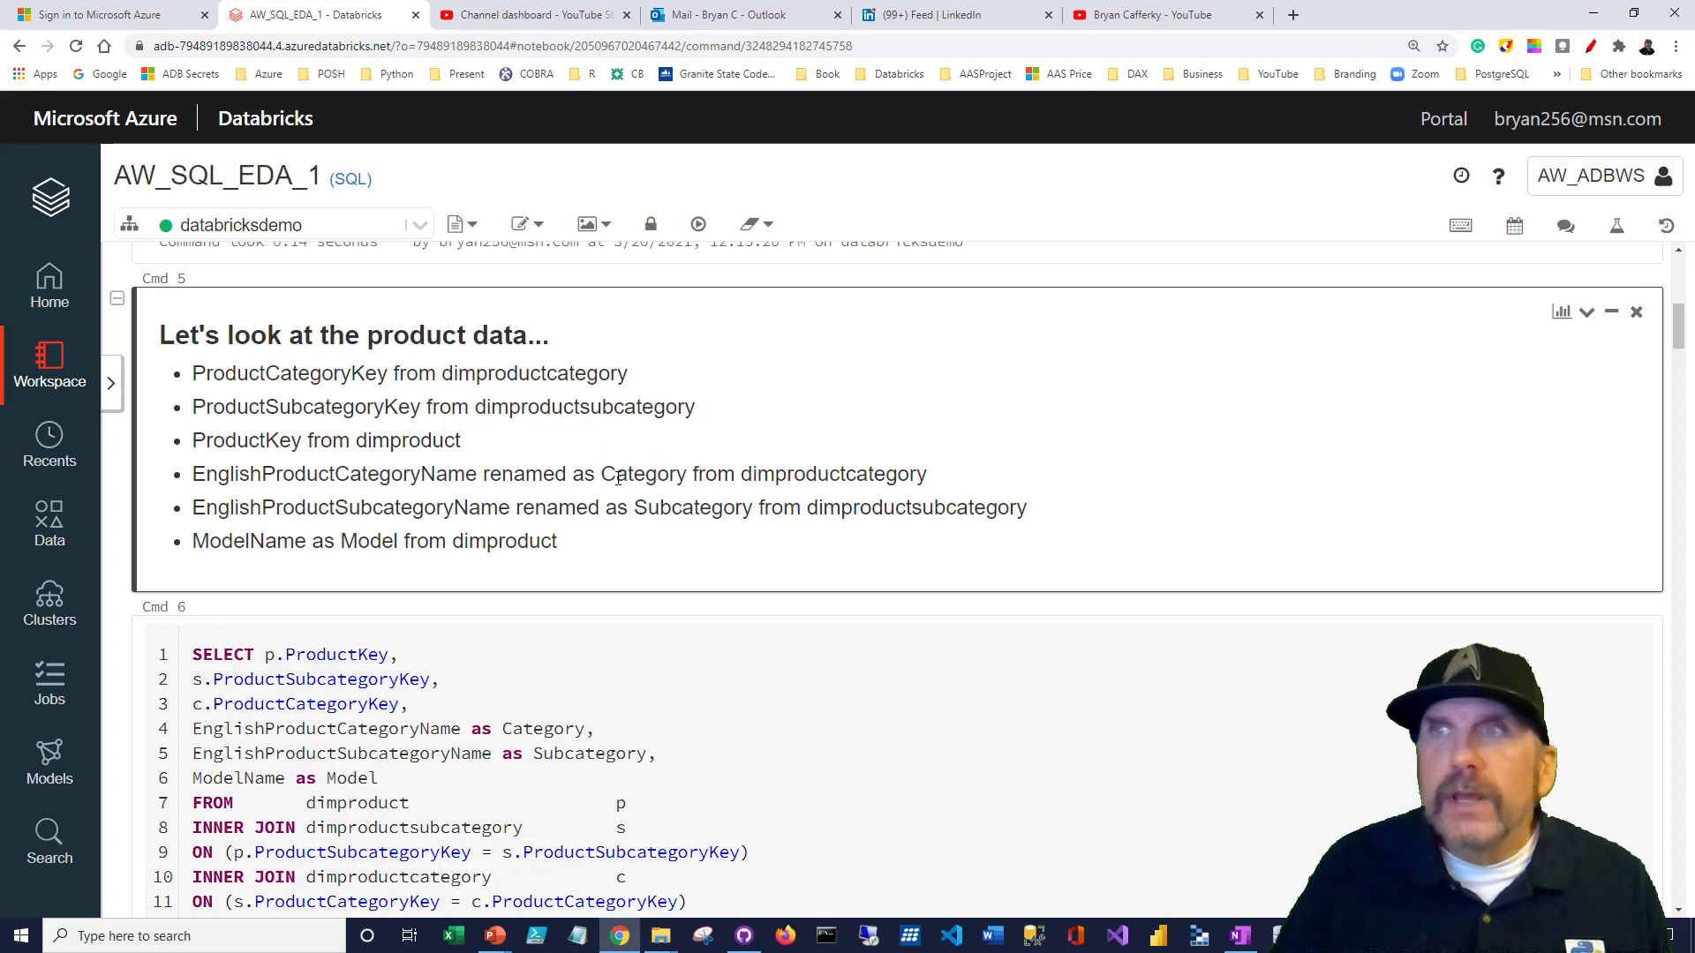
double_click(827, 473)
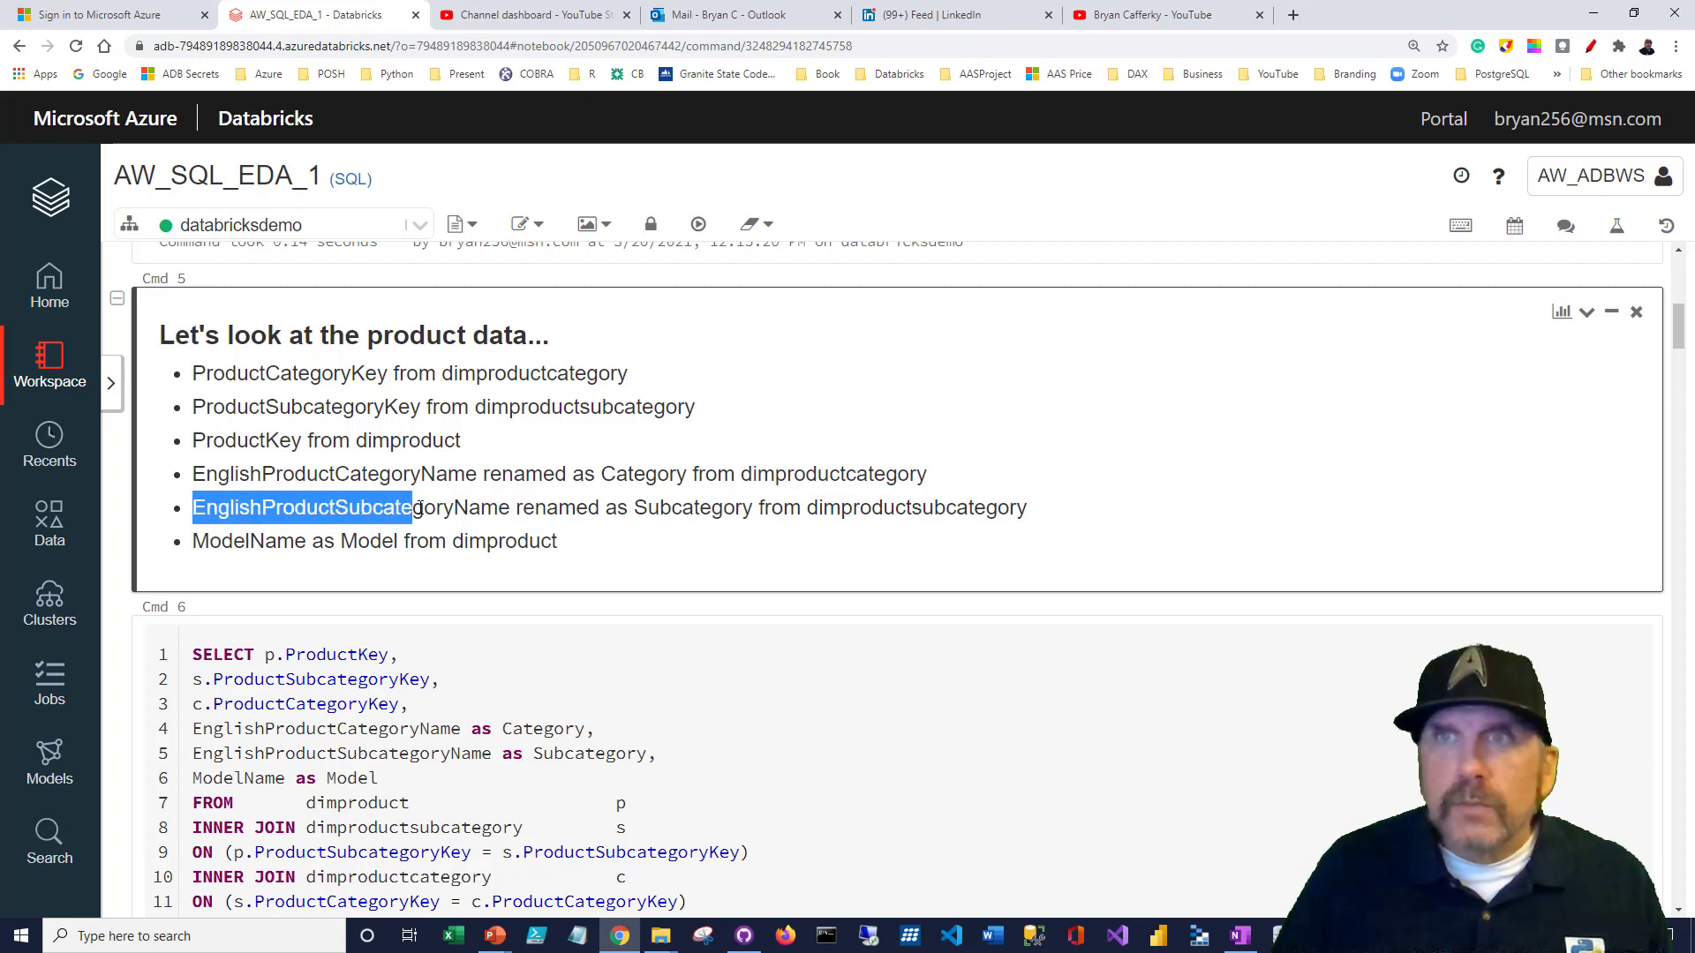
click(654, 507)
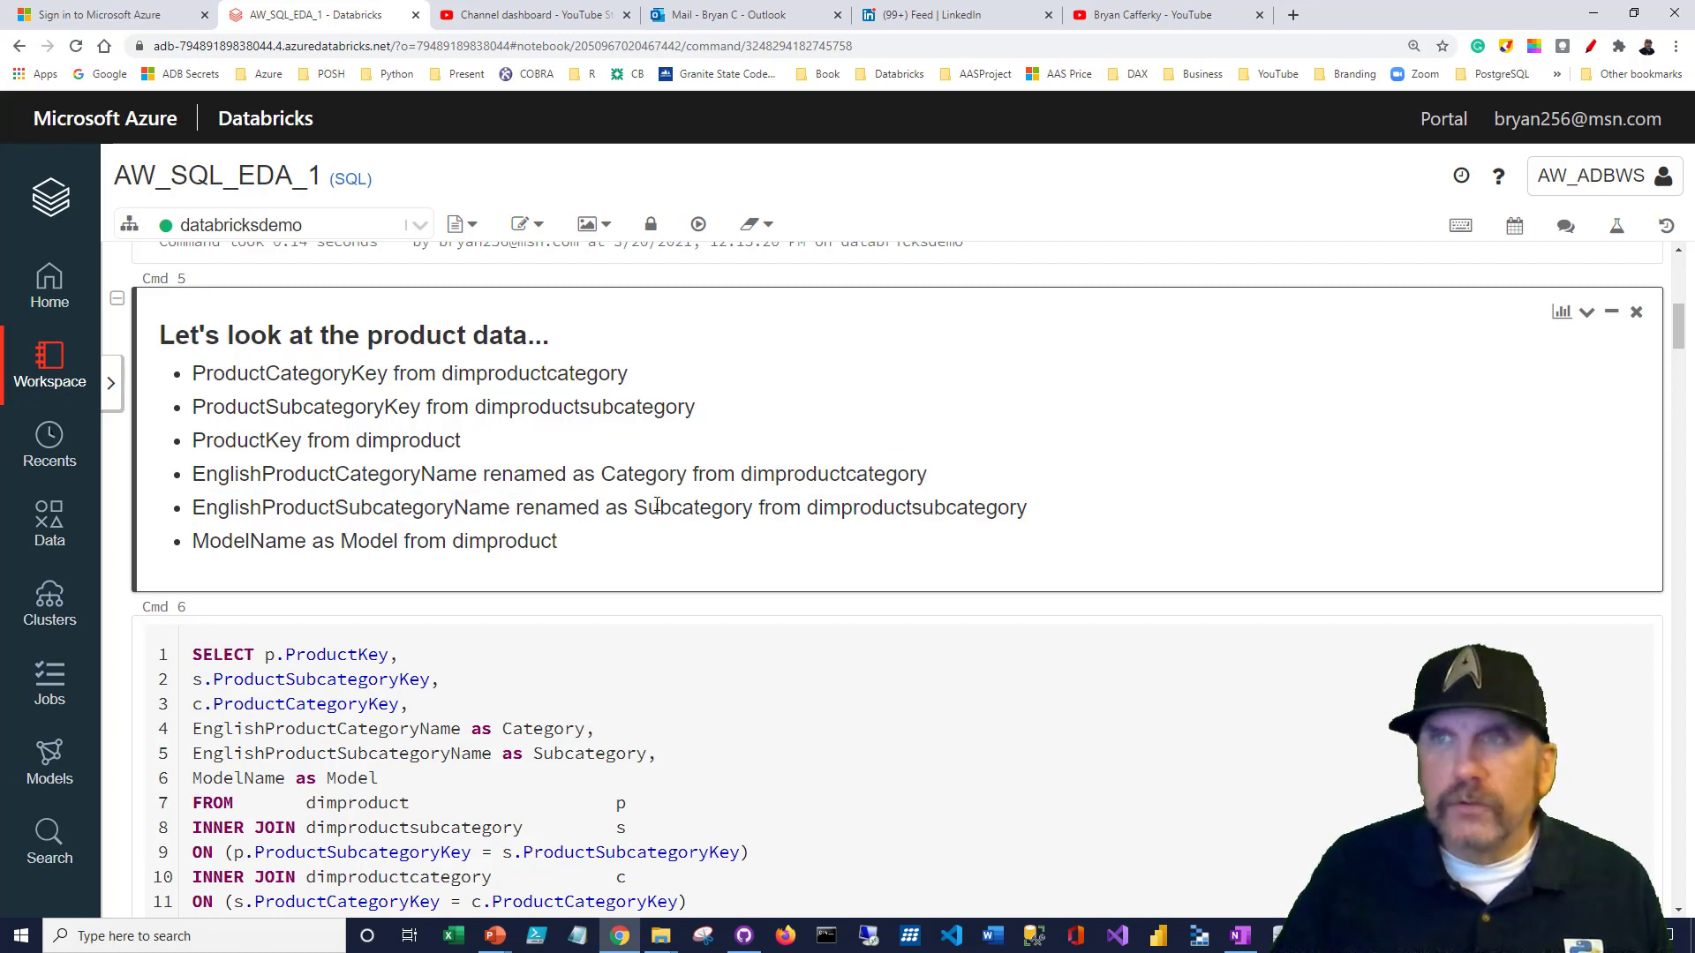
double_click(693, 507)
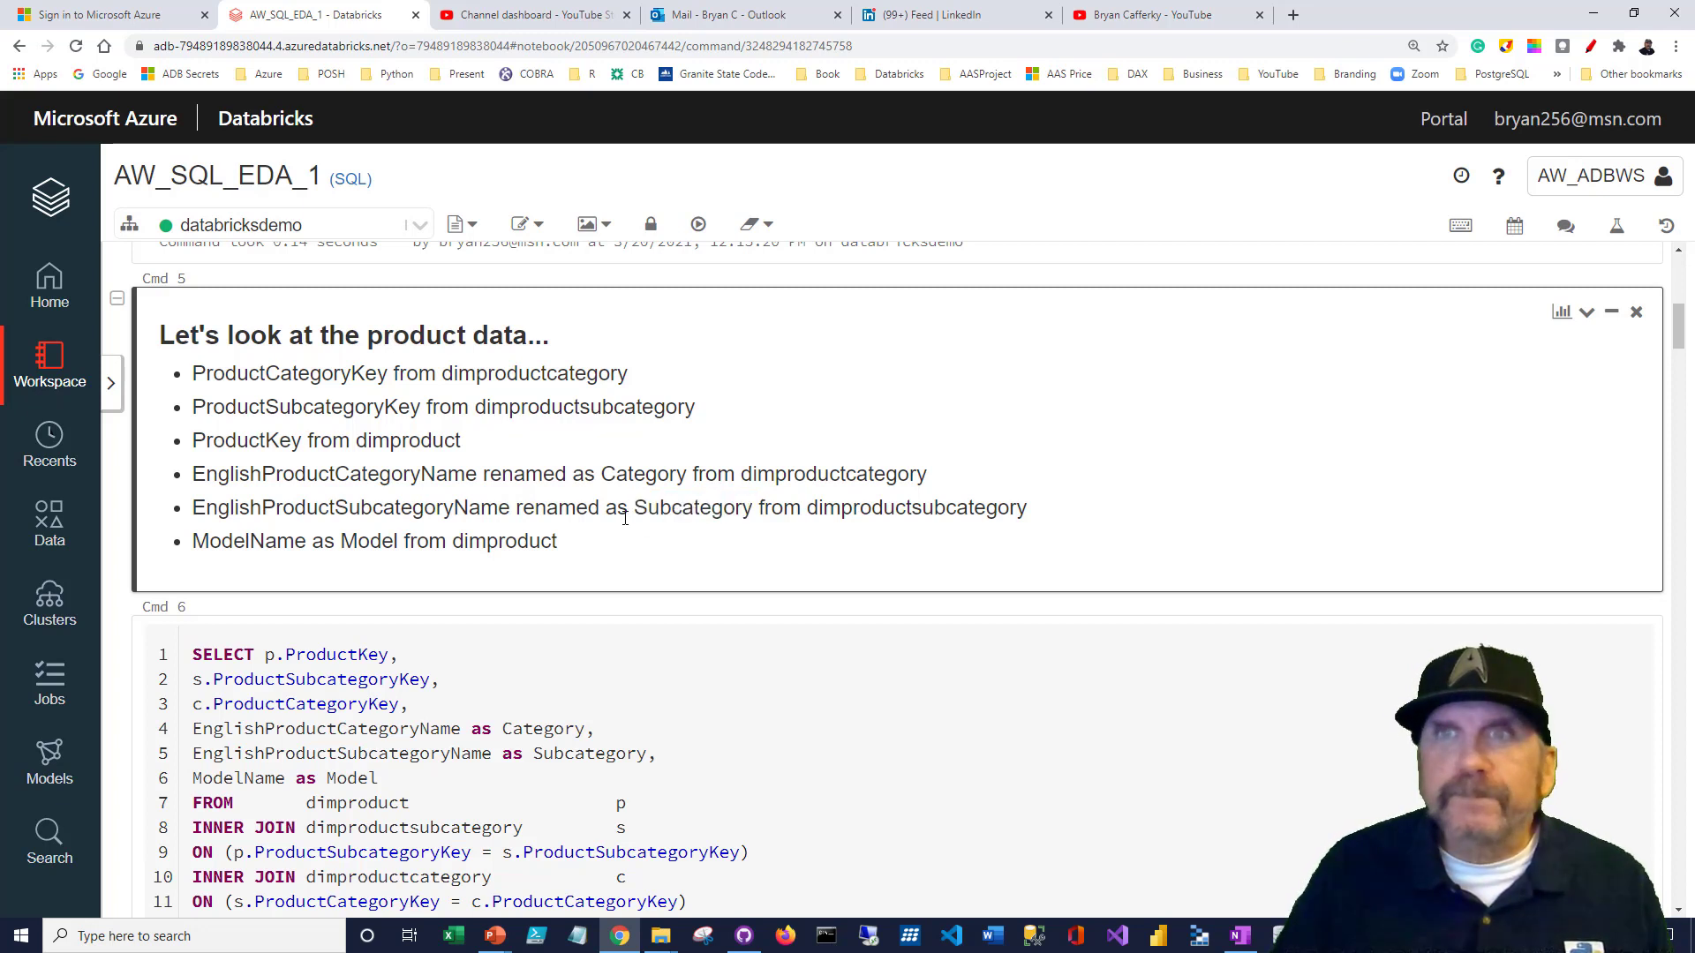
double_click(244, 540)
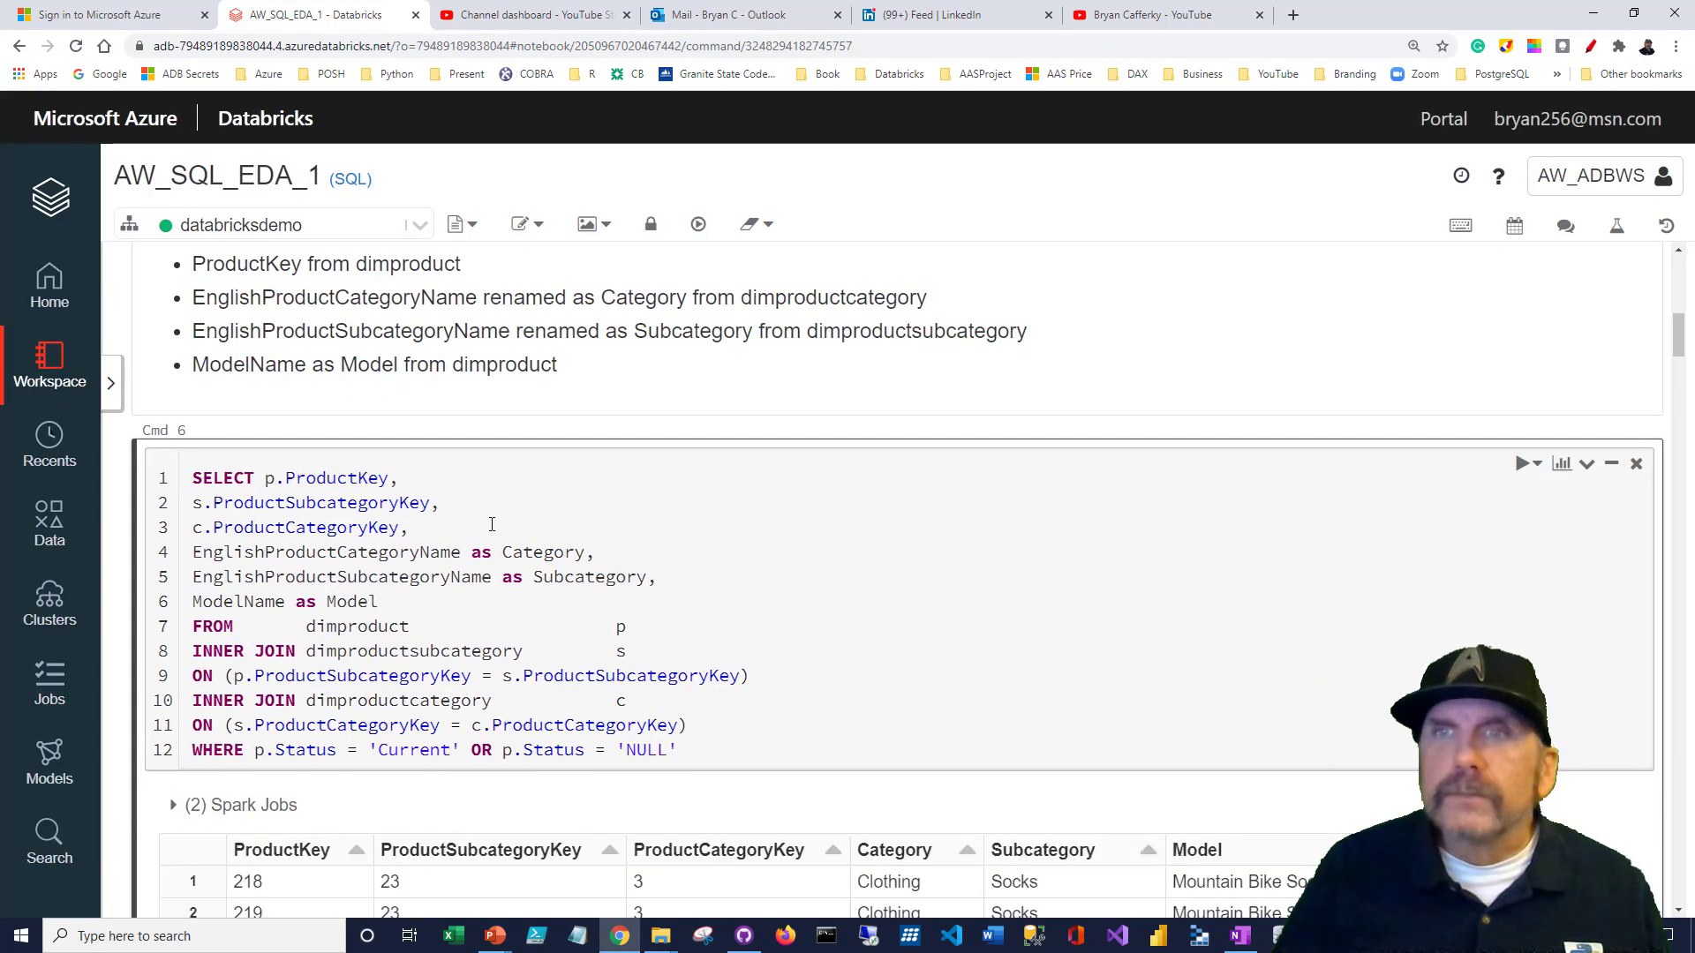
scroll(up, 3)
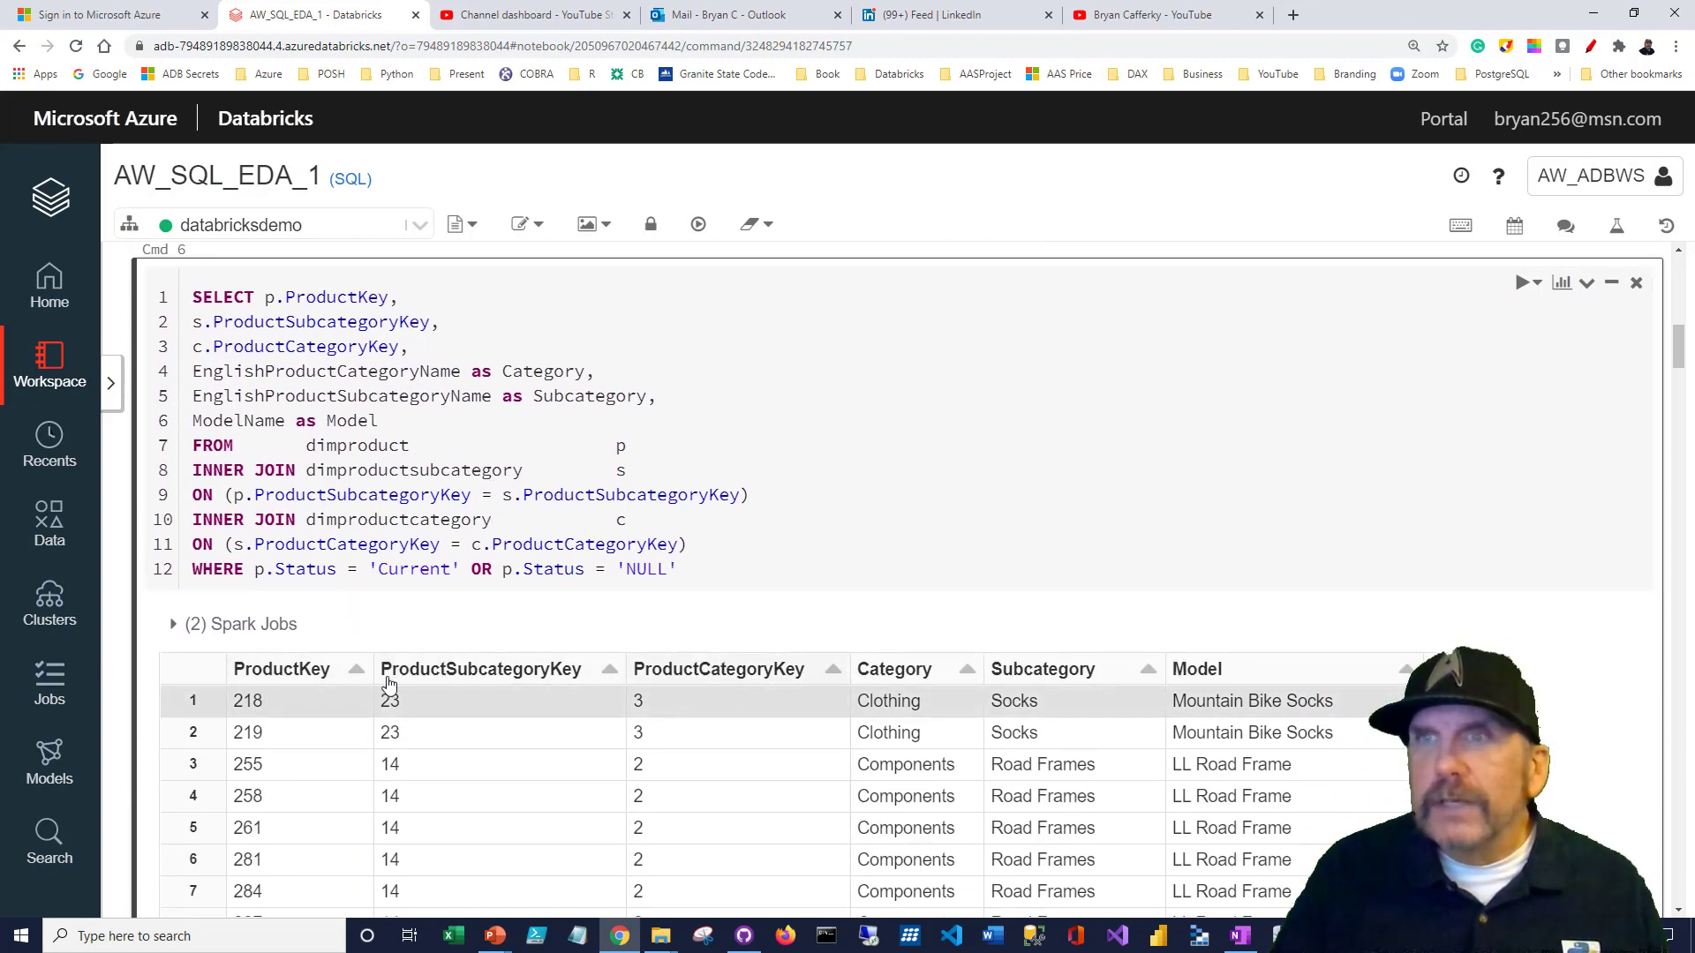
mouse_move(1054, 678)
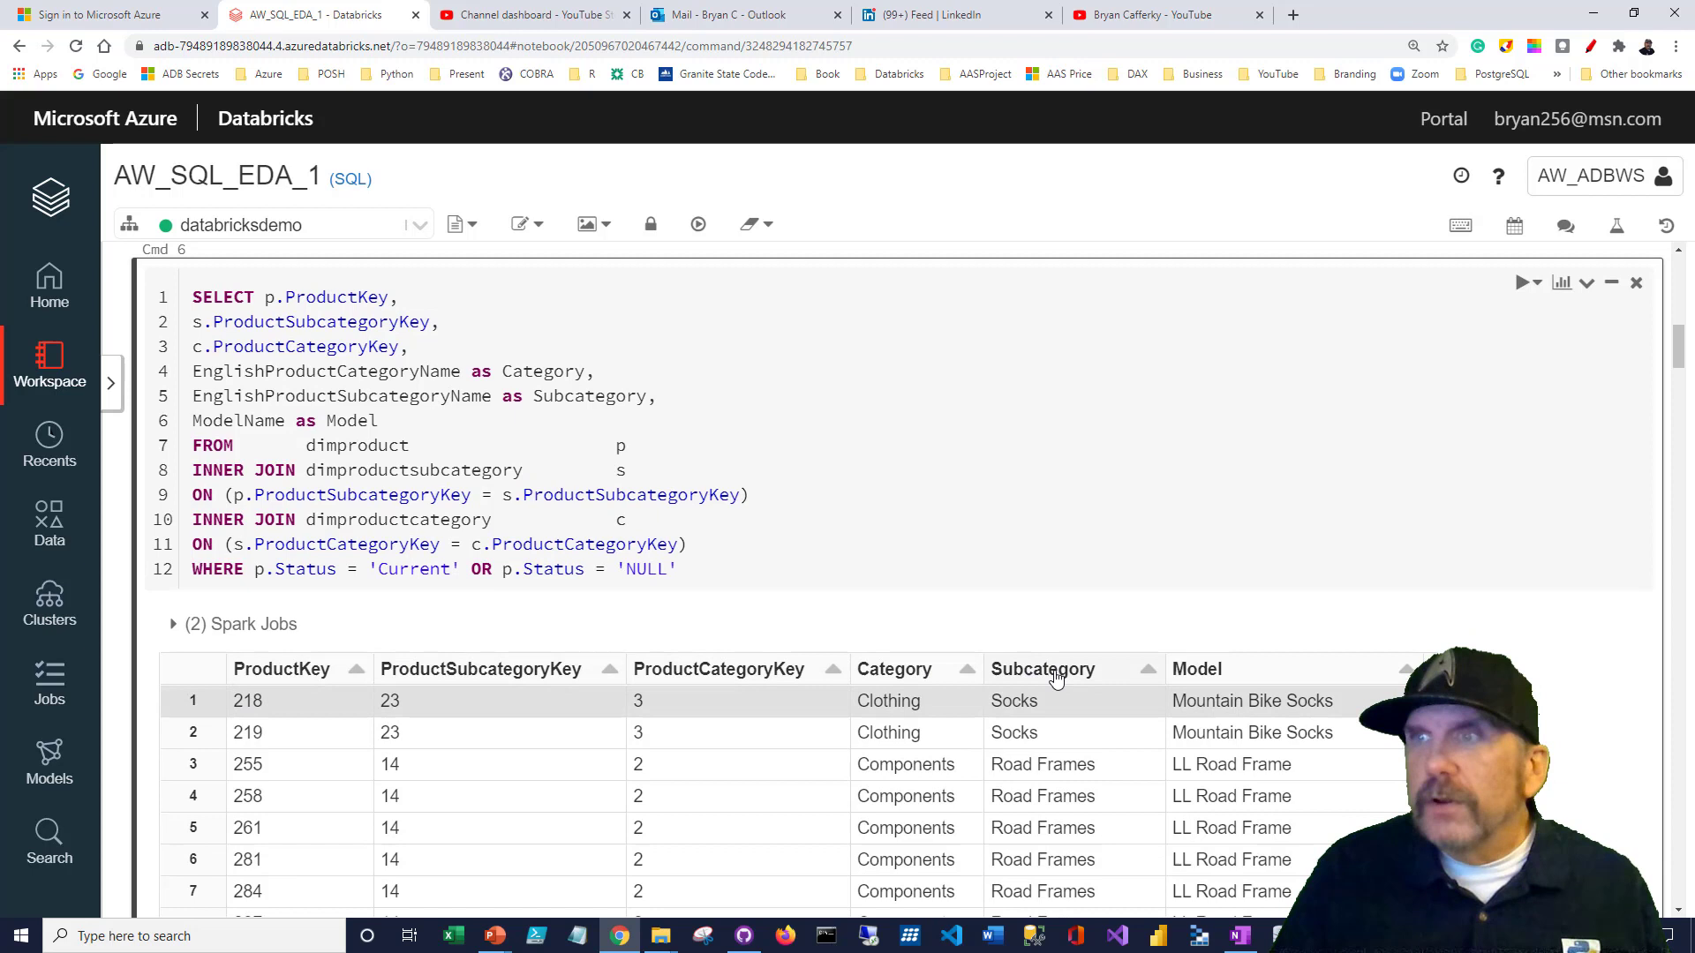
mouse_move(1559, 691)
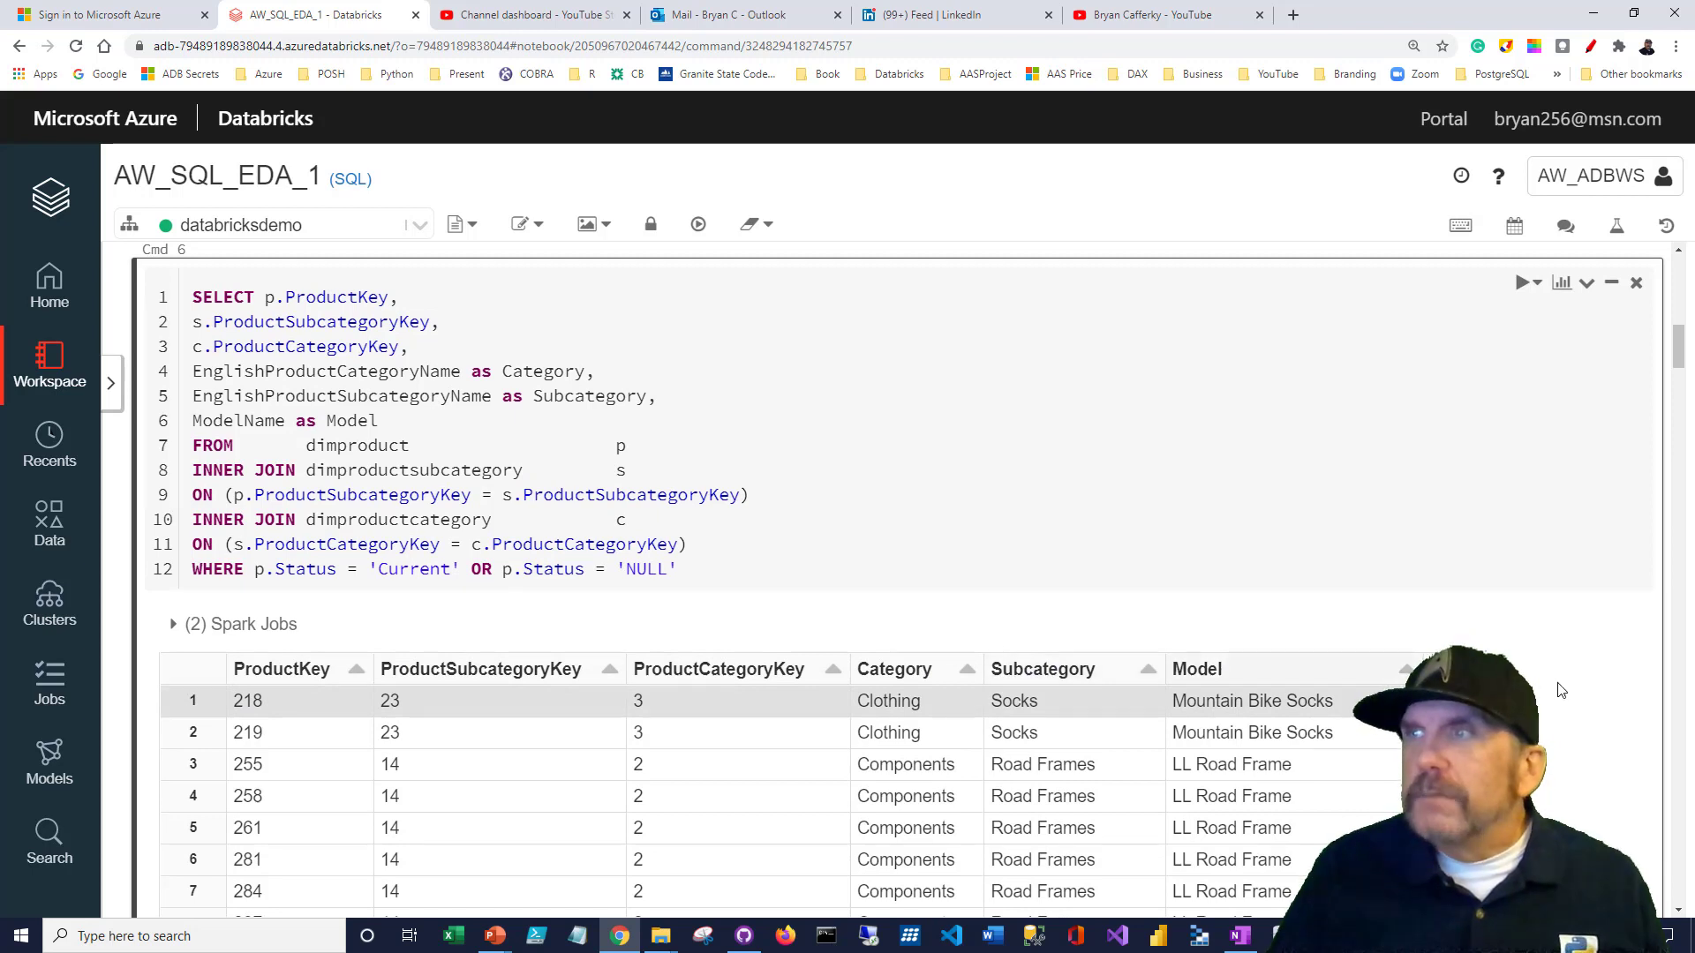
scroll(down, 3)
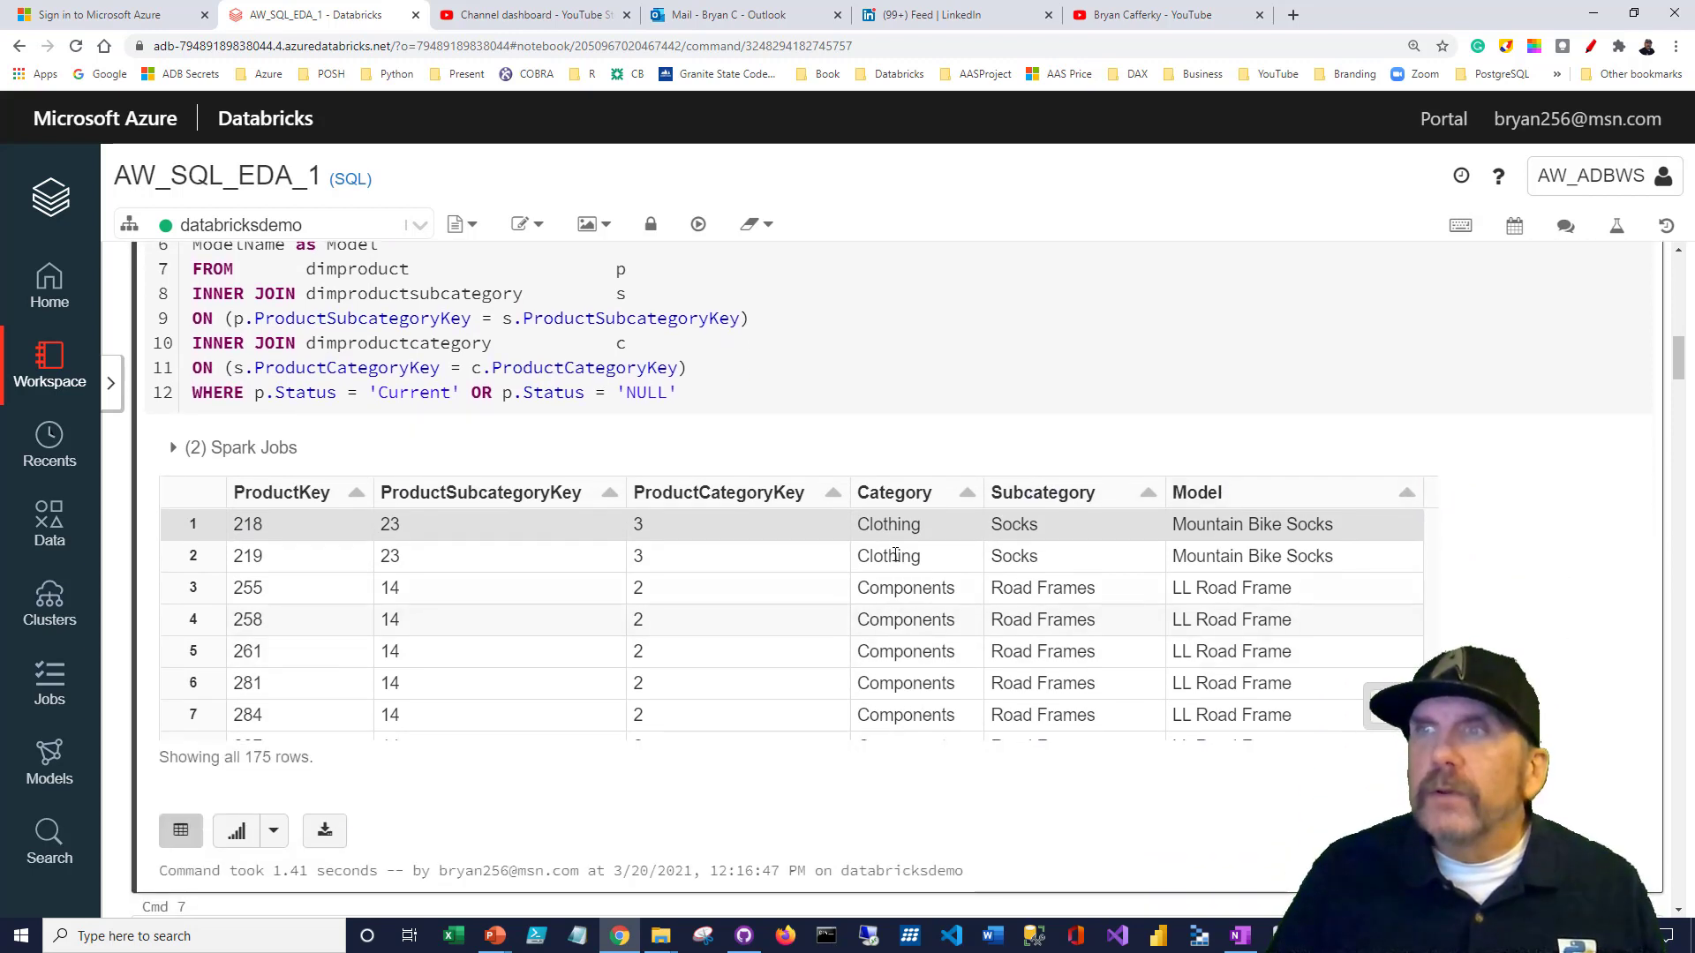
scroll(up, 3)
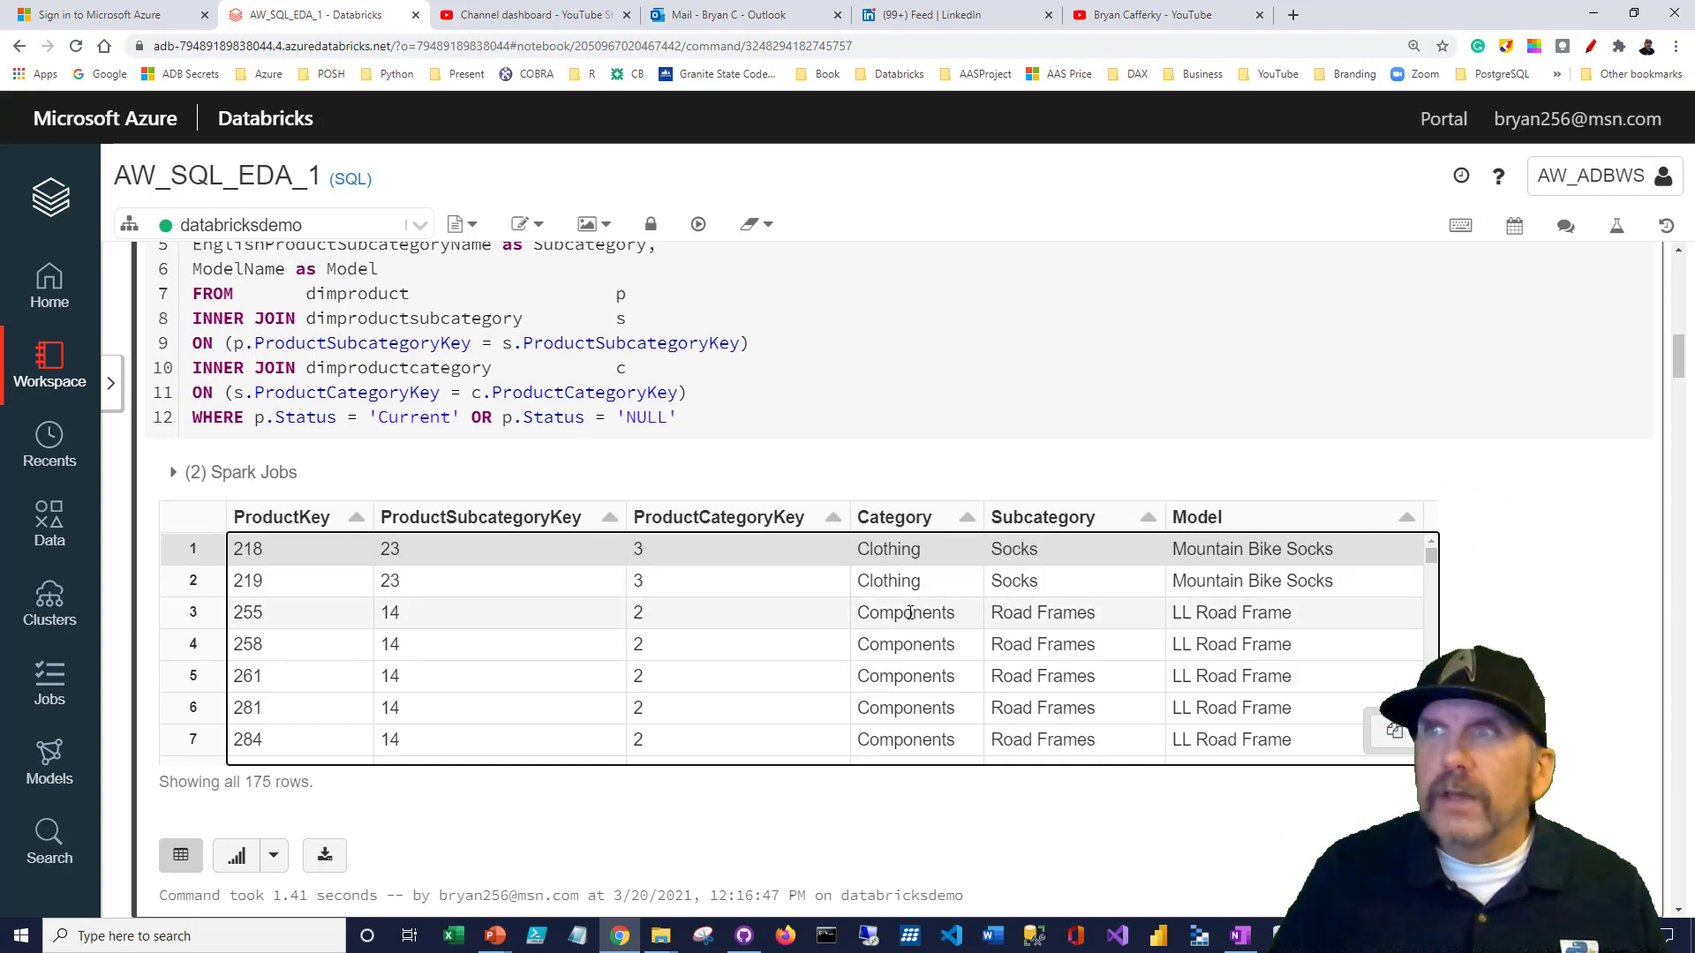
scroll(down, 3)
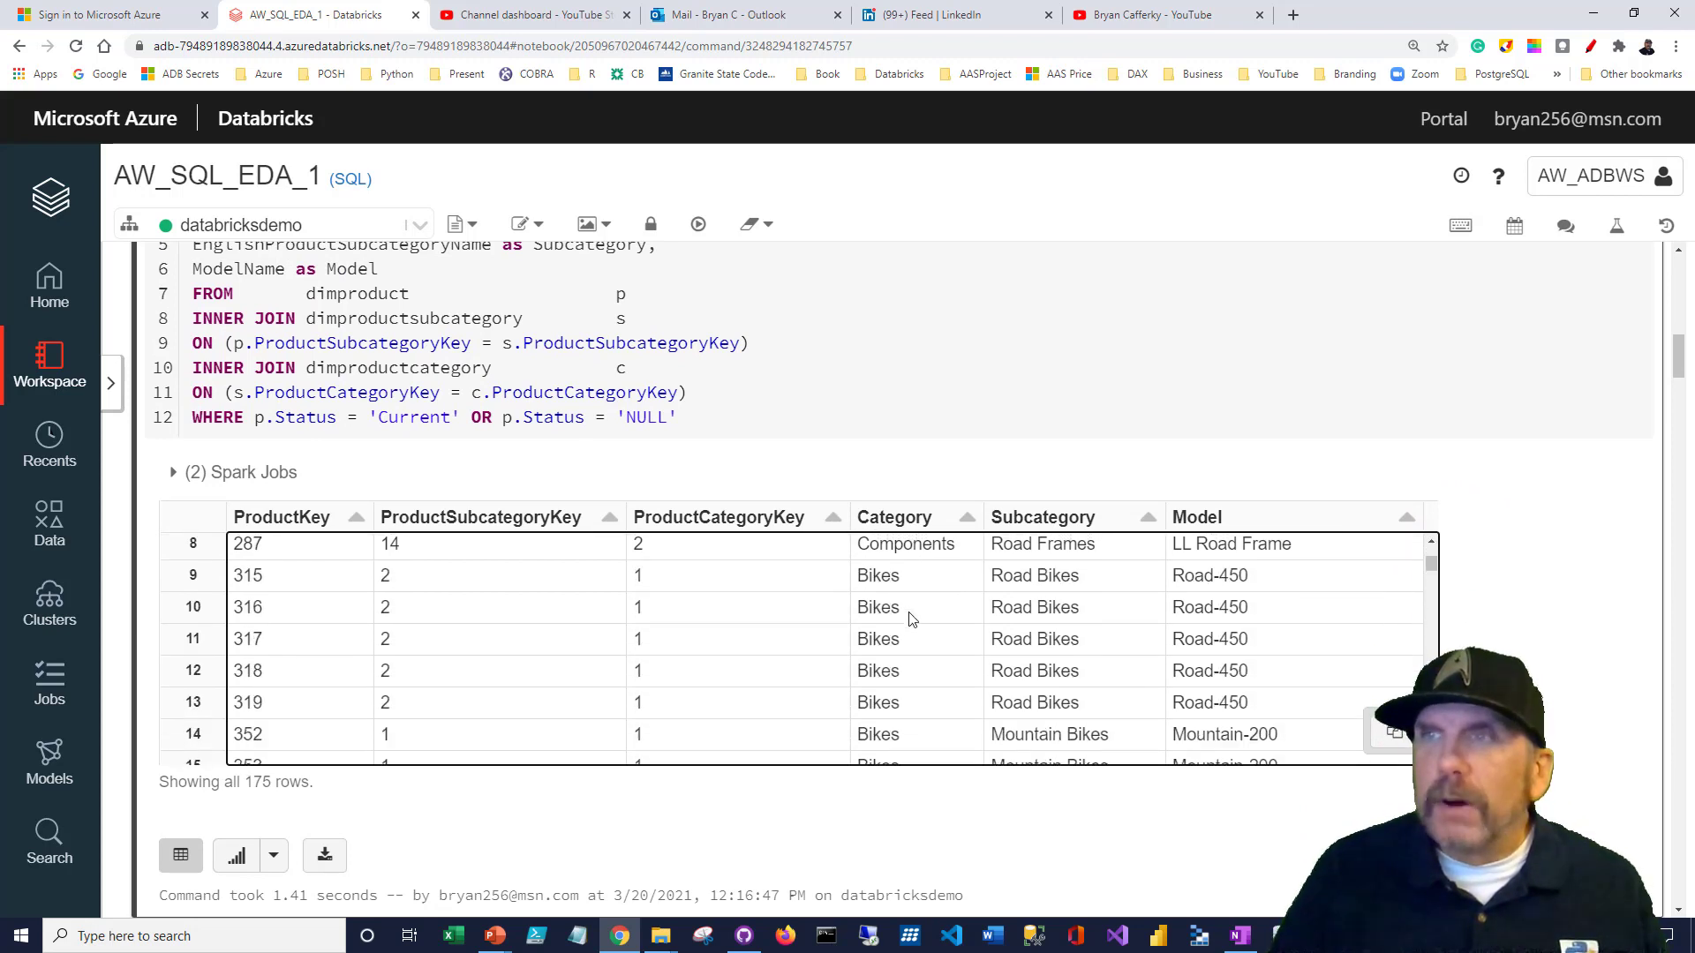
scroll(down, 3)
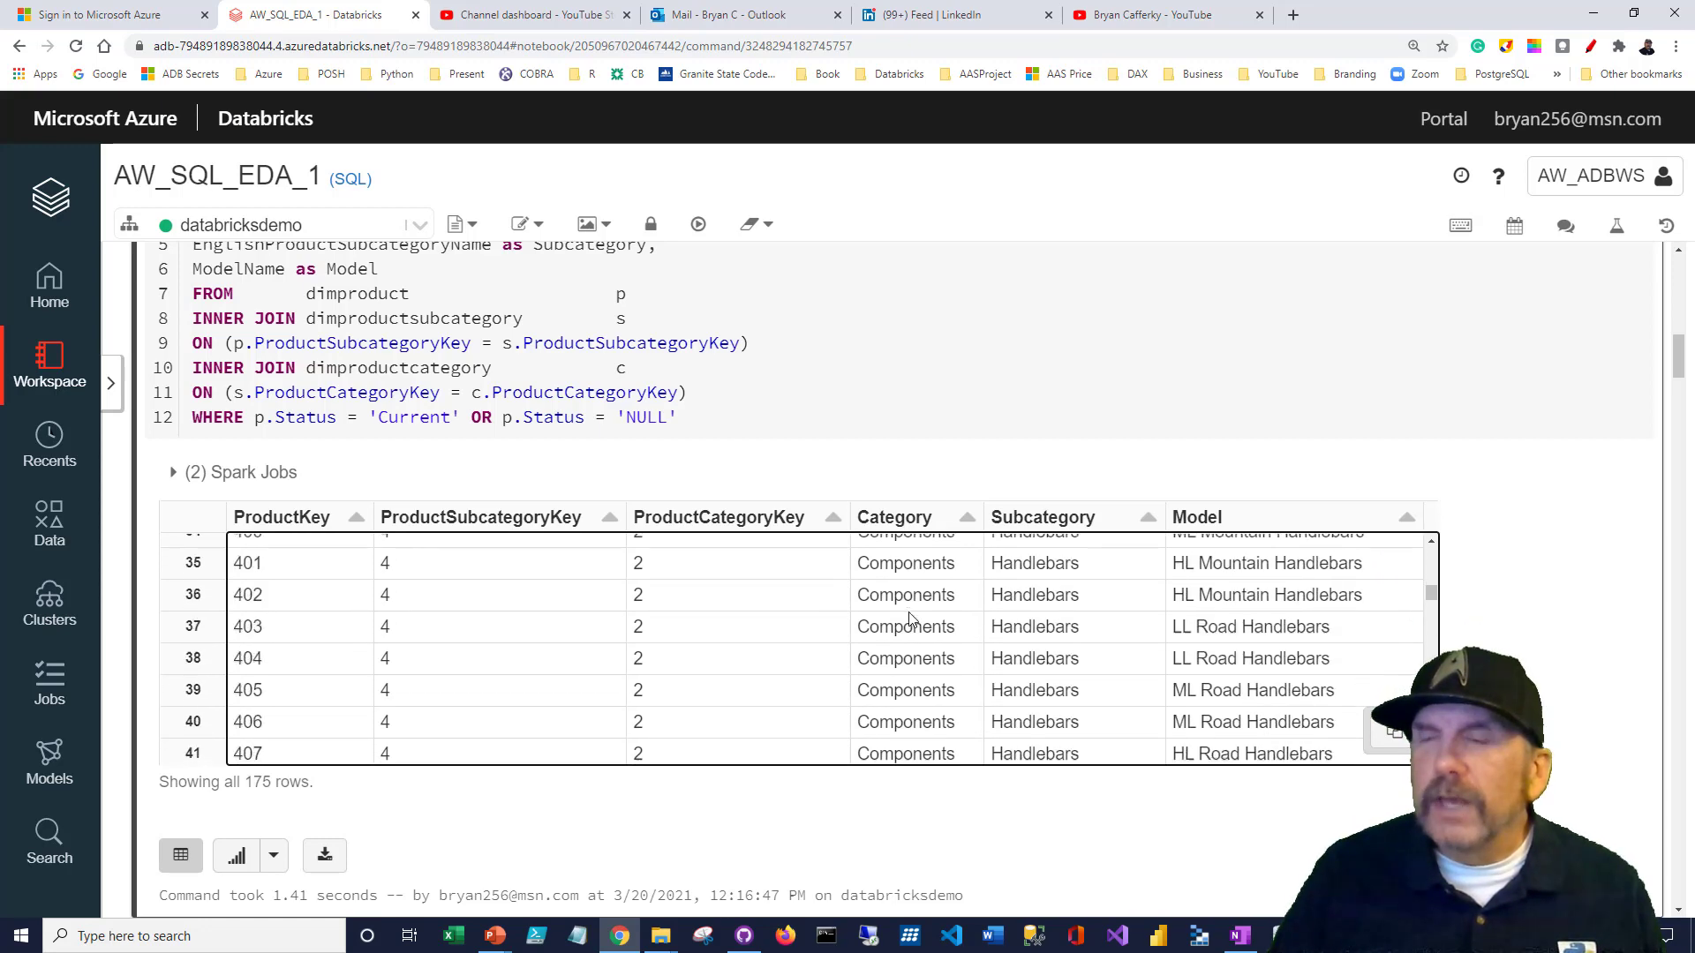
scroll(down, 3)
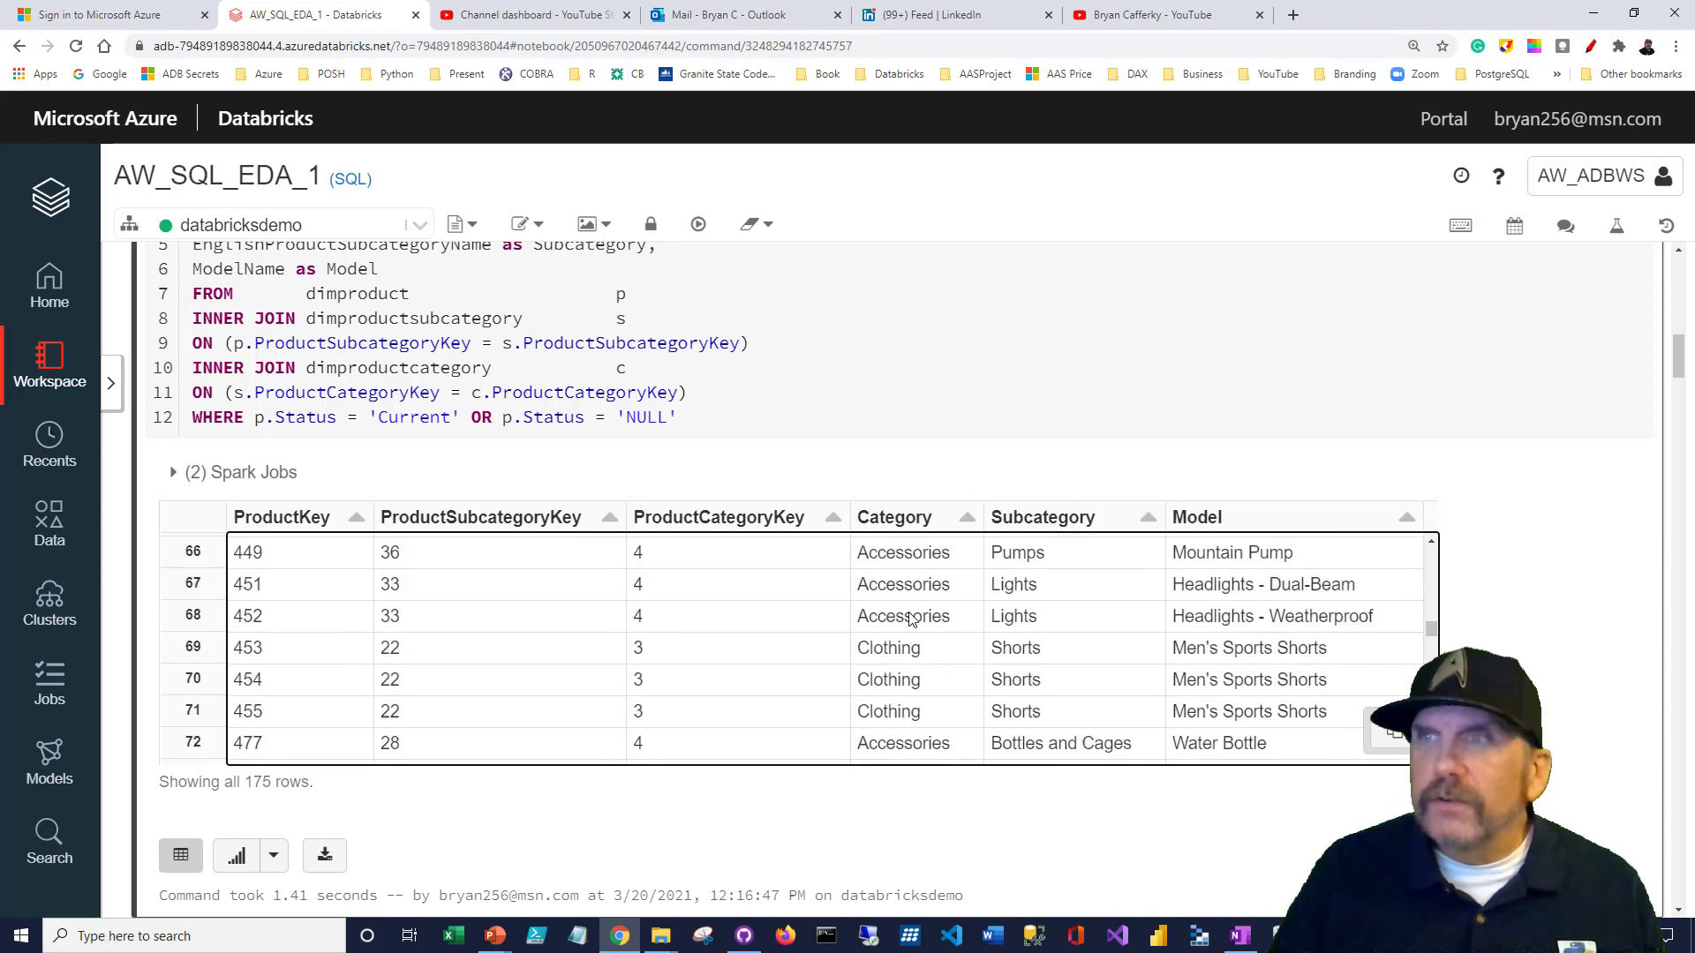
scroll(up, 3)
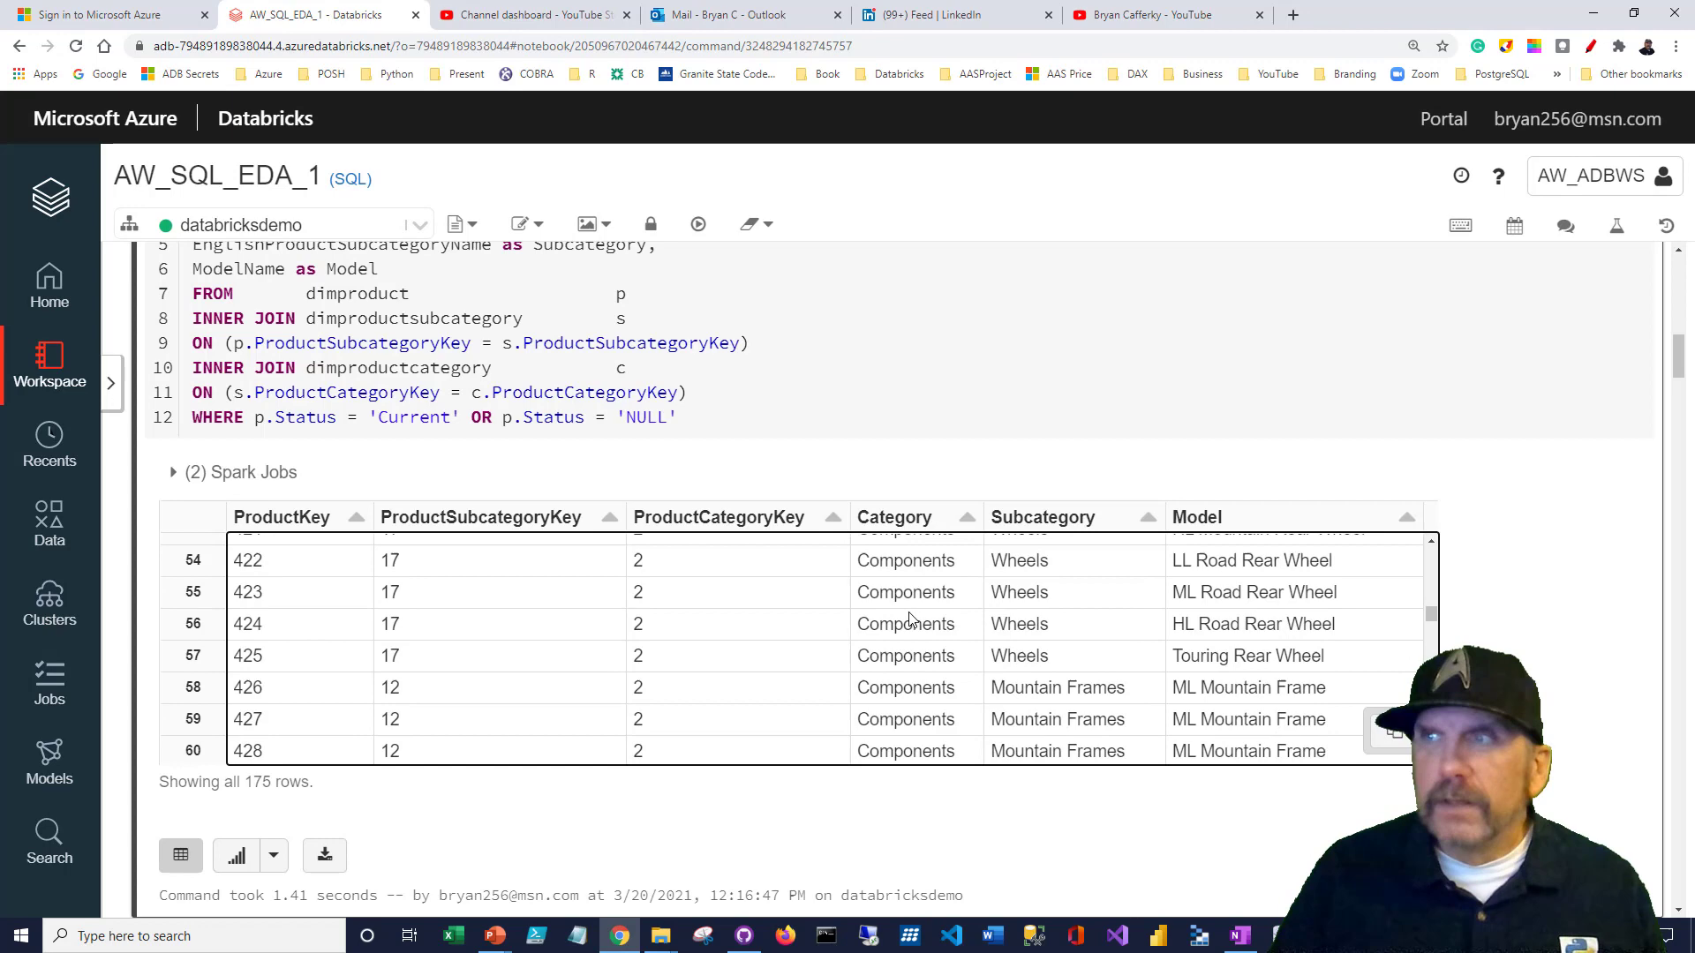
scroll(up, 3)
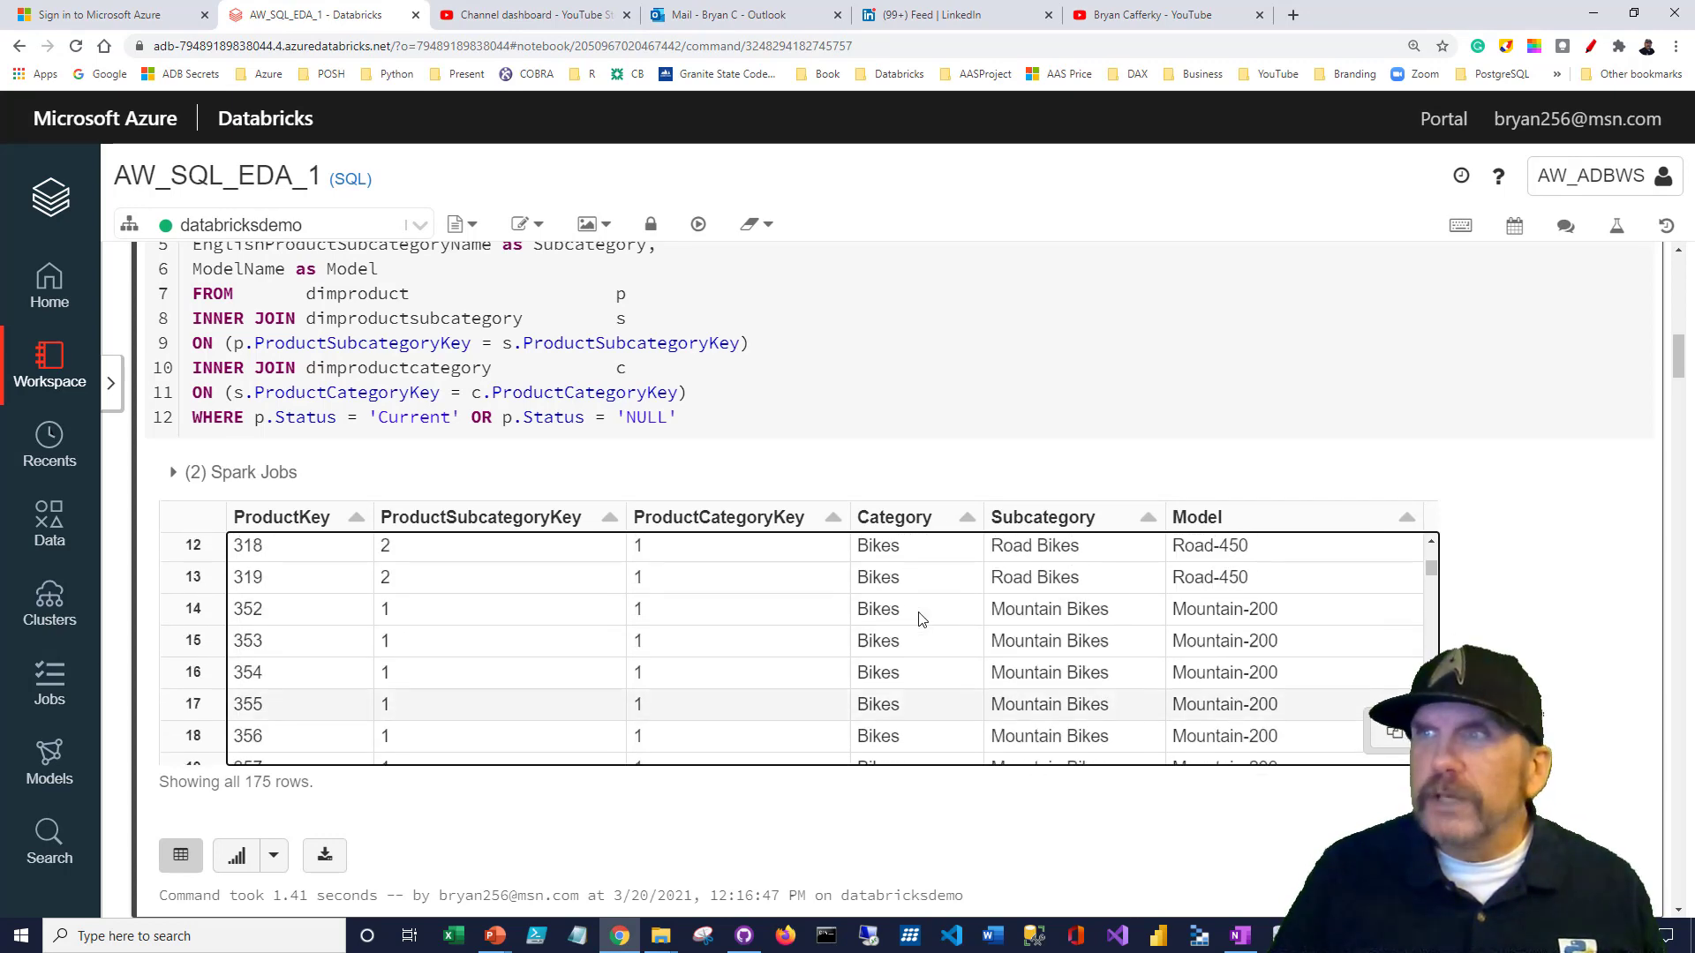
mouse_move(1144, 706)
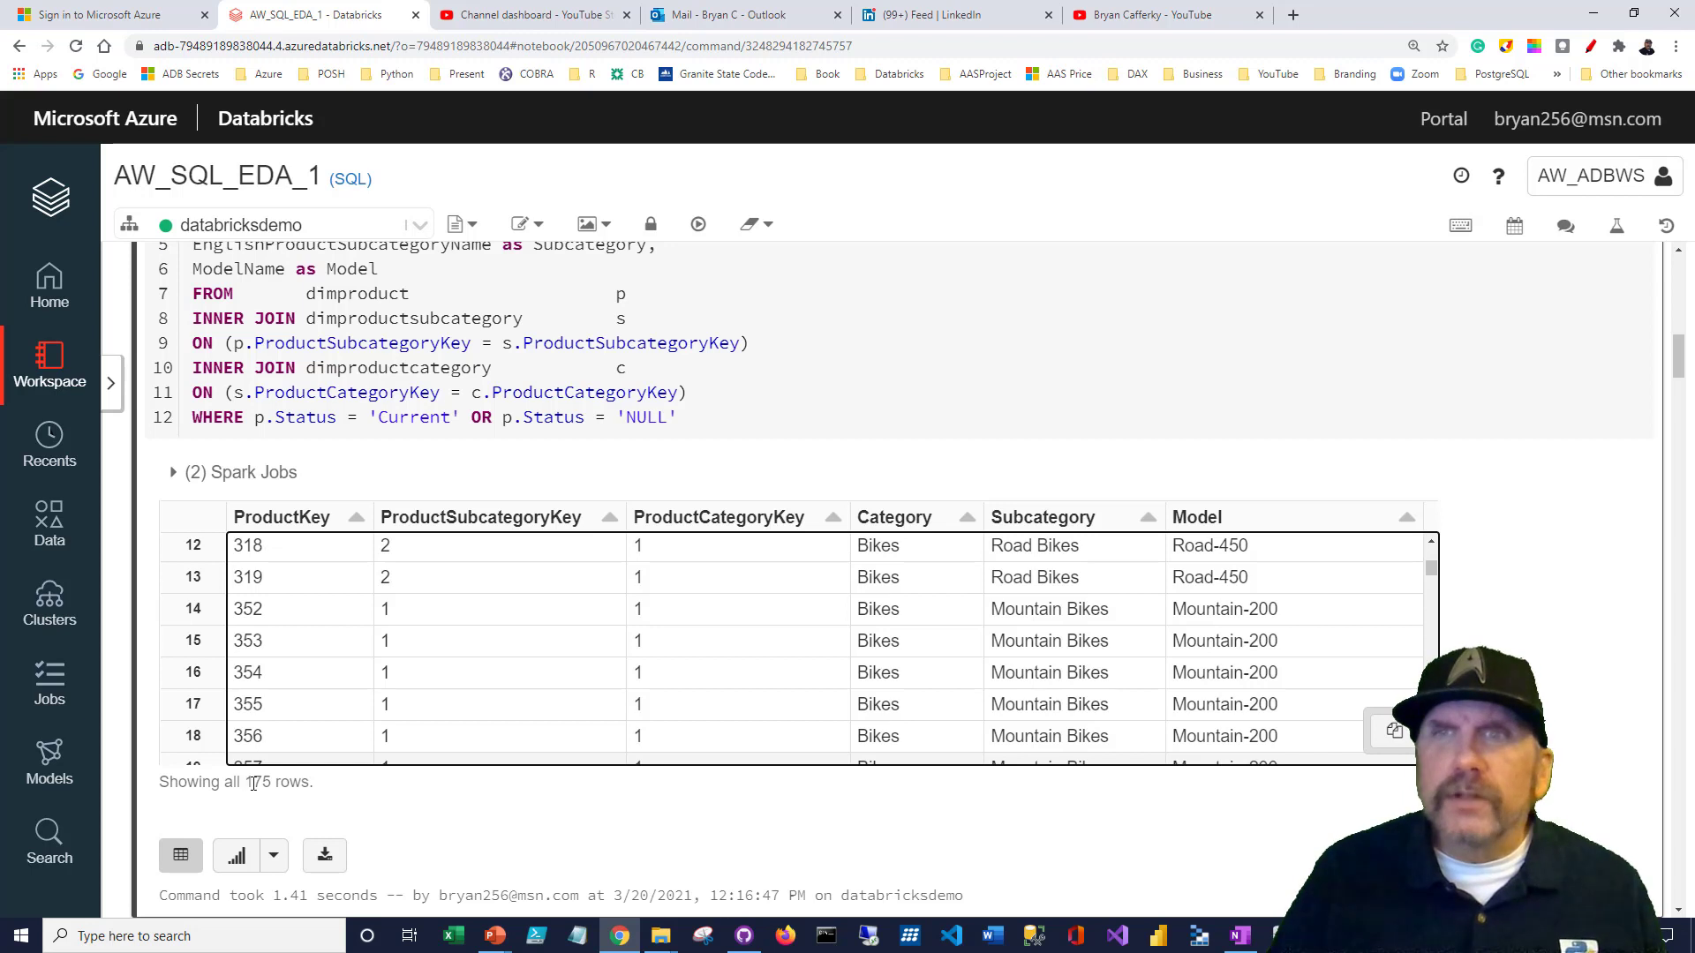
double_click(277, 782)
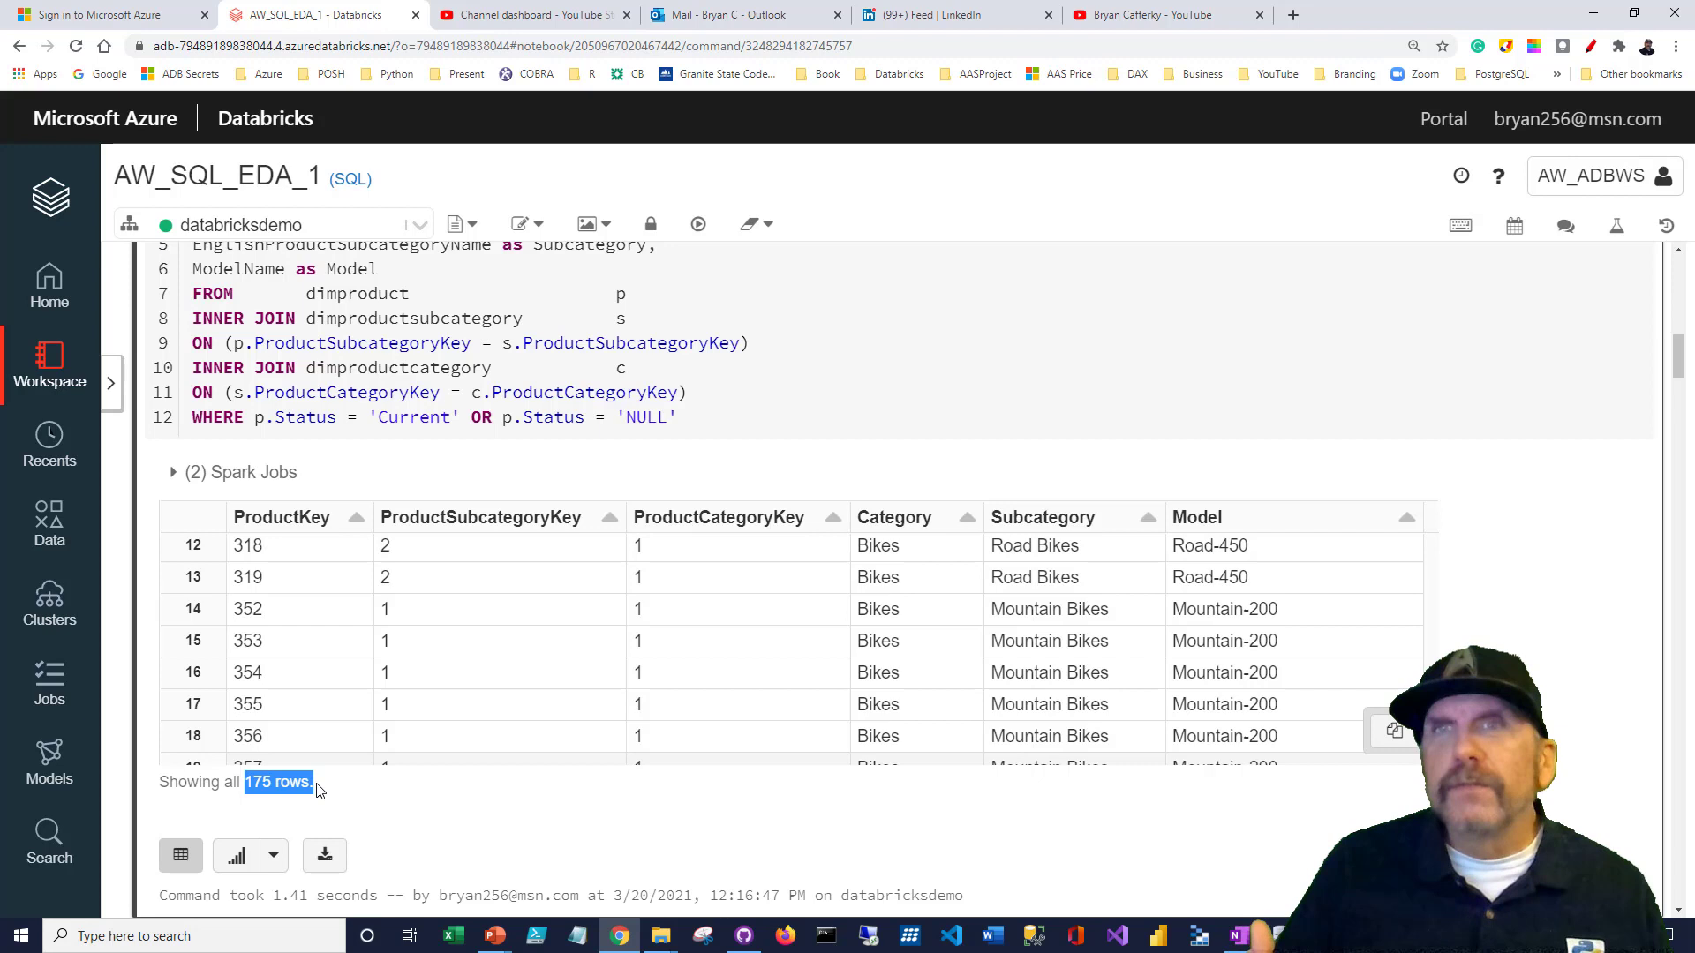
mouse_move(422, 868)
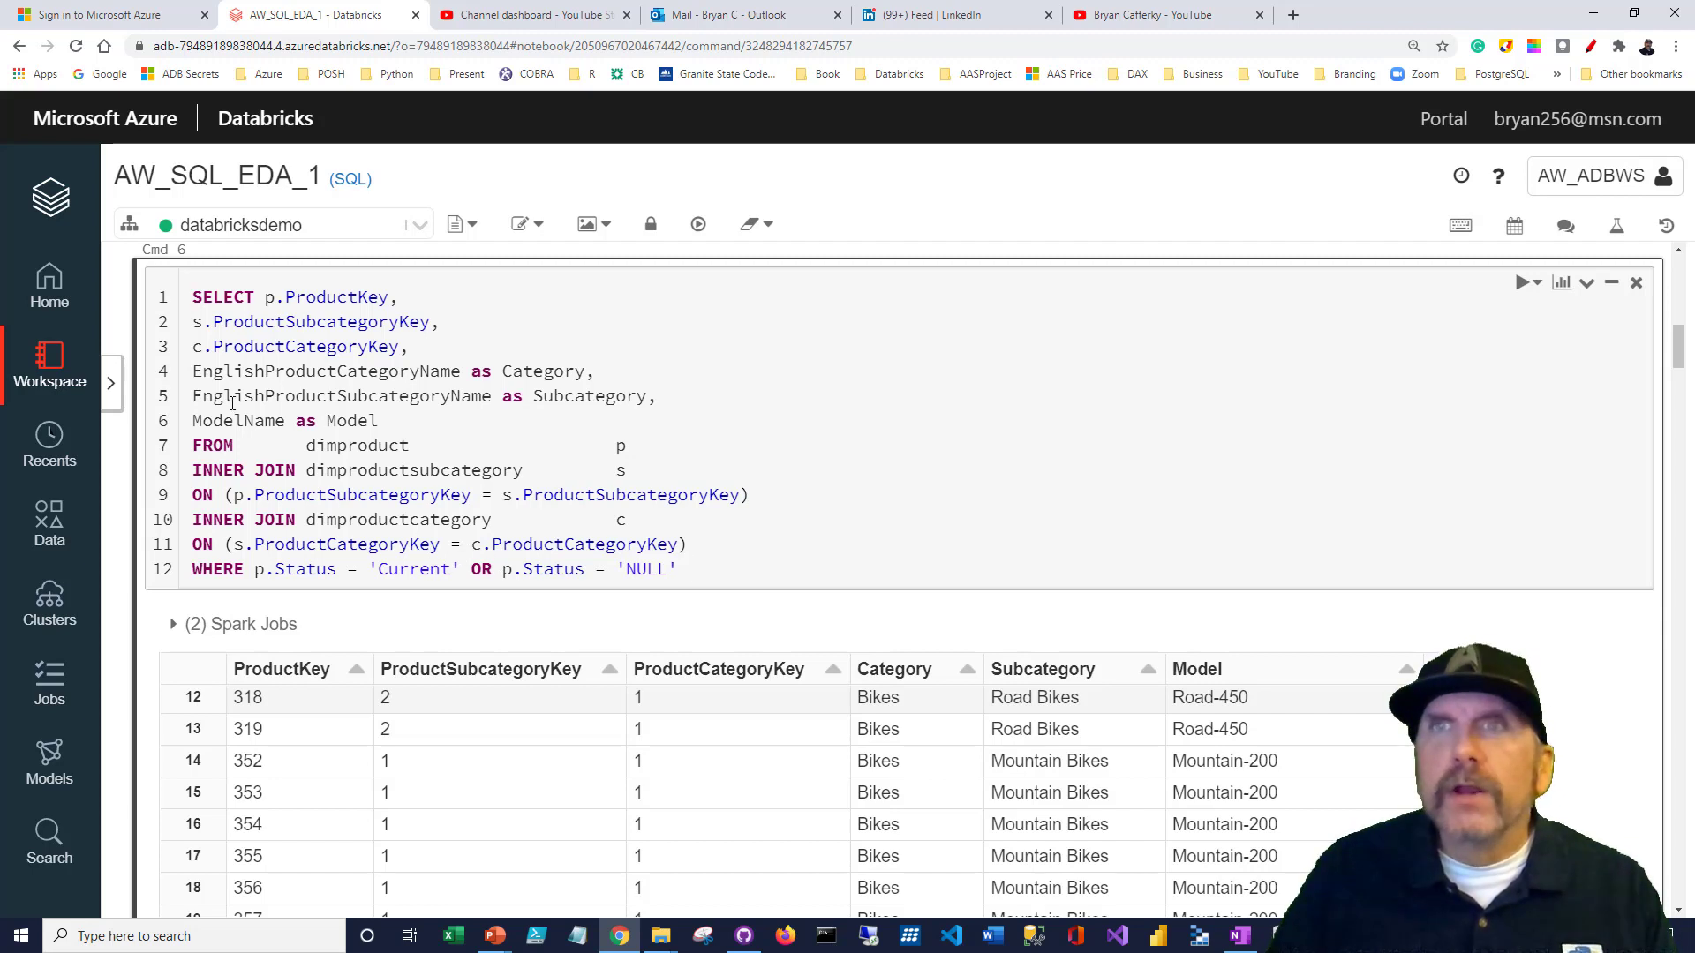
Highlight the ProductSubcategoryKey line, EnglishProductCategoryName column and Category alias in the query
double_click(331, 296)
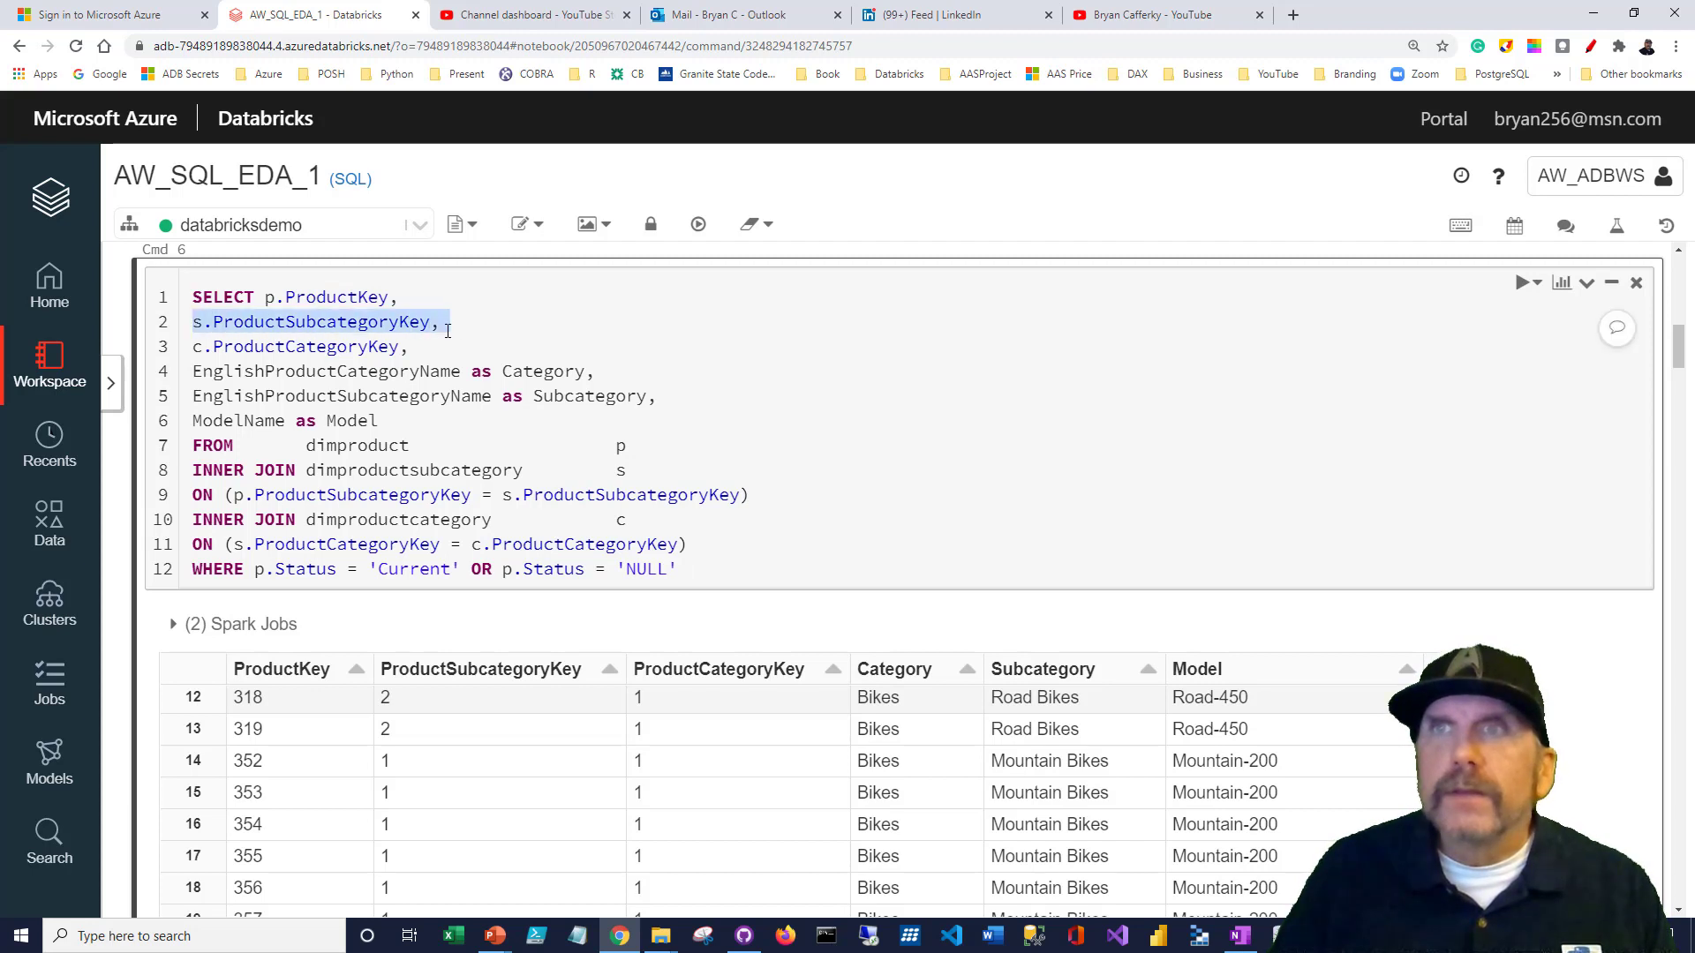
click(195, 346)
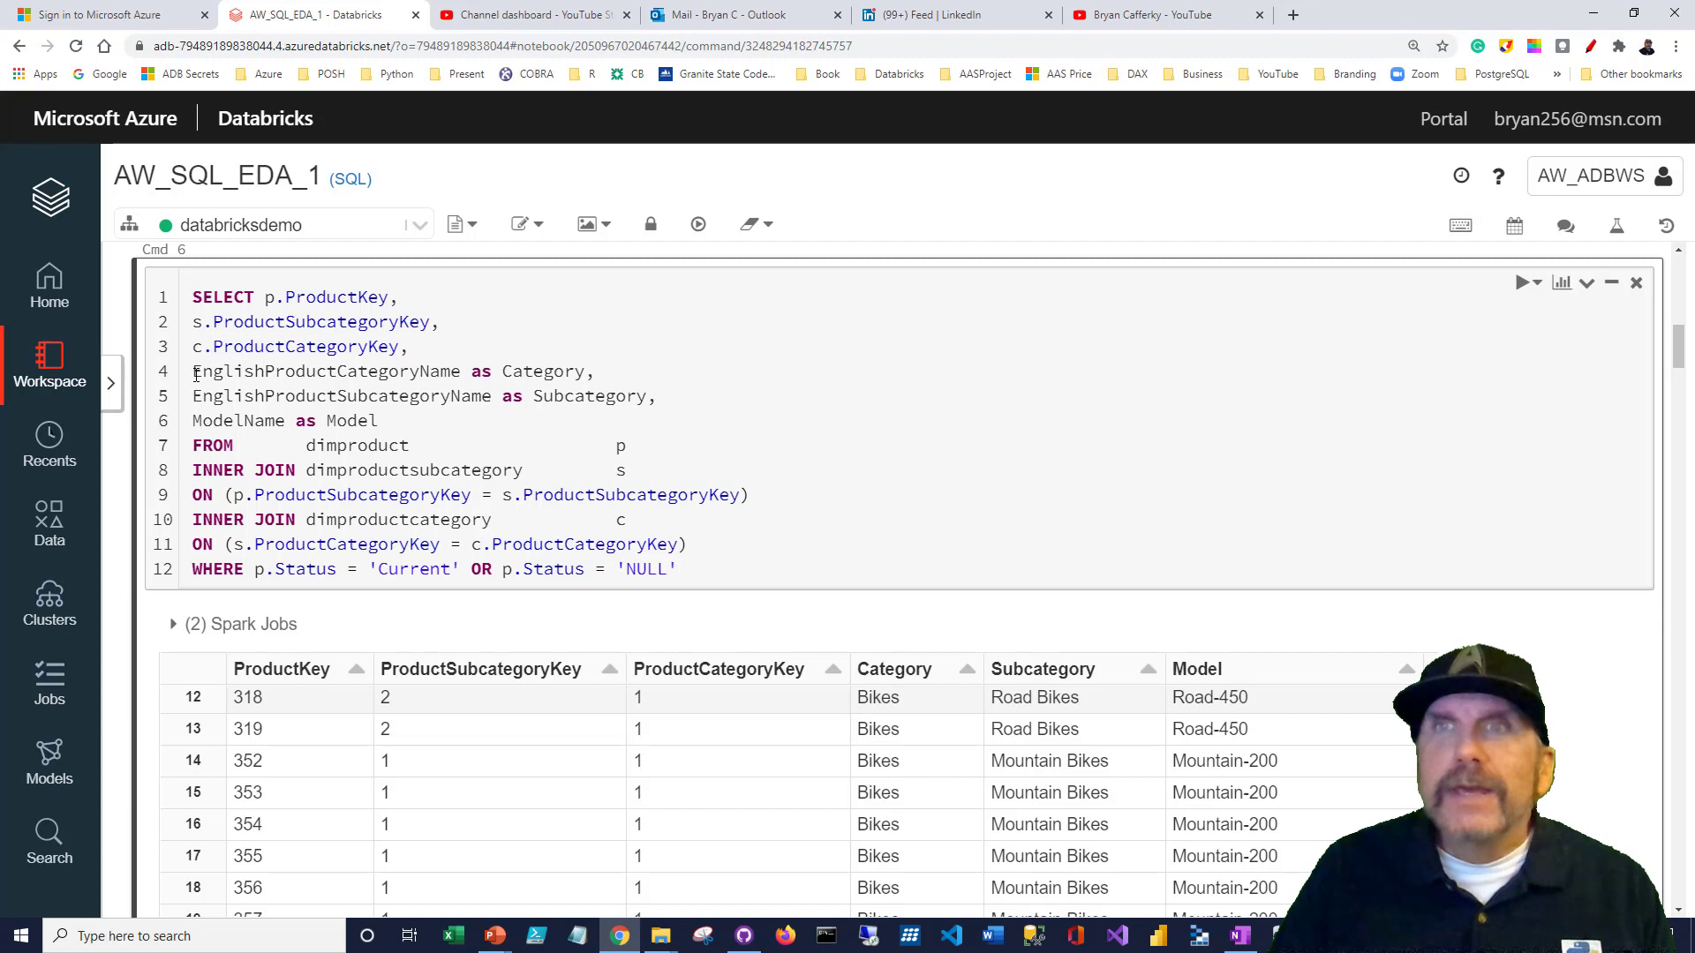
double_click(325, 371)
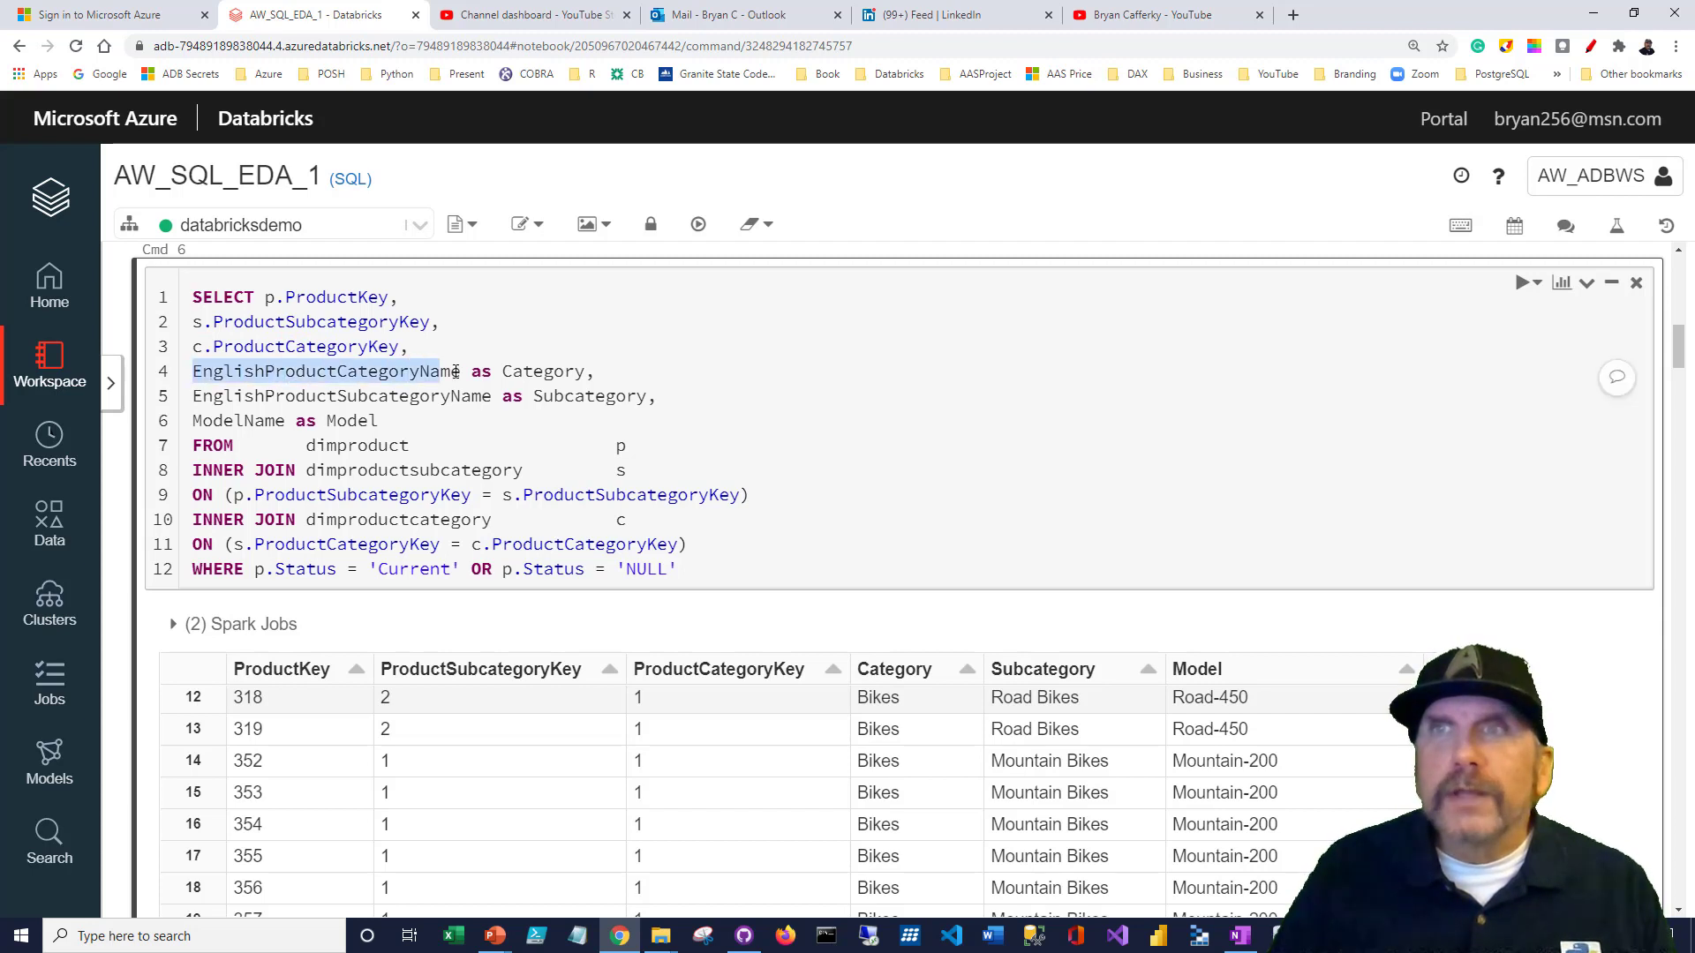
click(420, 346)
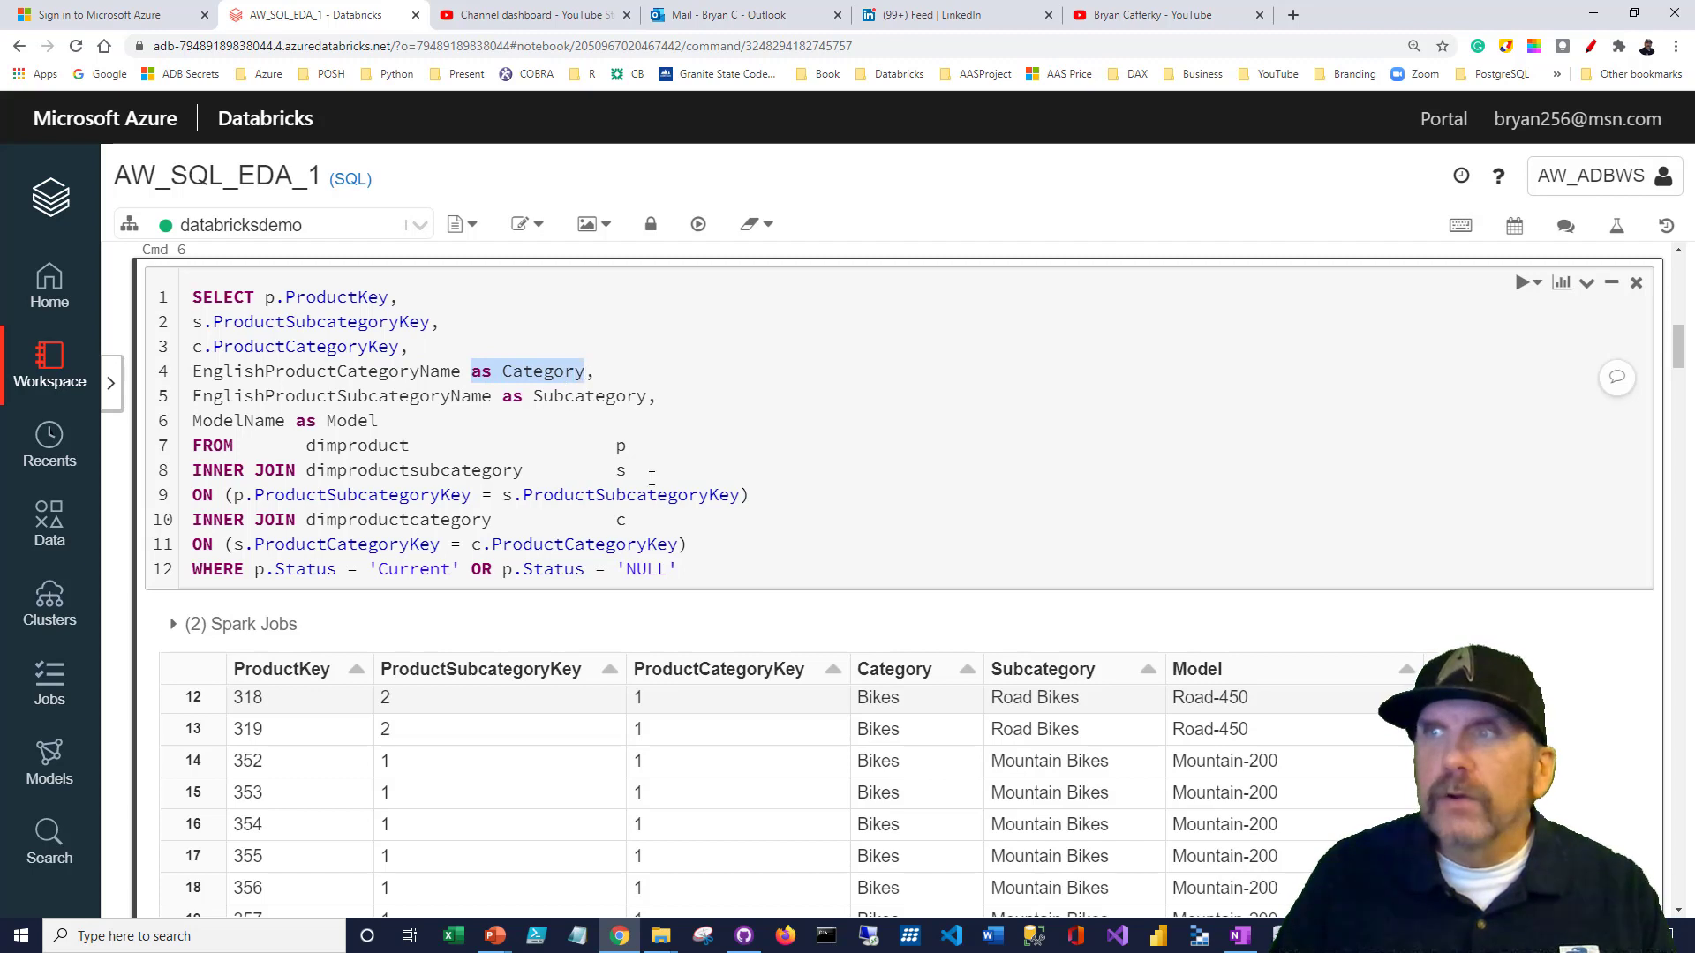
mouse_move(936, 692)
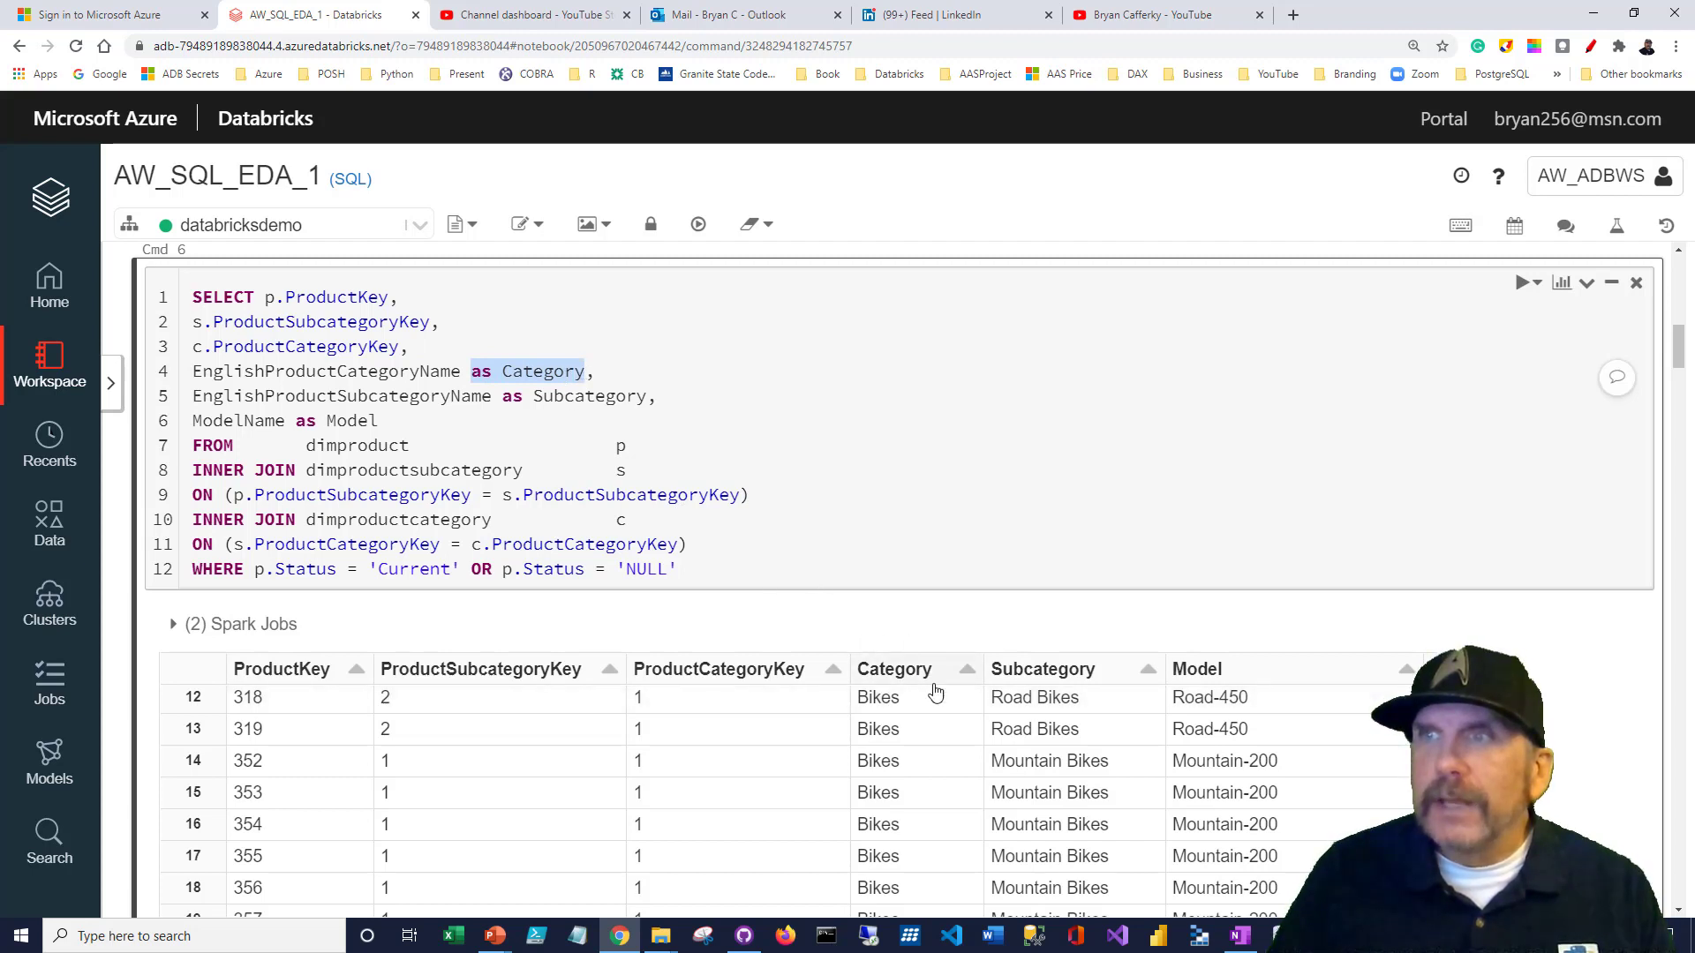
Sort the result grid by the Category heading so Accessories rows come first
double_click(894, 667)
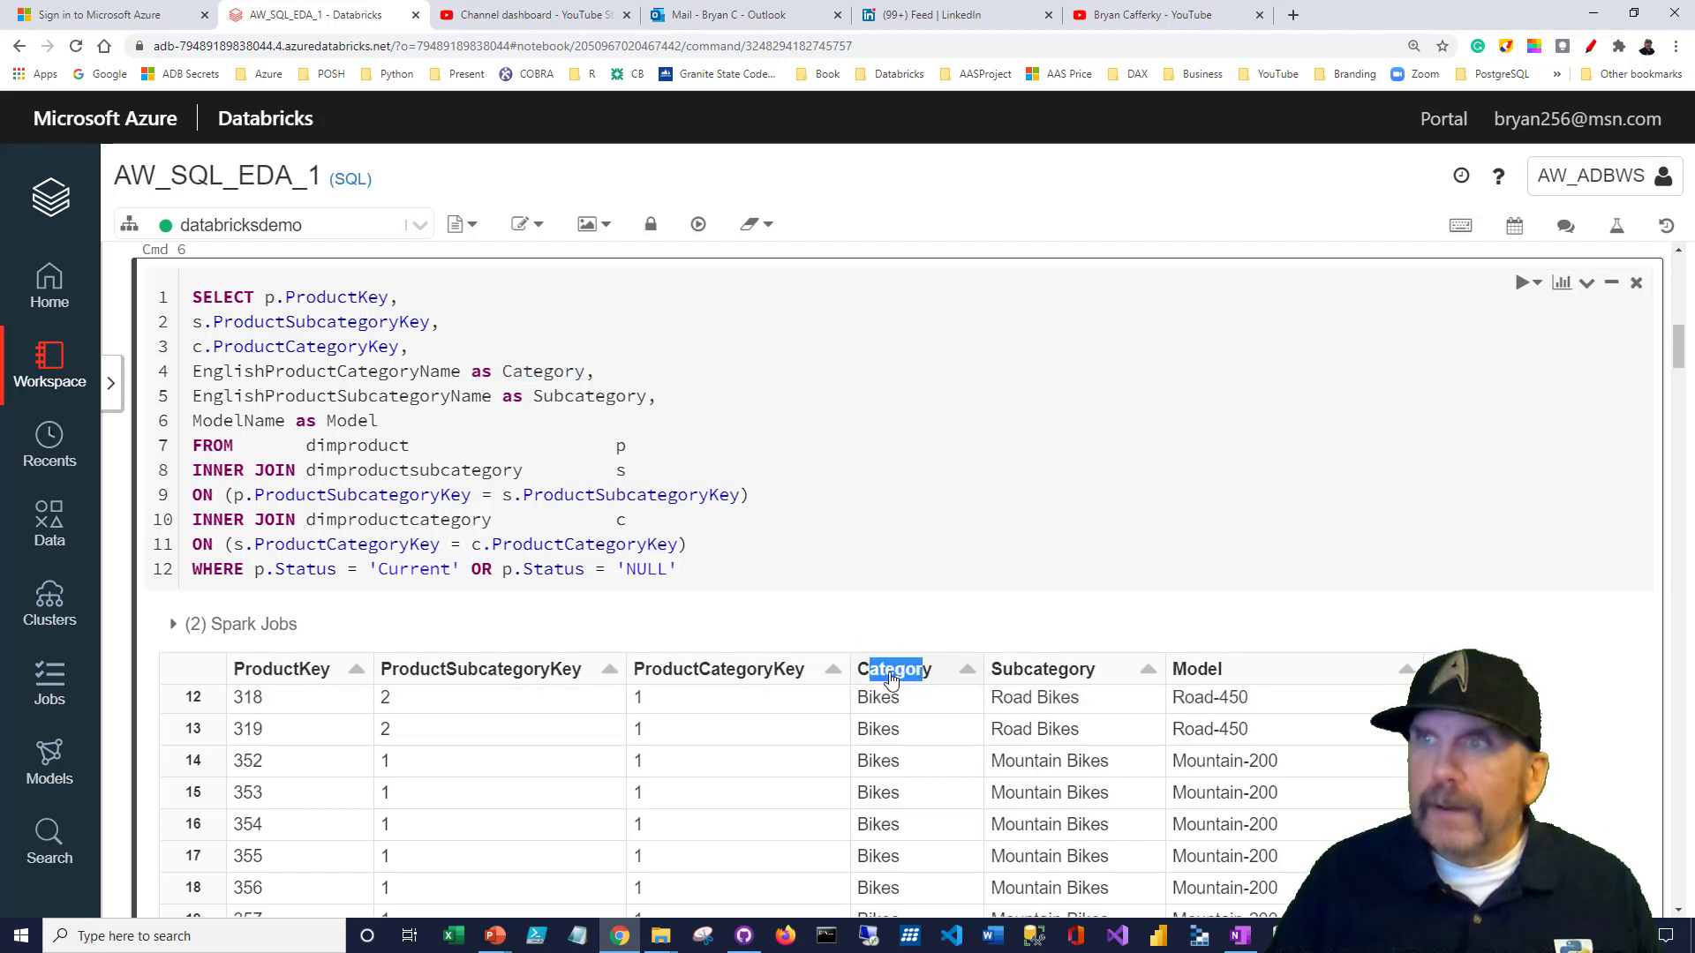
click(893, 667)
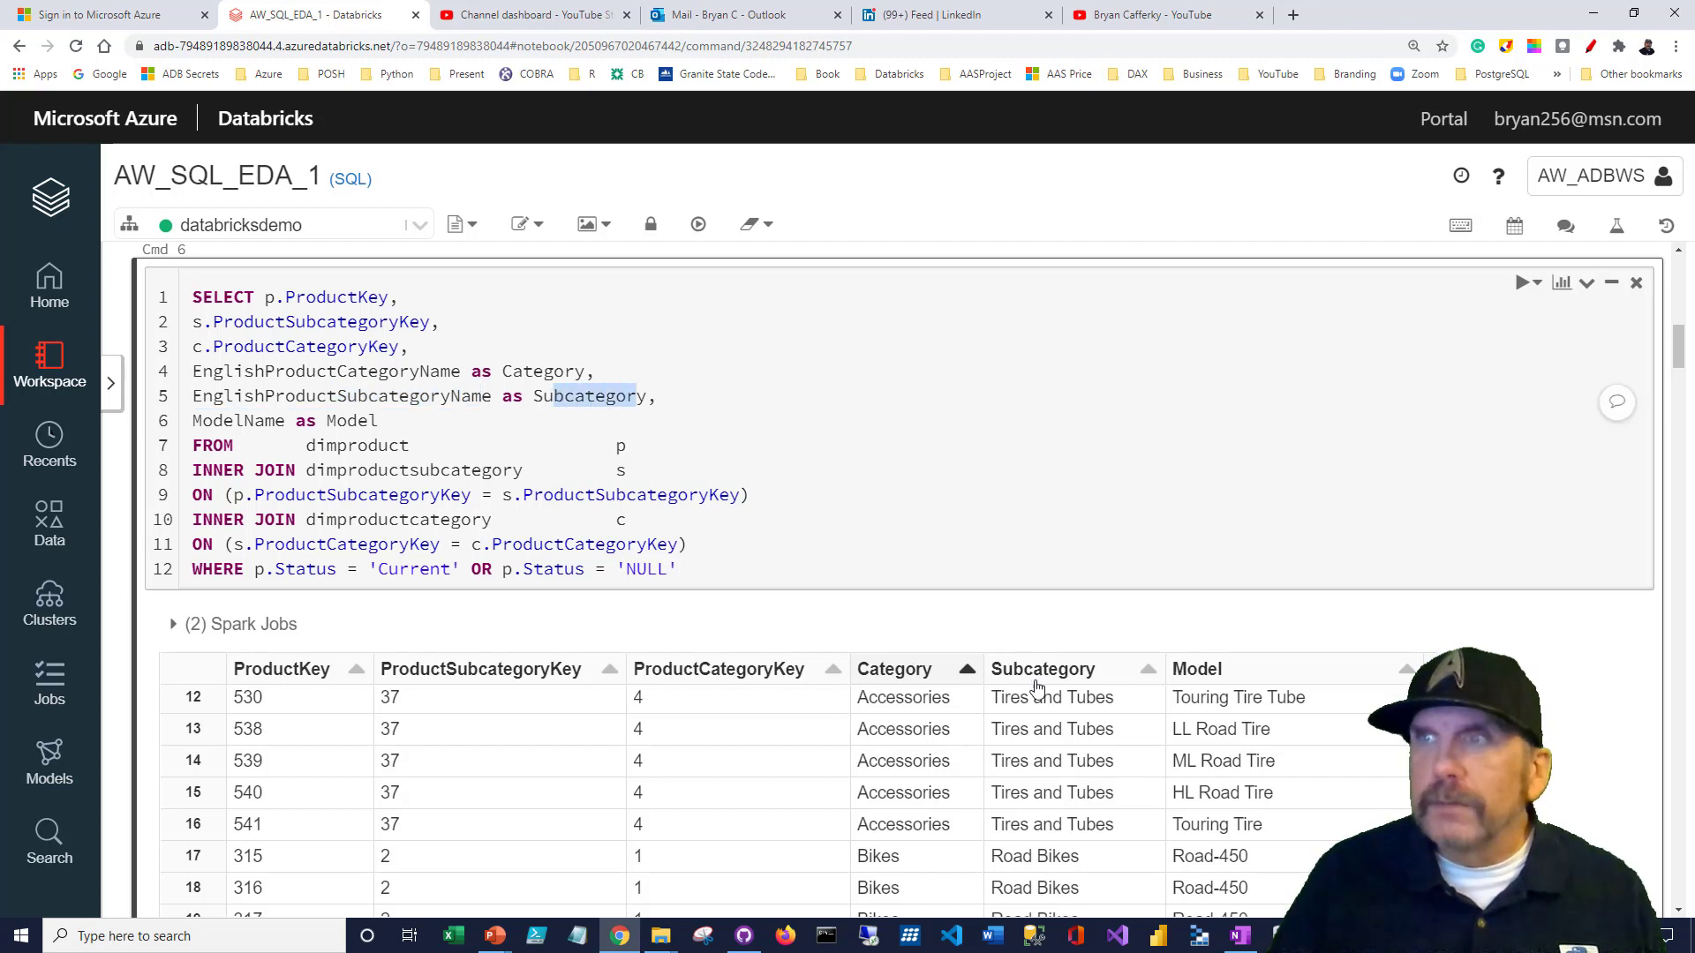
mouse_move(1019, 676)
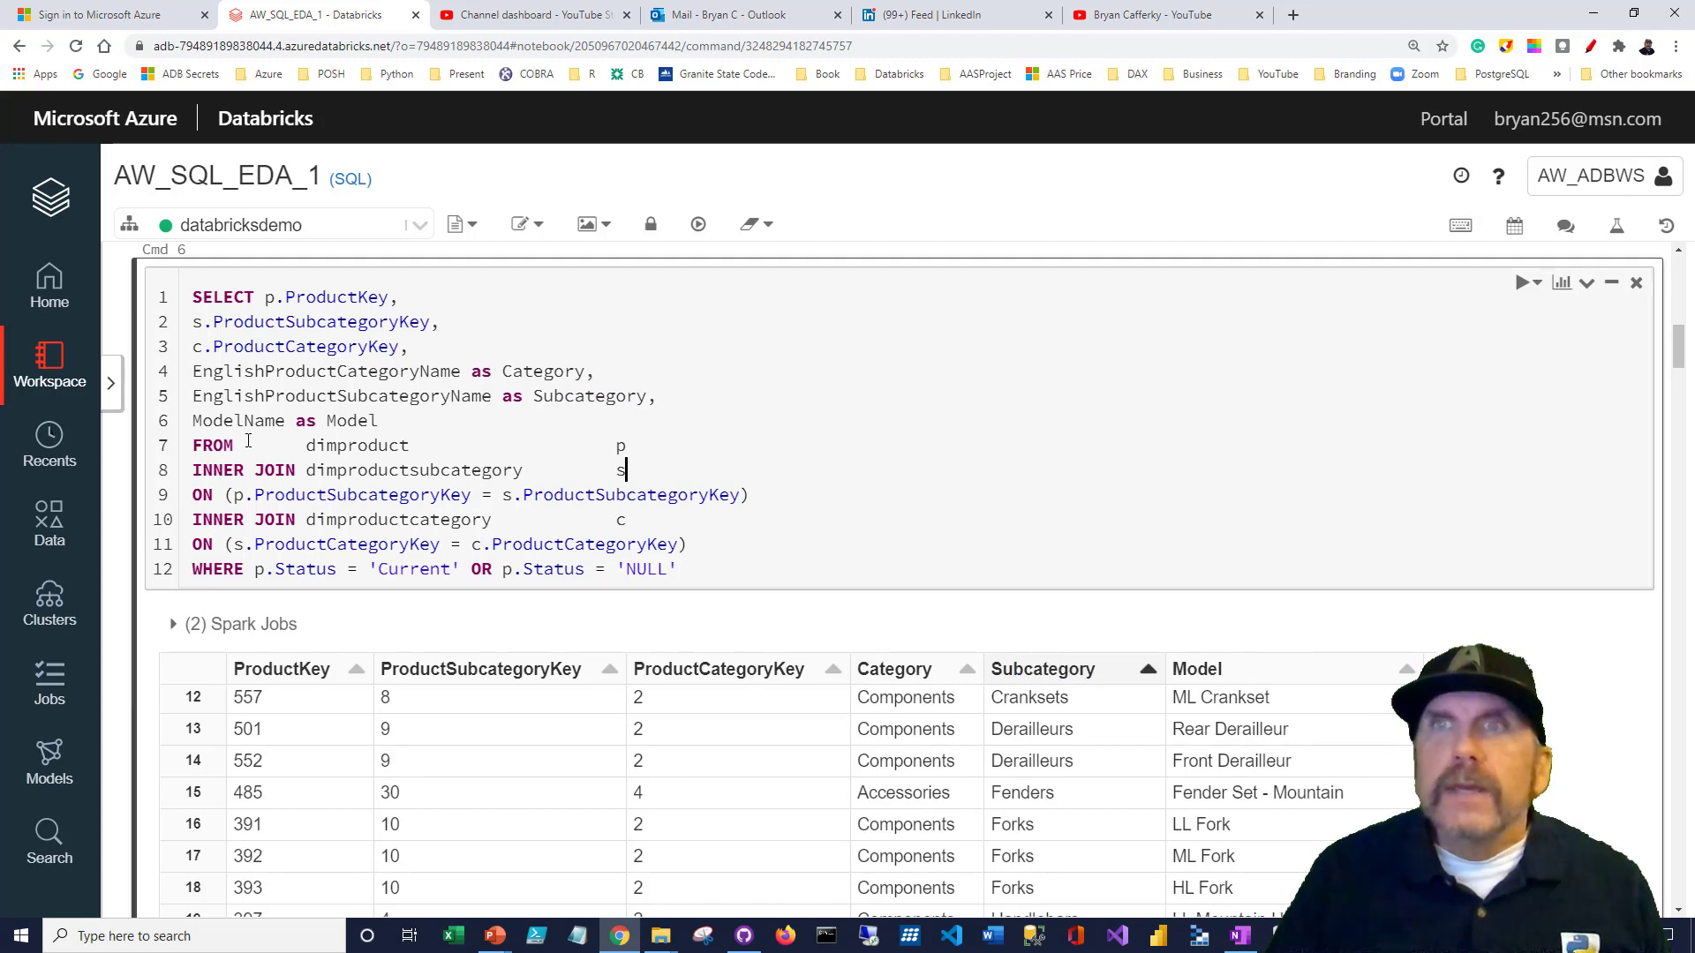
double_click(355, 445)
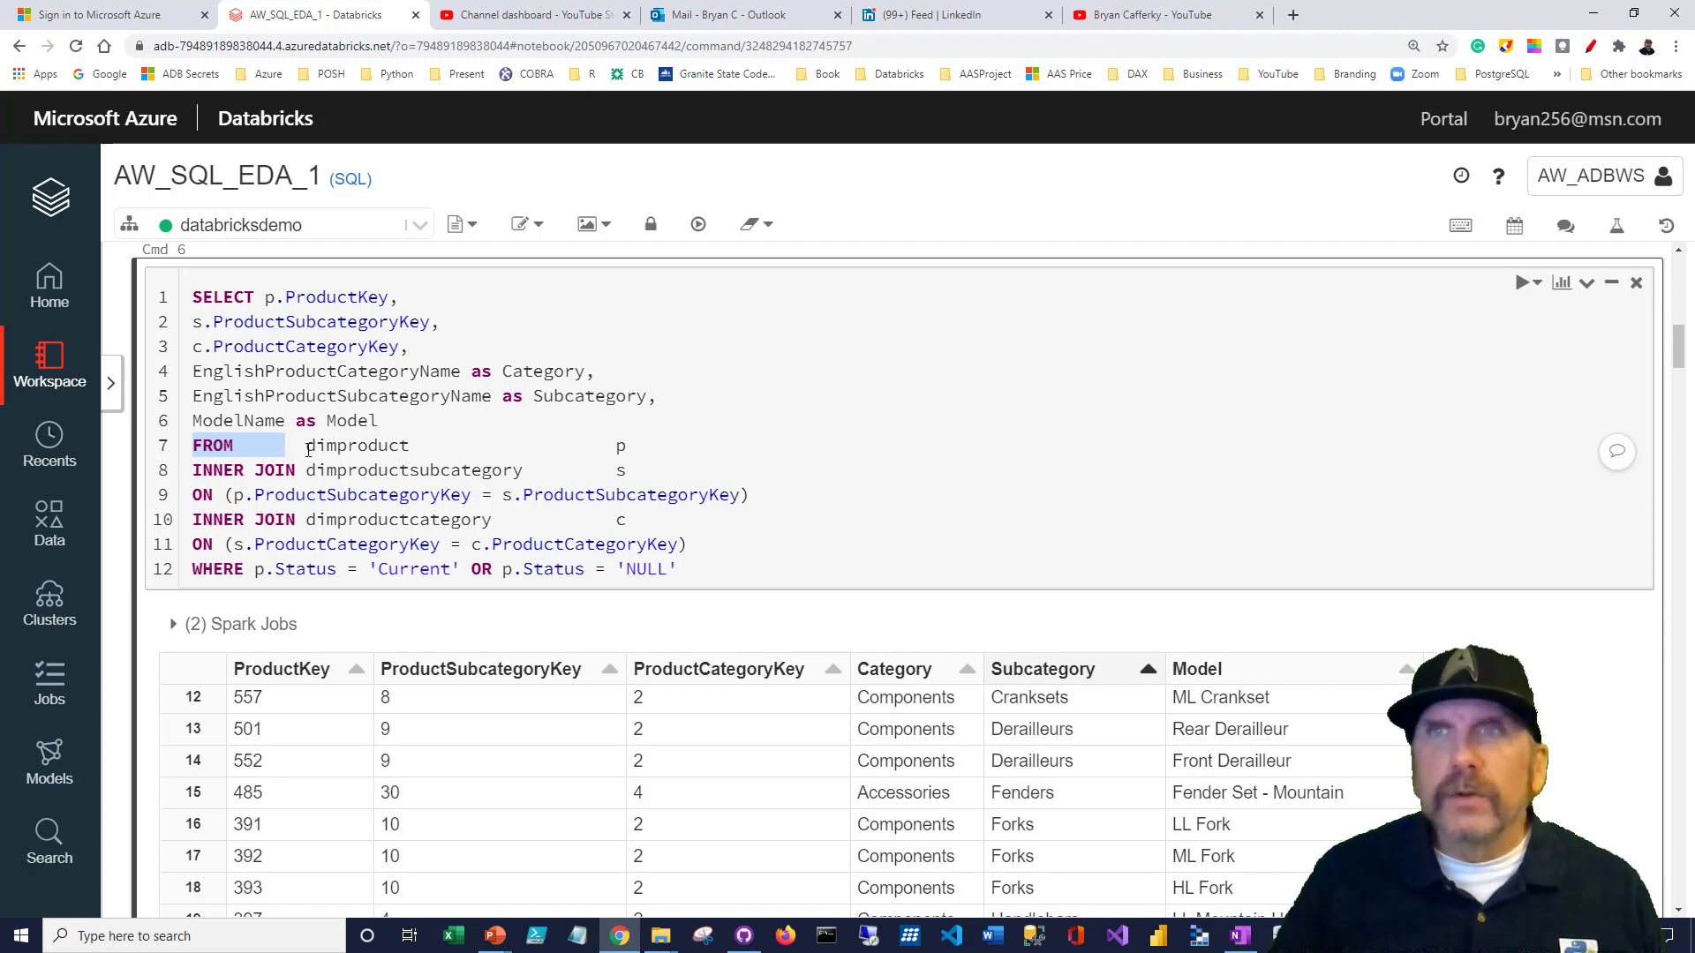
double_click(357, 445)
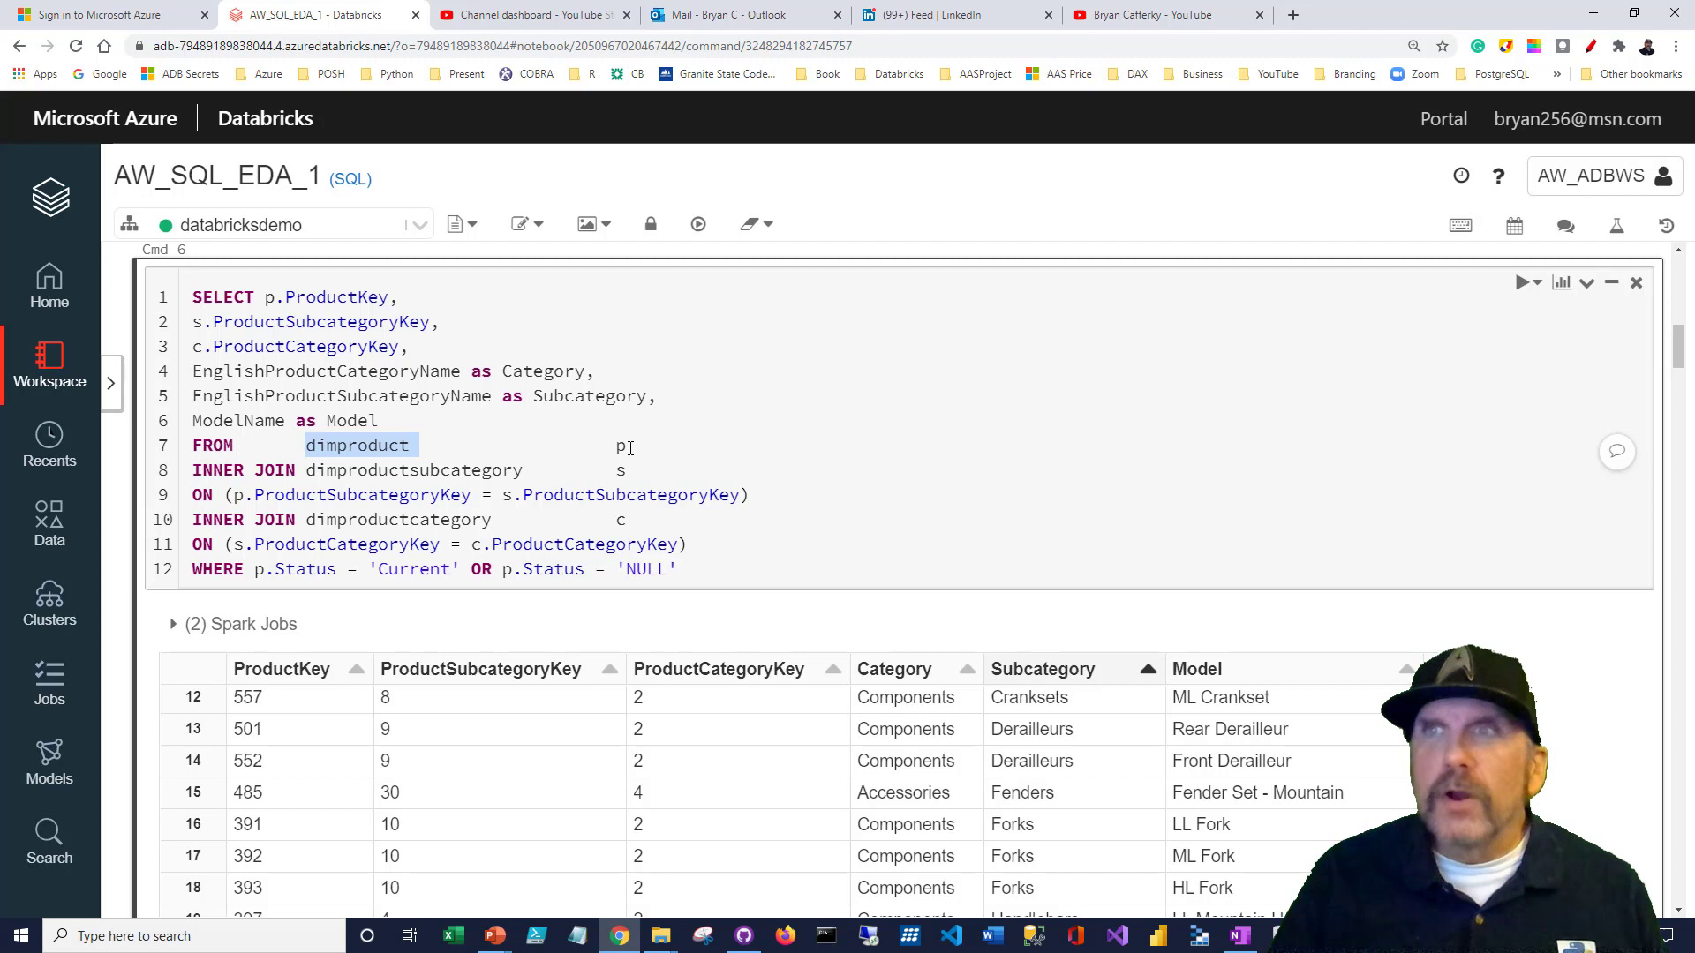
click(620, 445)
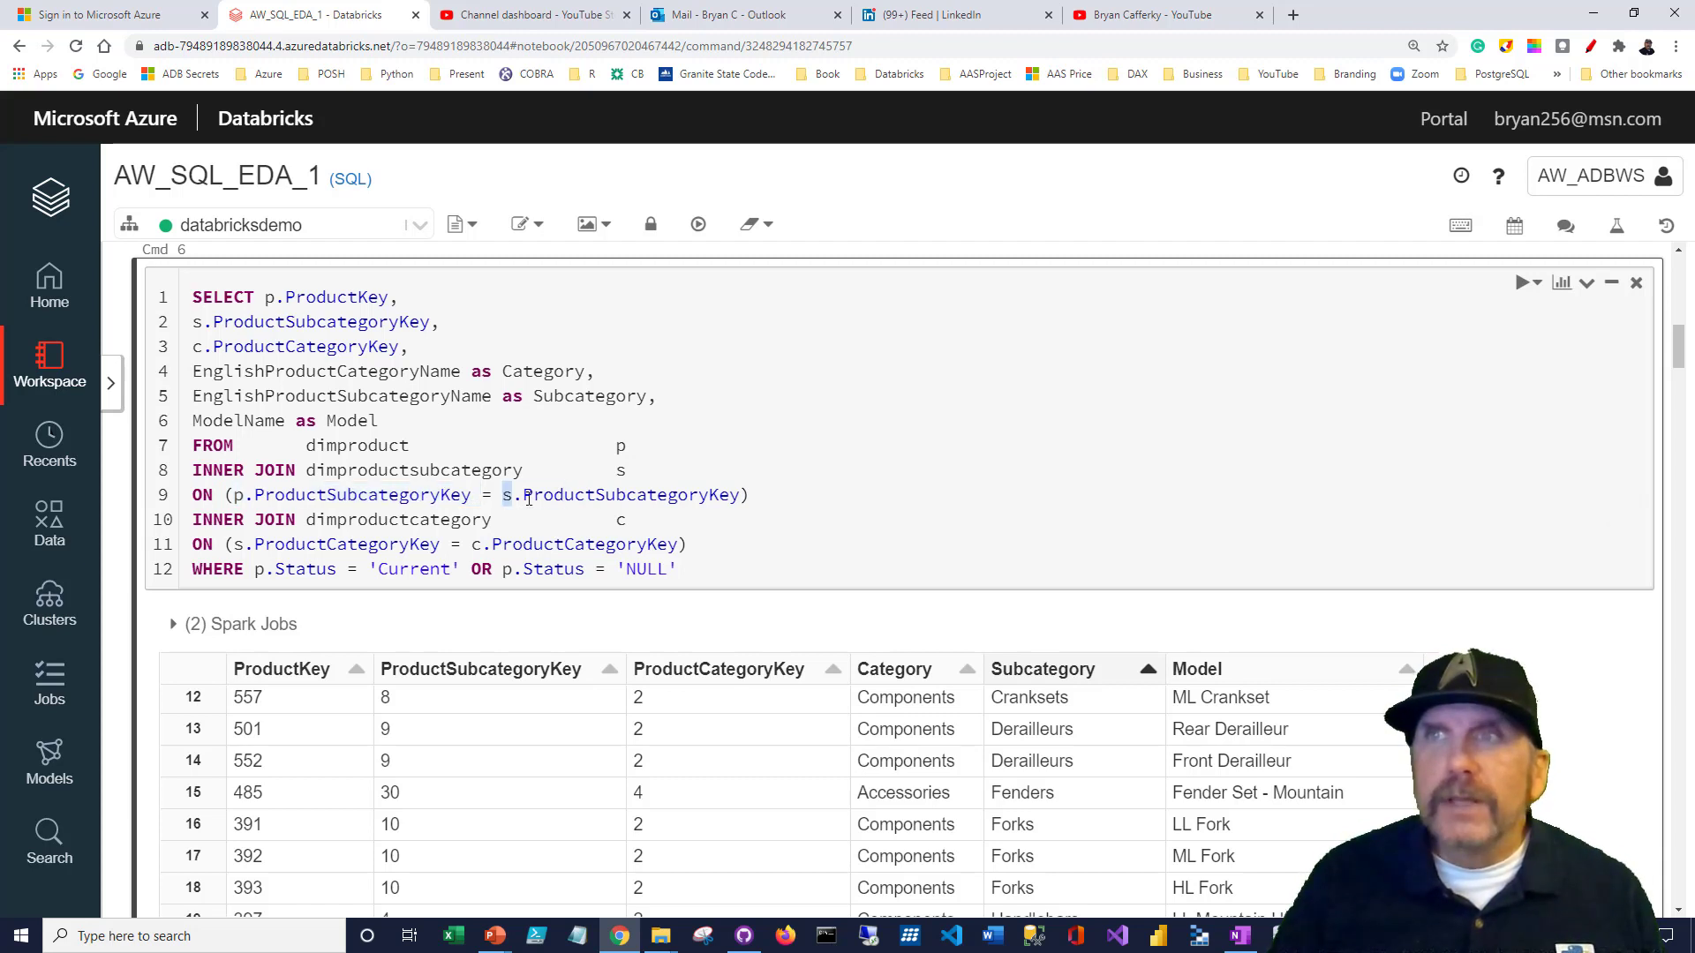
double_click(622, 494)
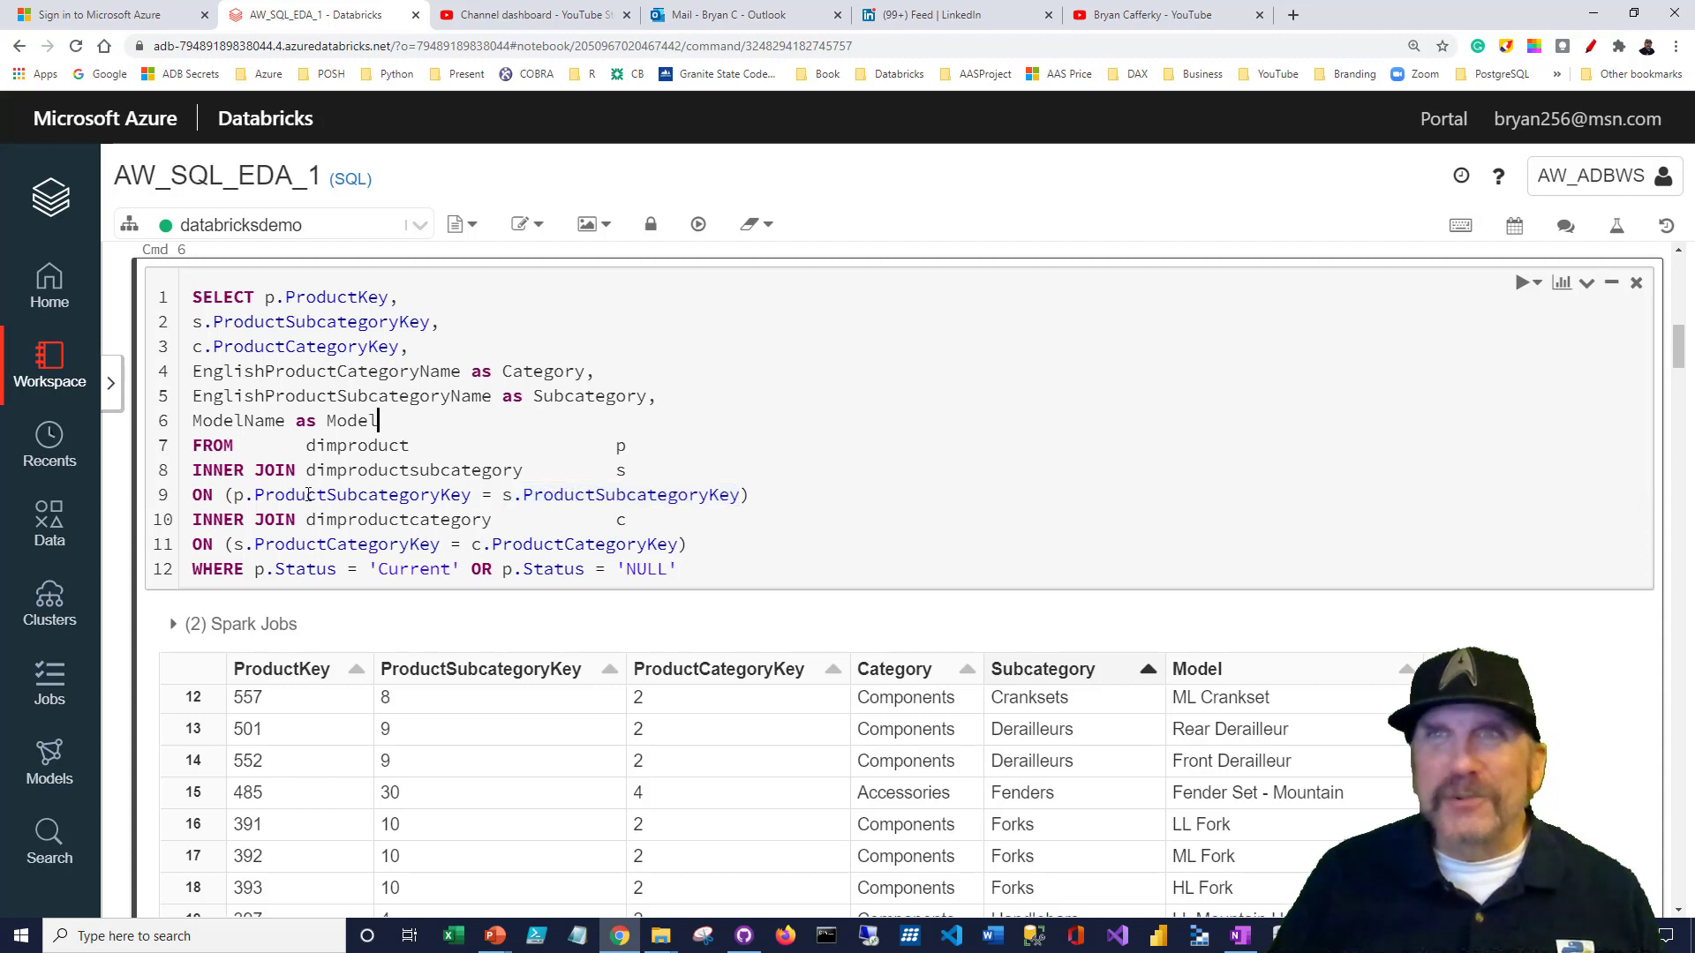
double_click(397, 520)
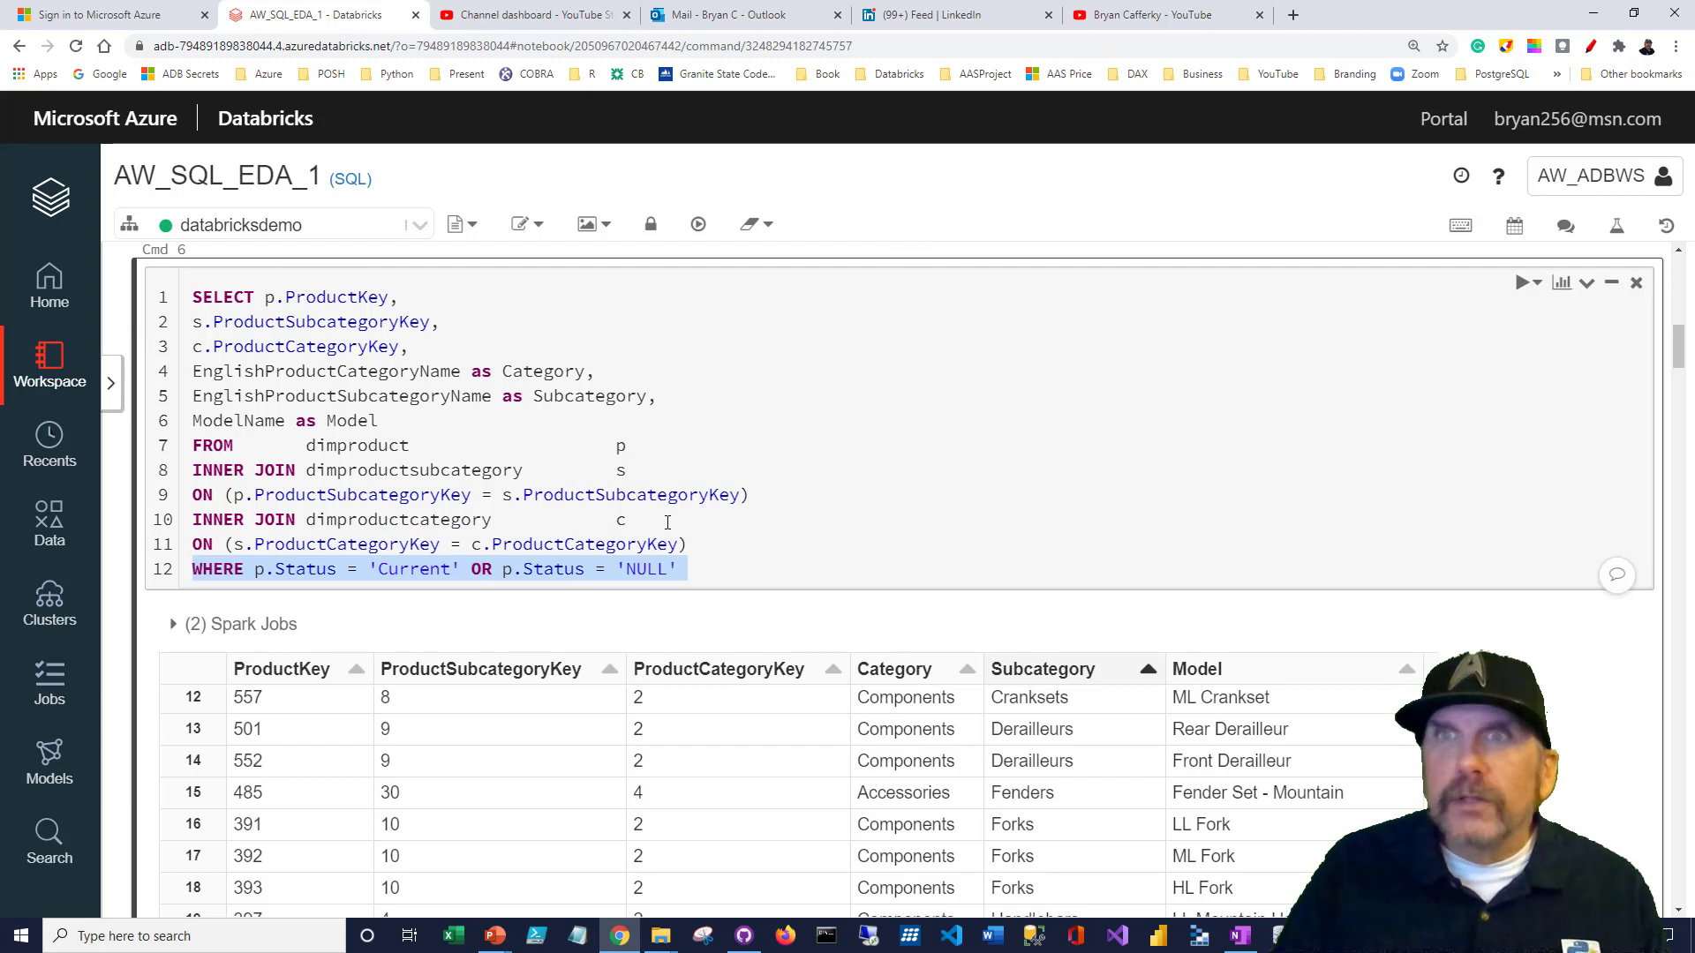
click(346, 544)
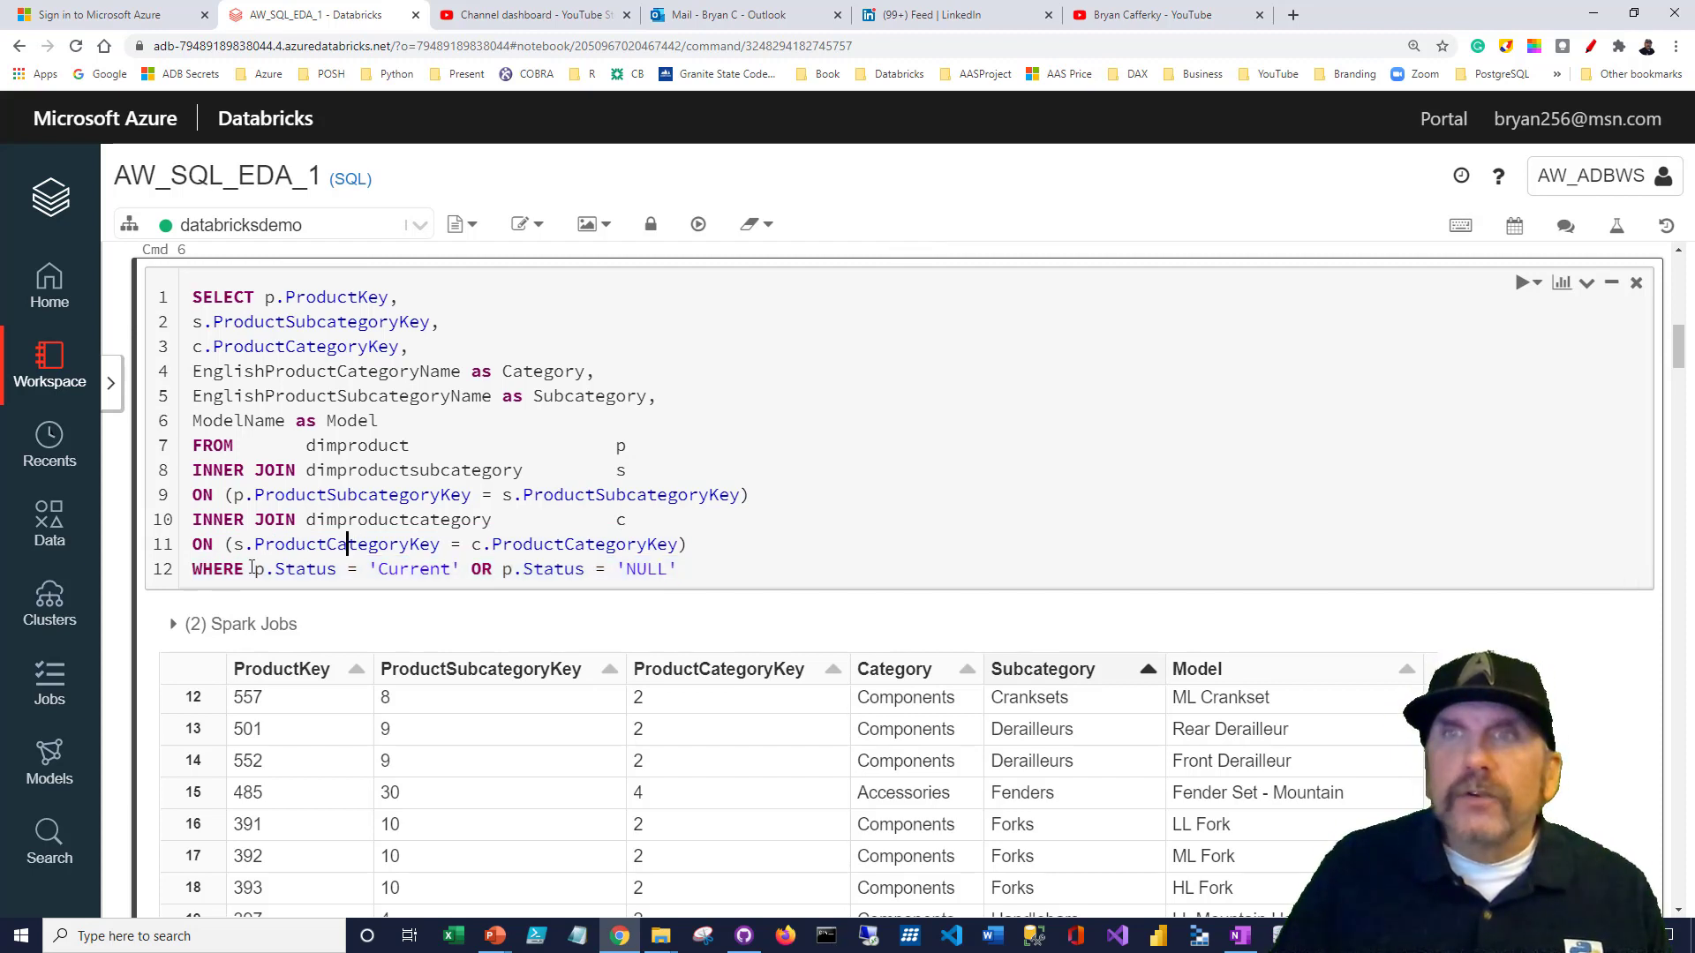
double_click(295, 568)
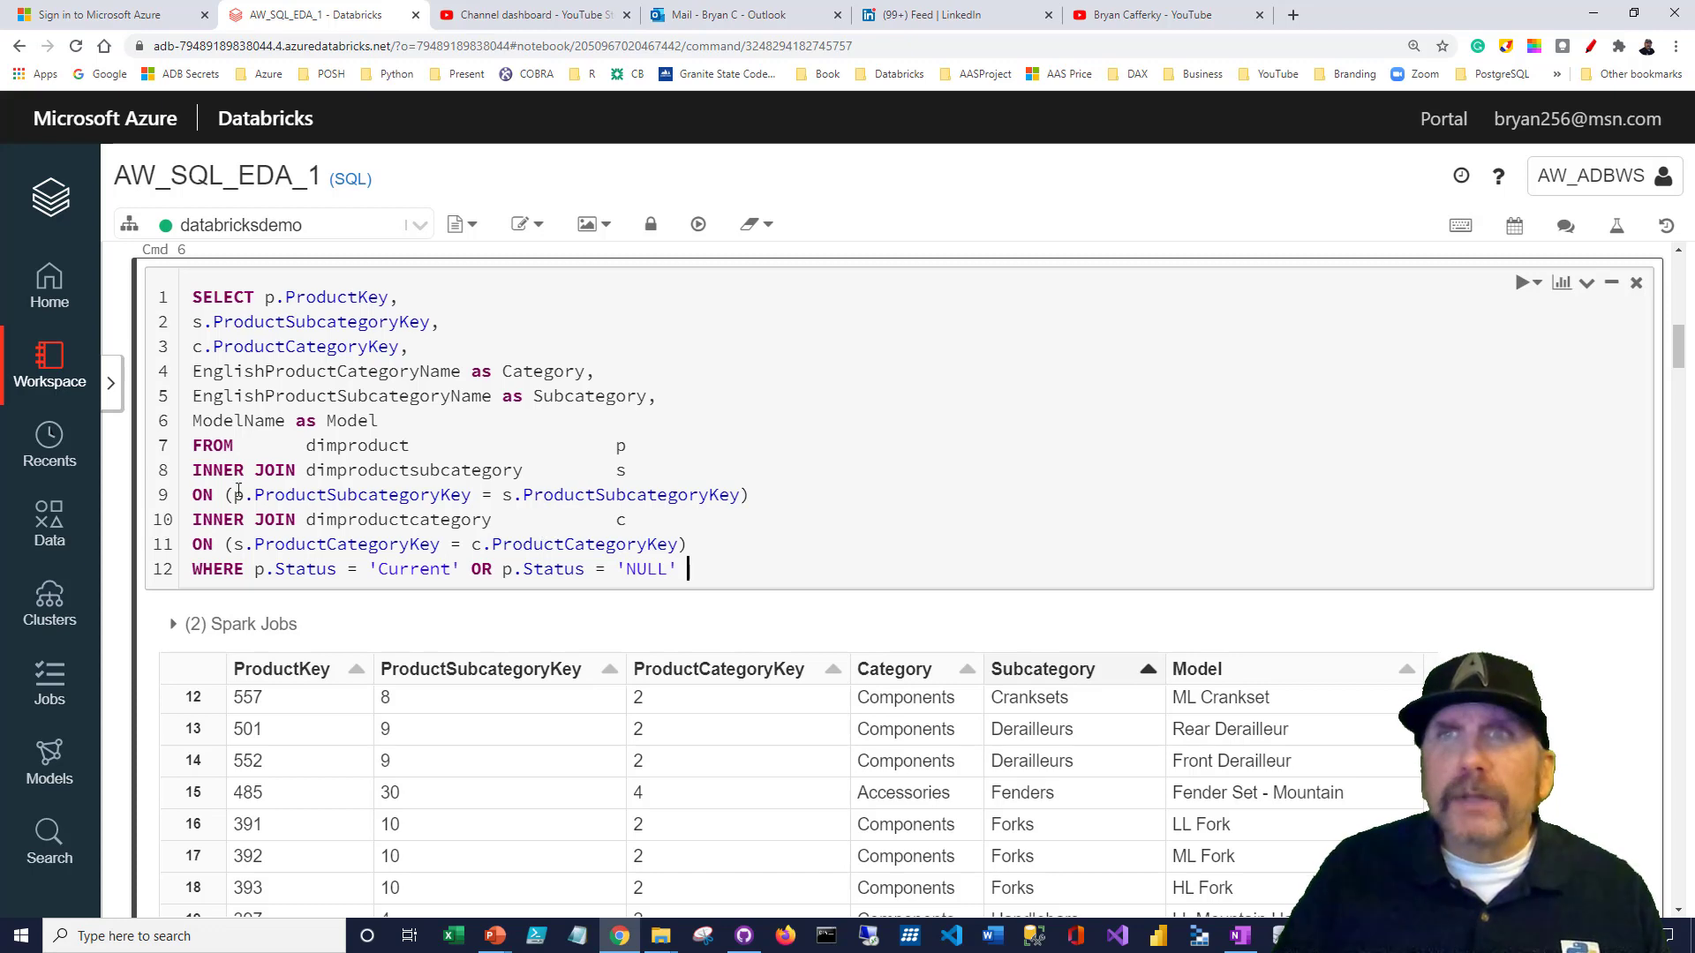
Scroll to Cmd 7 and Cmd 8, highlighting the note about the new t_productinfo table
scroll(down, 3)
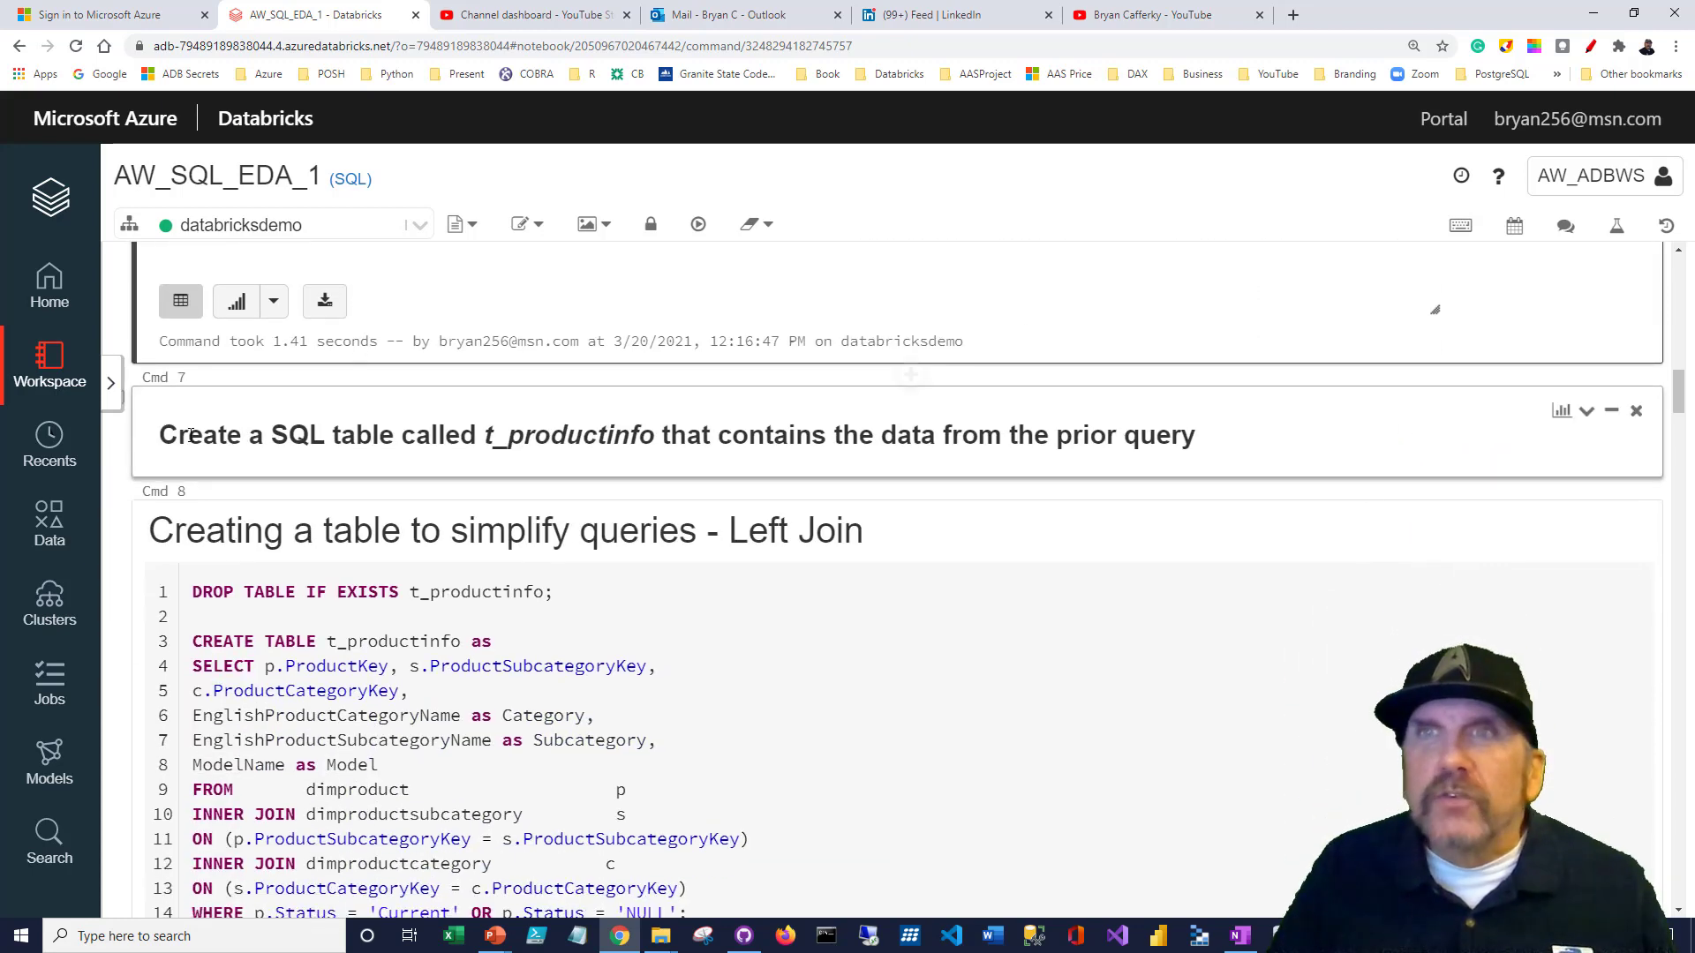
double_click(512, 434)
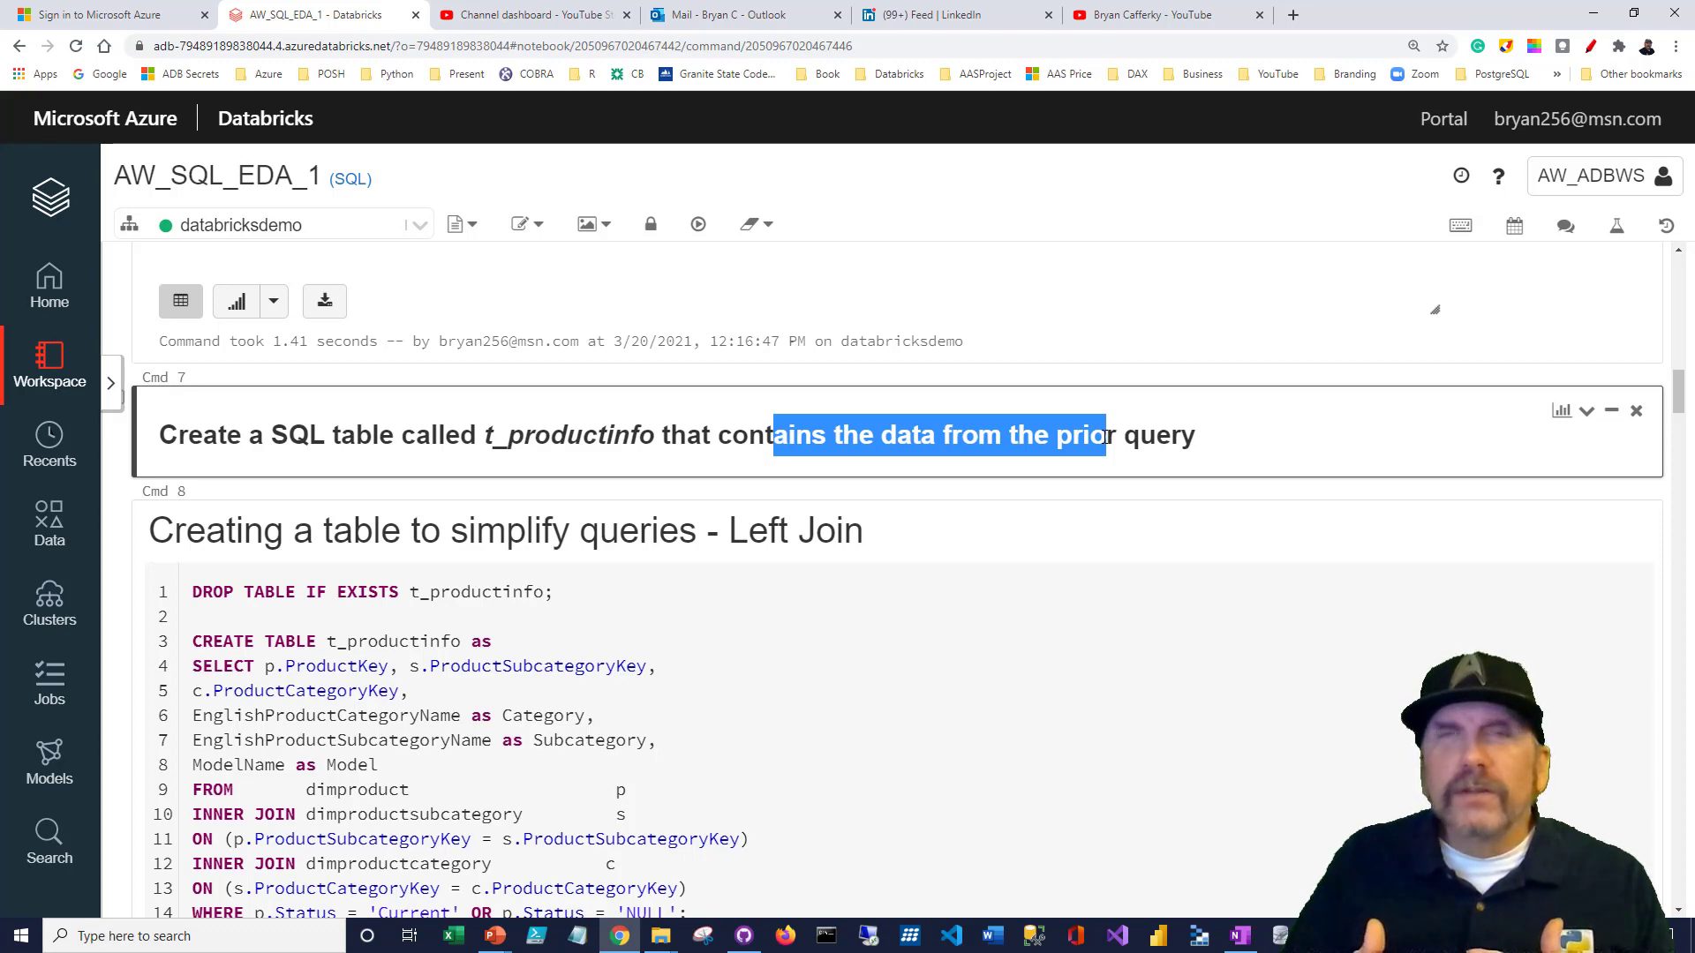
scroll(down, 3)
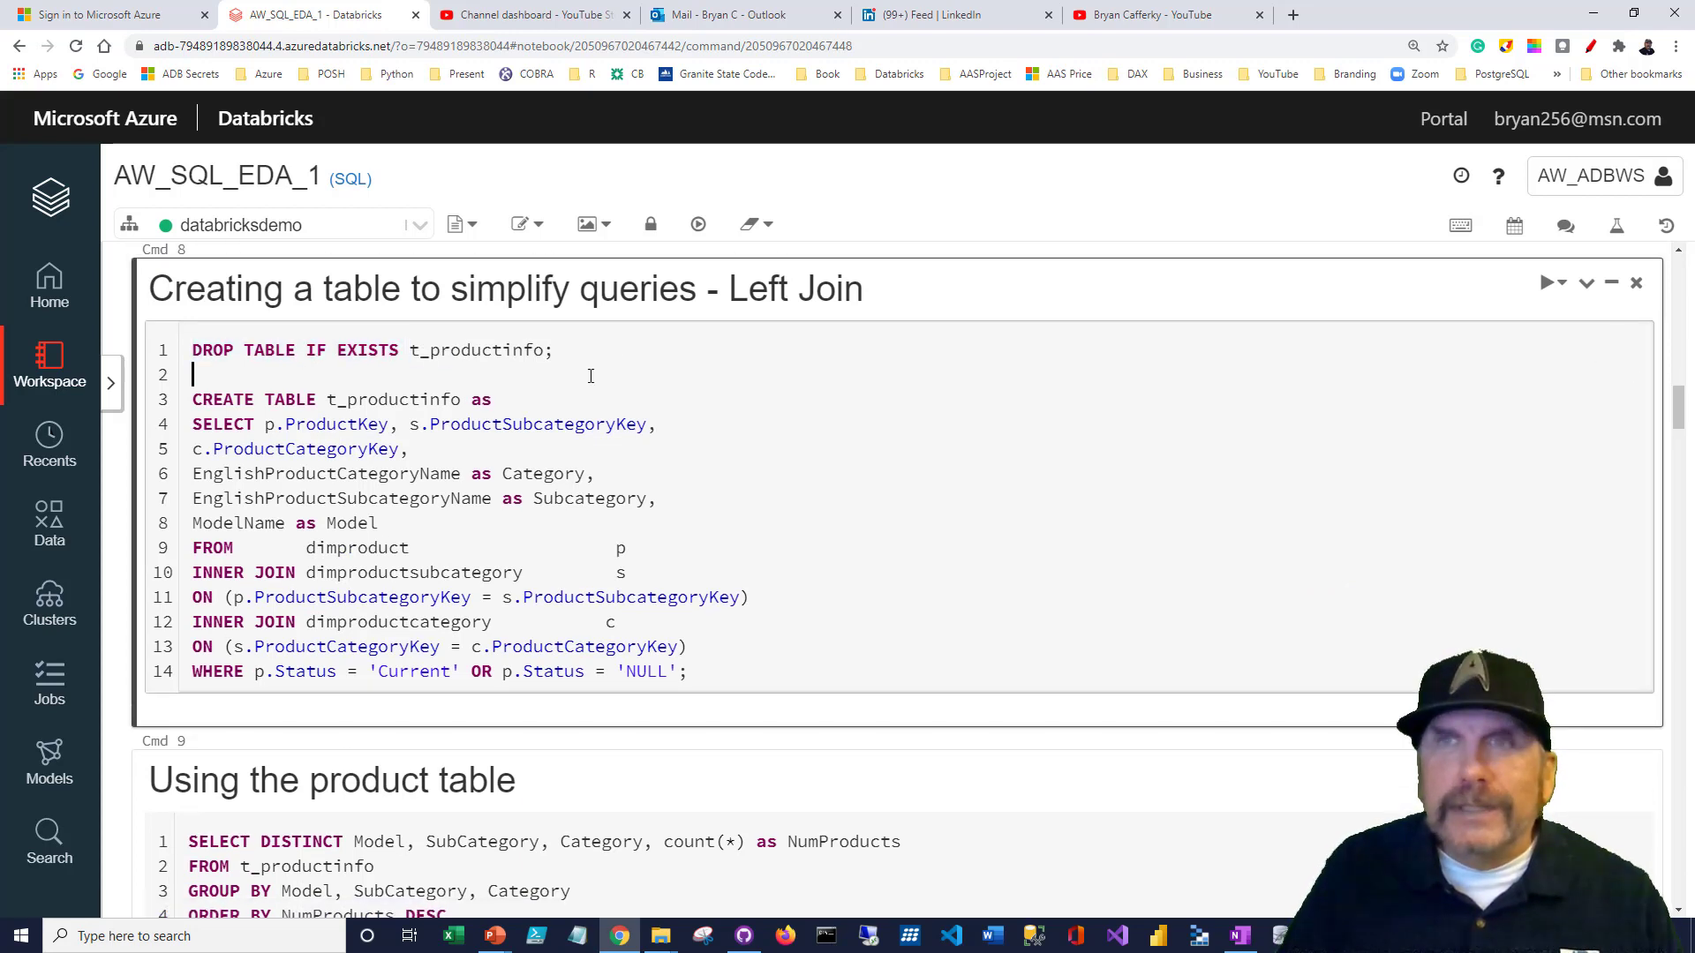
mouse_move(219, 374)
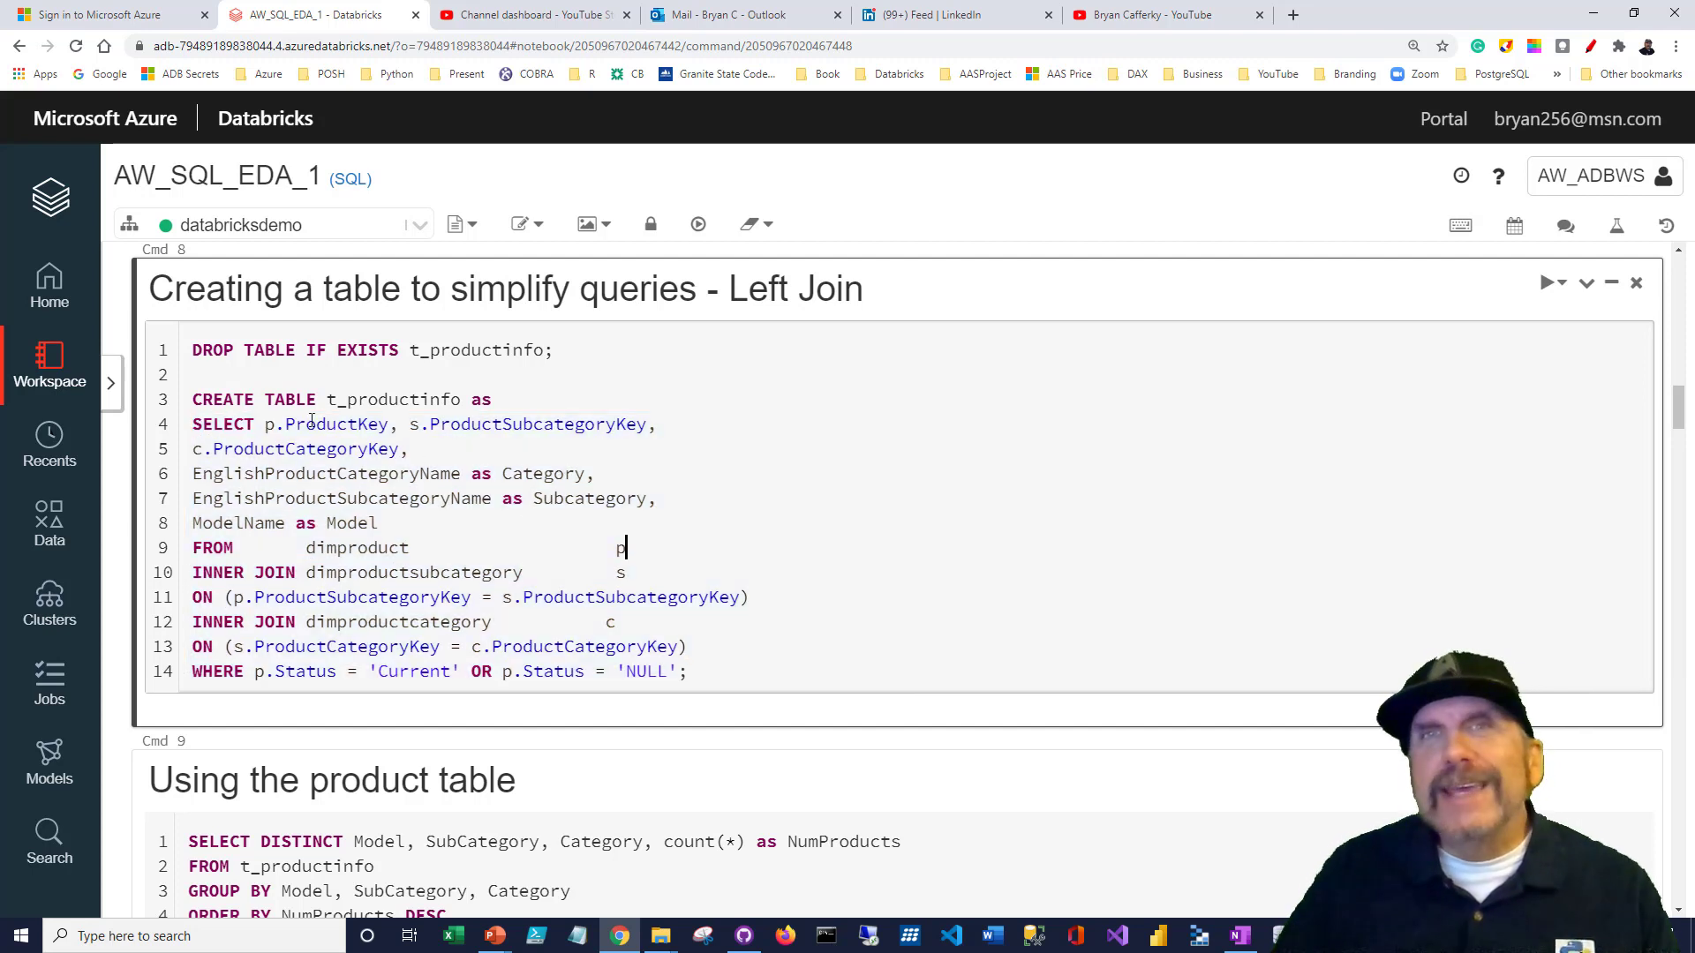
mouse_move(205, 323)
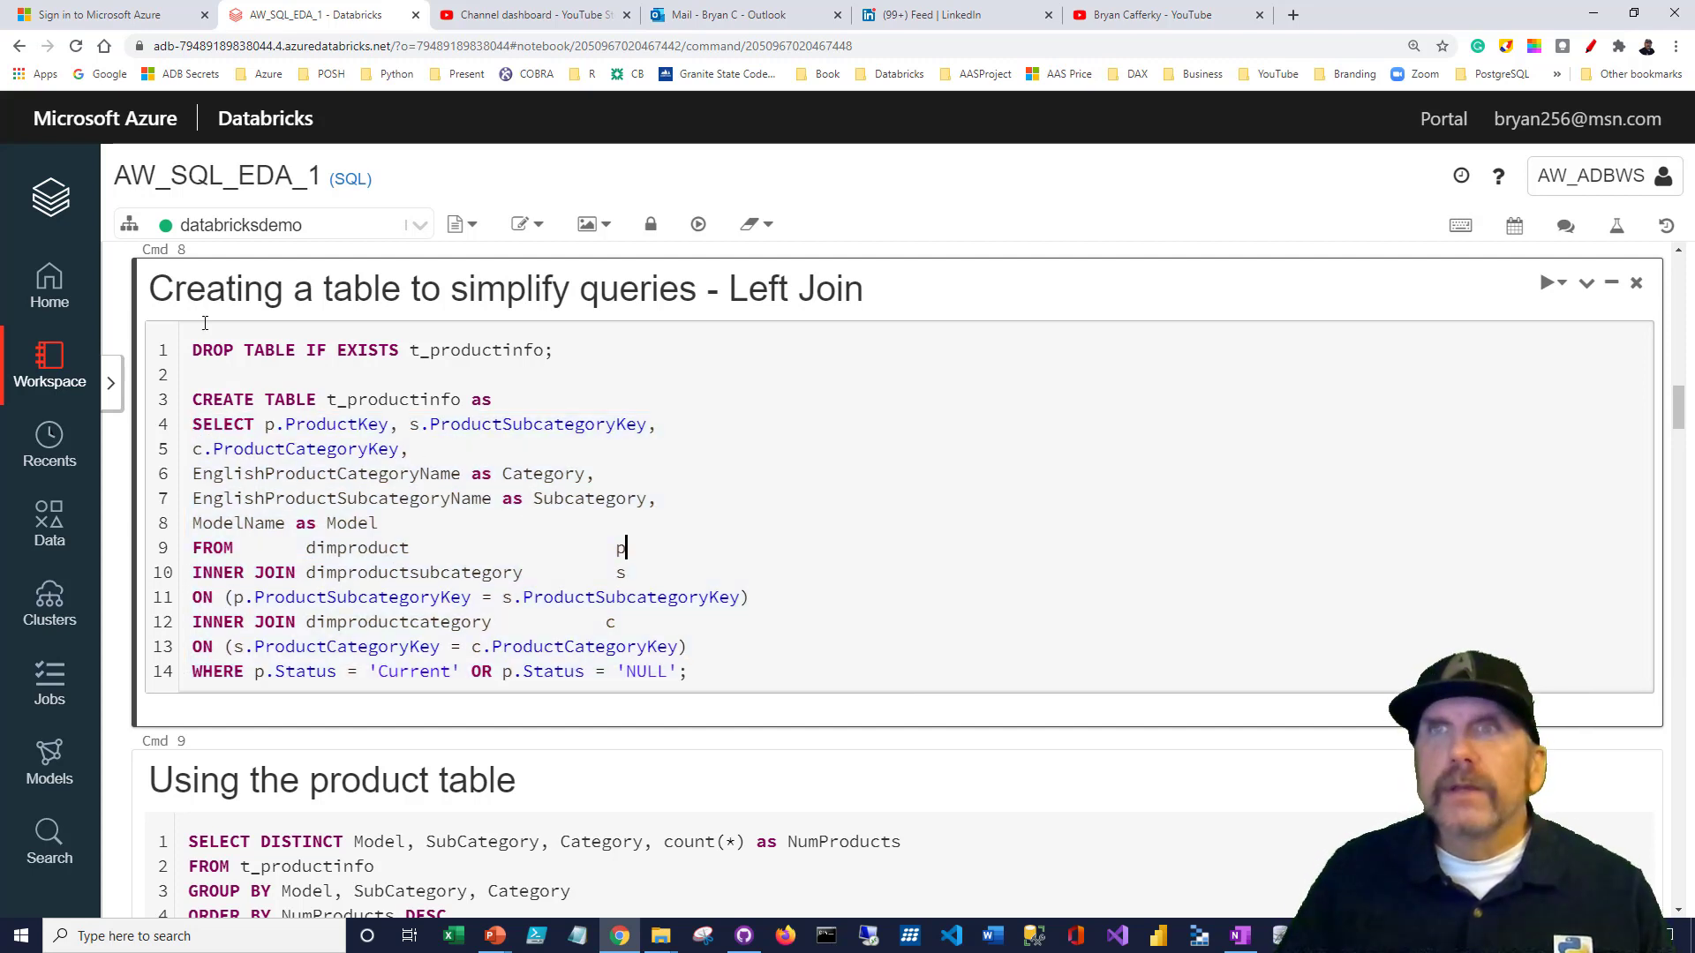
Highlight the key columns kept in t_productinfo, then run the DROP/CREATE TABLE cell
double_click(392, 399)
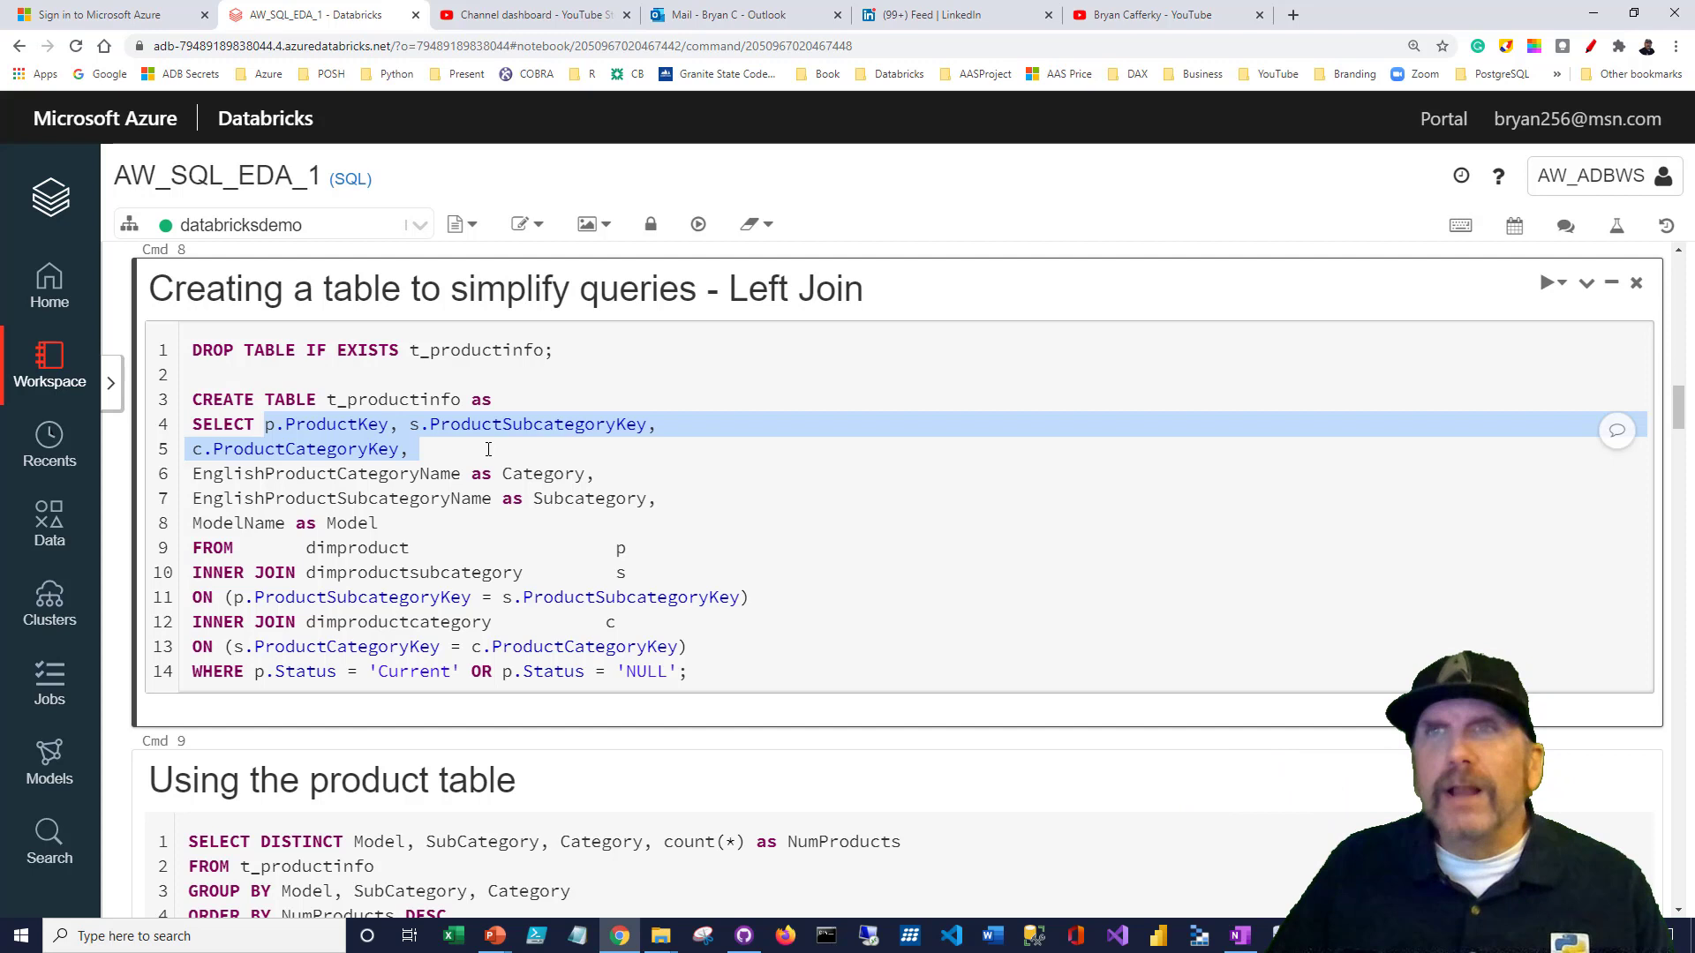
click(266, 424)
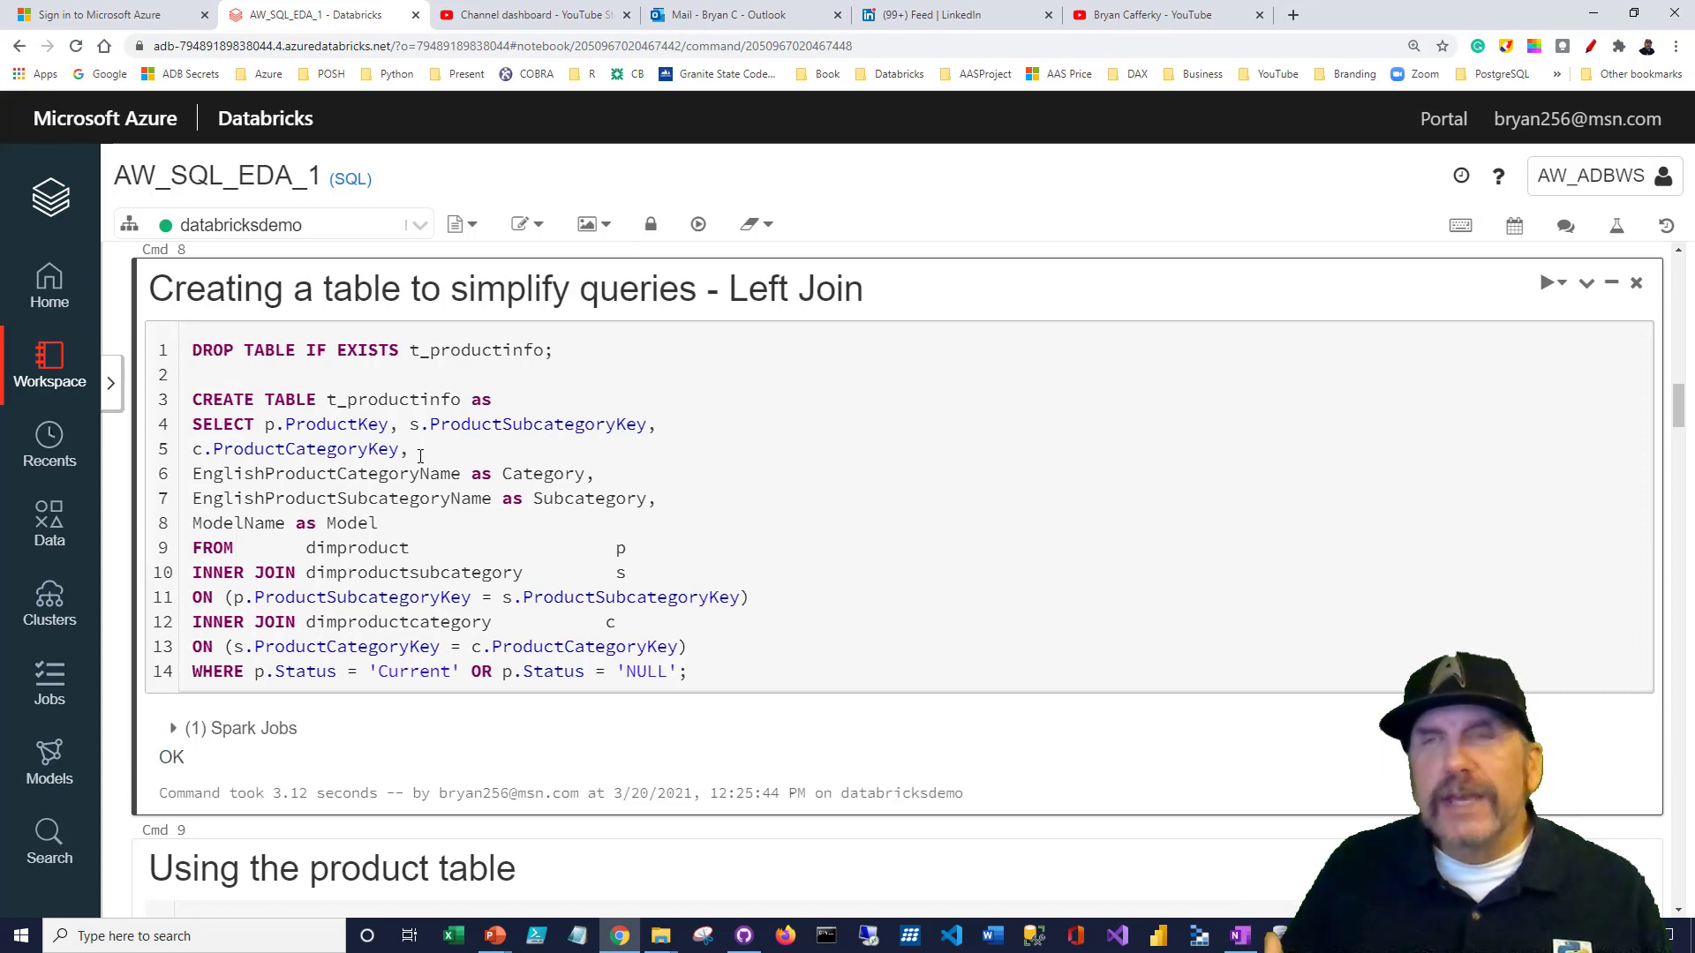
Scroll to the Cmd 9 count query and walk through its grouping clause and NumProducts alias
scroll(down, 3)
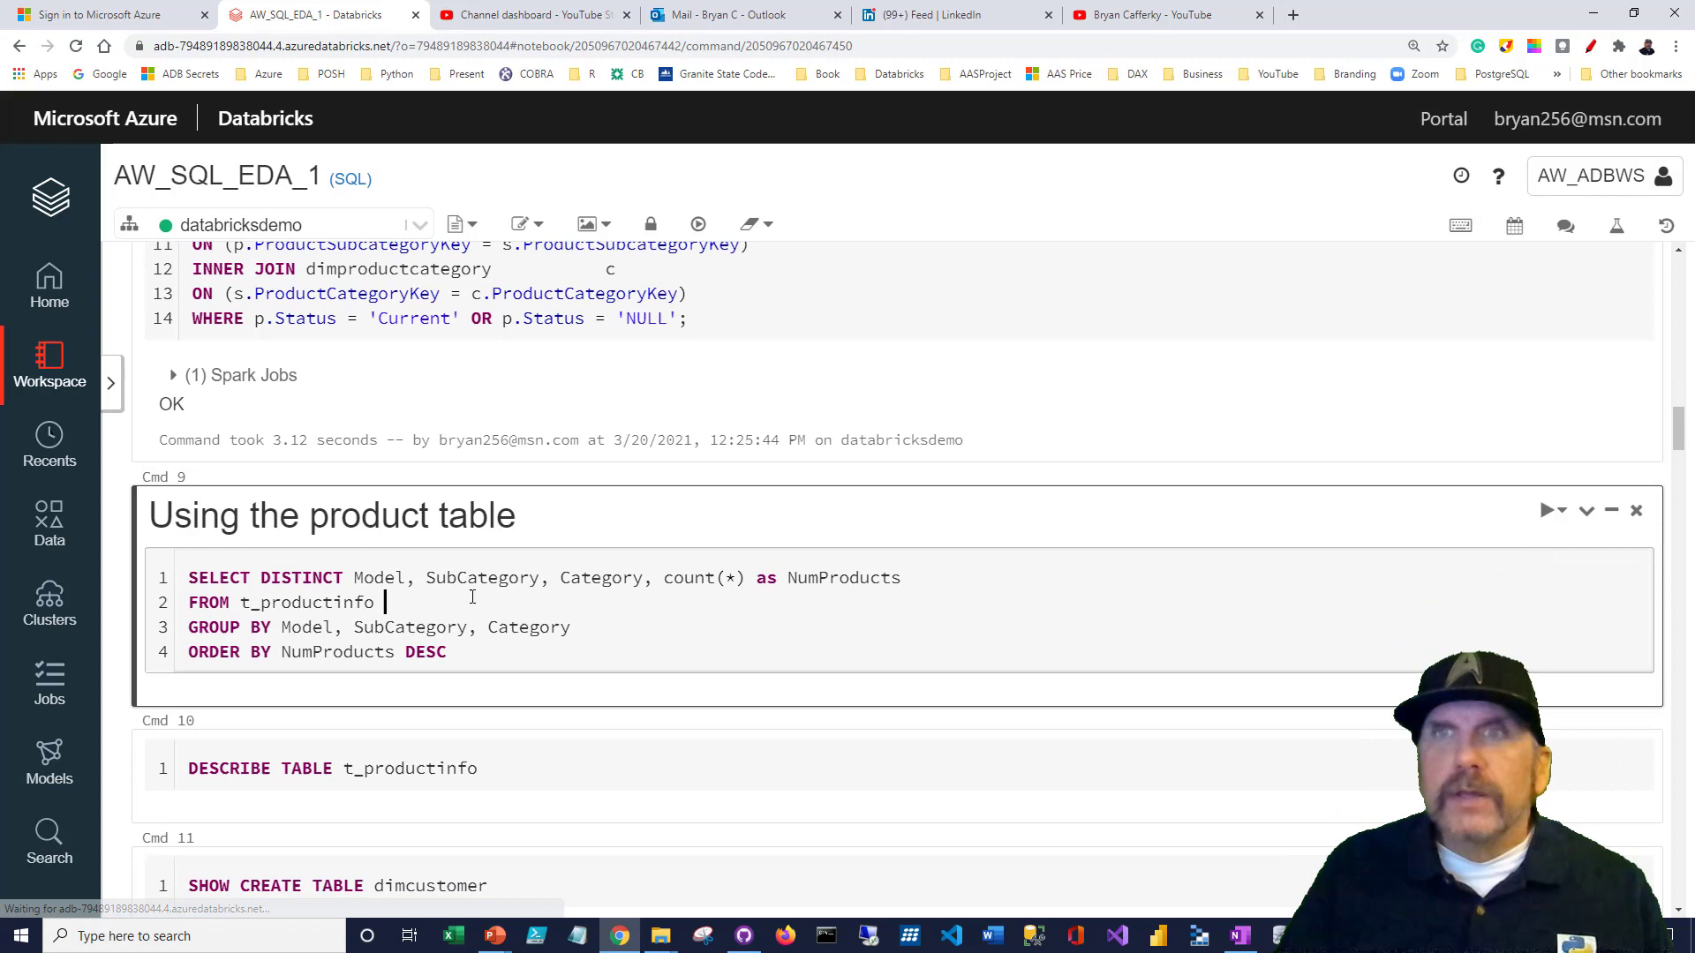
scroll(down, 3)
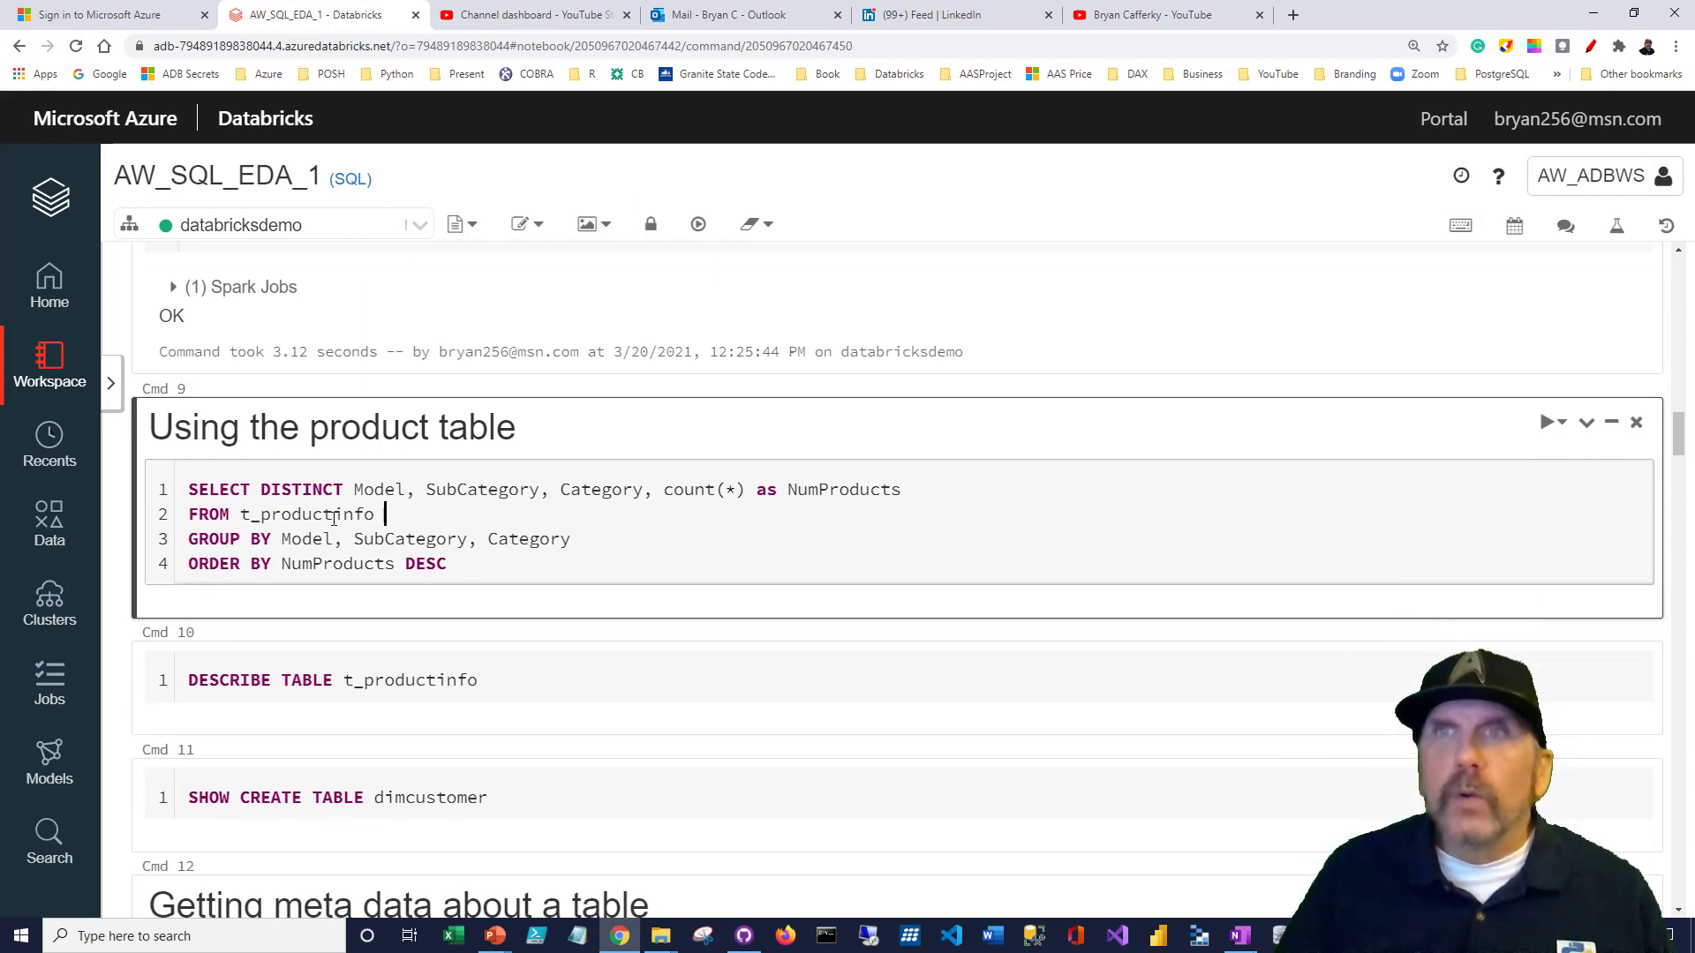
scroll(up, 3)
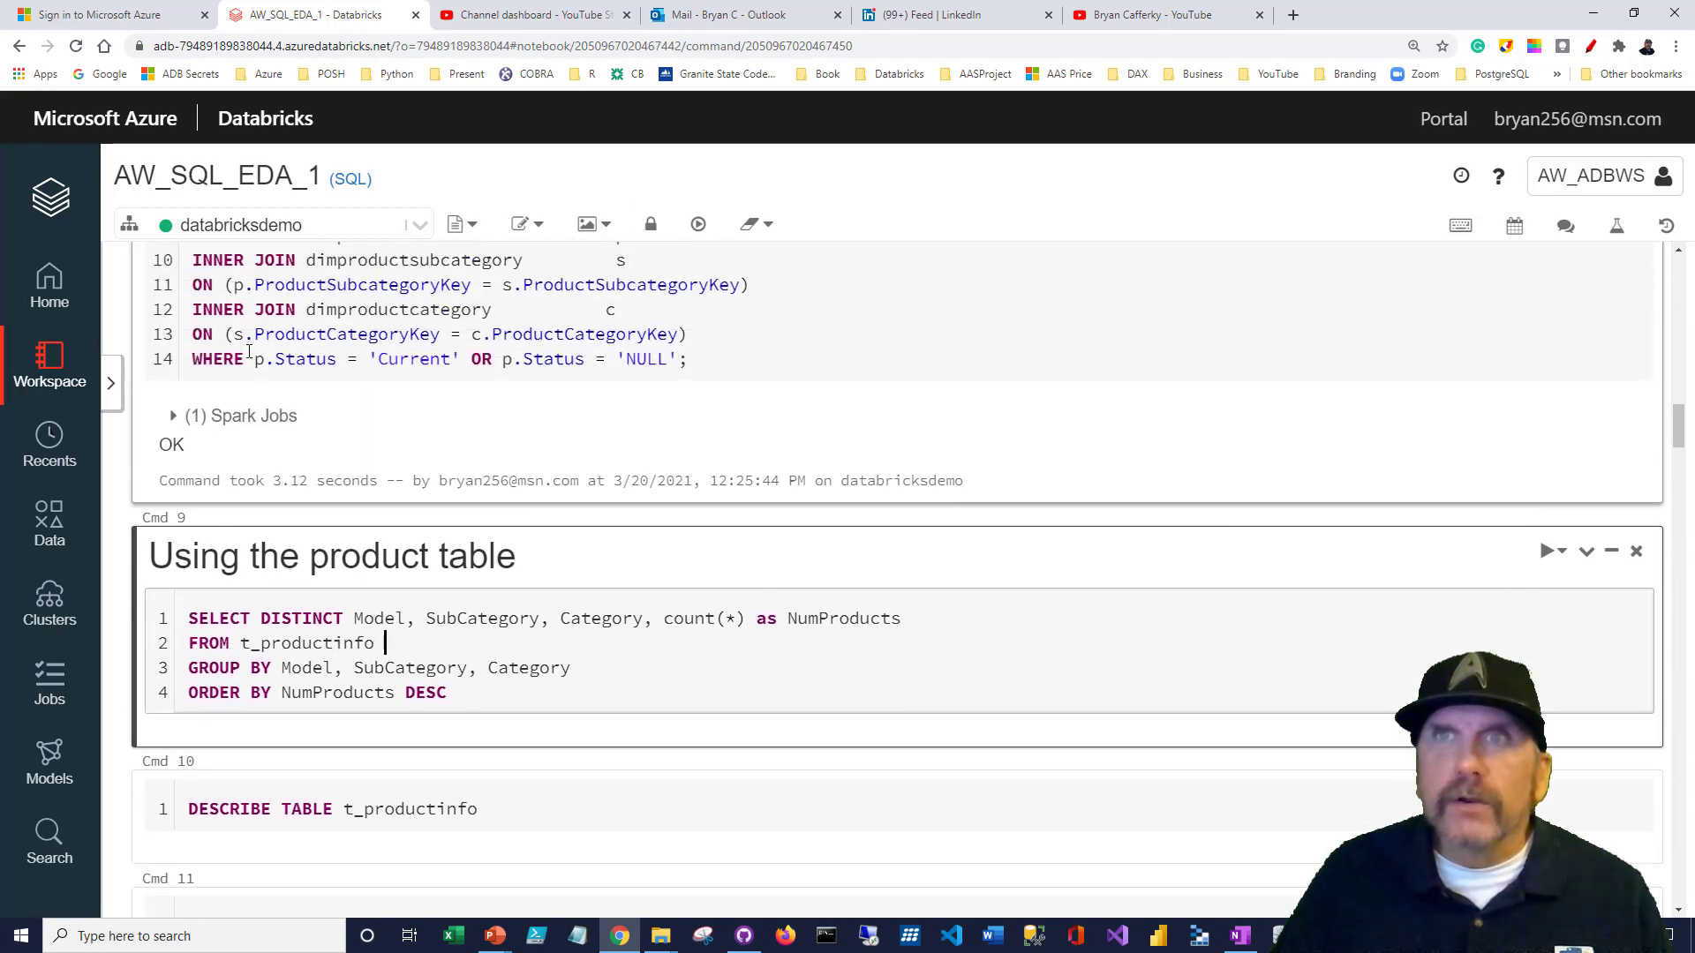
scroll(down, 3)
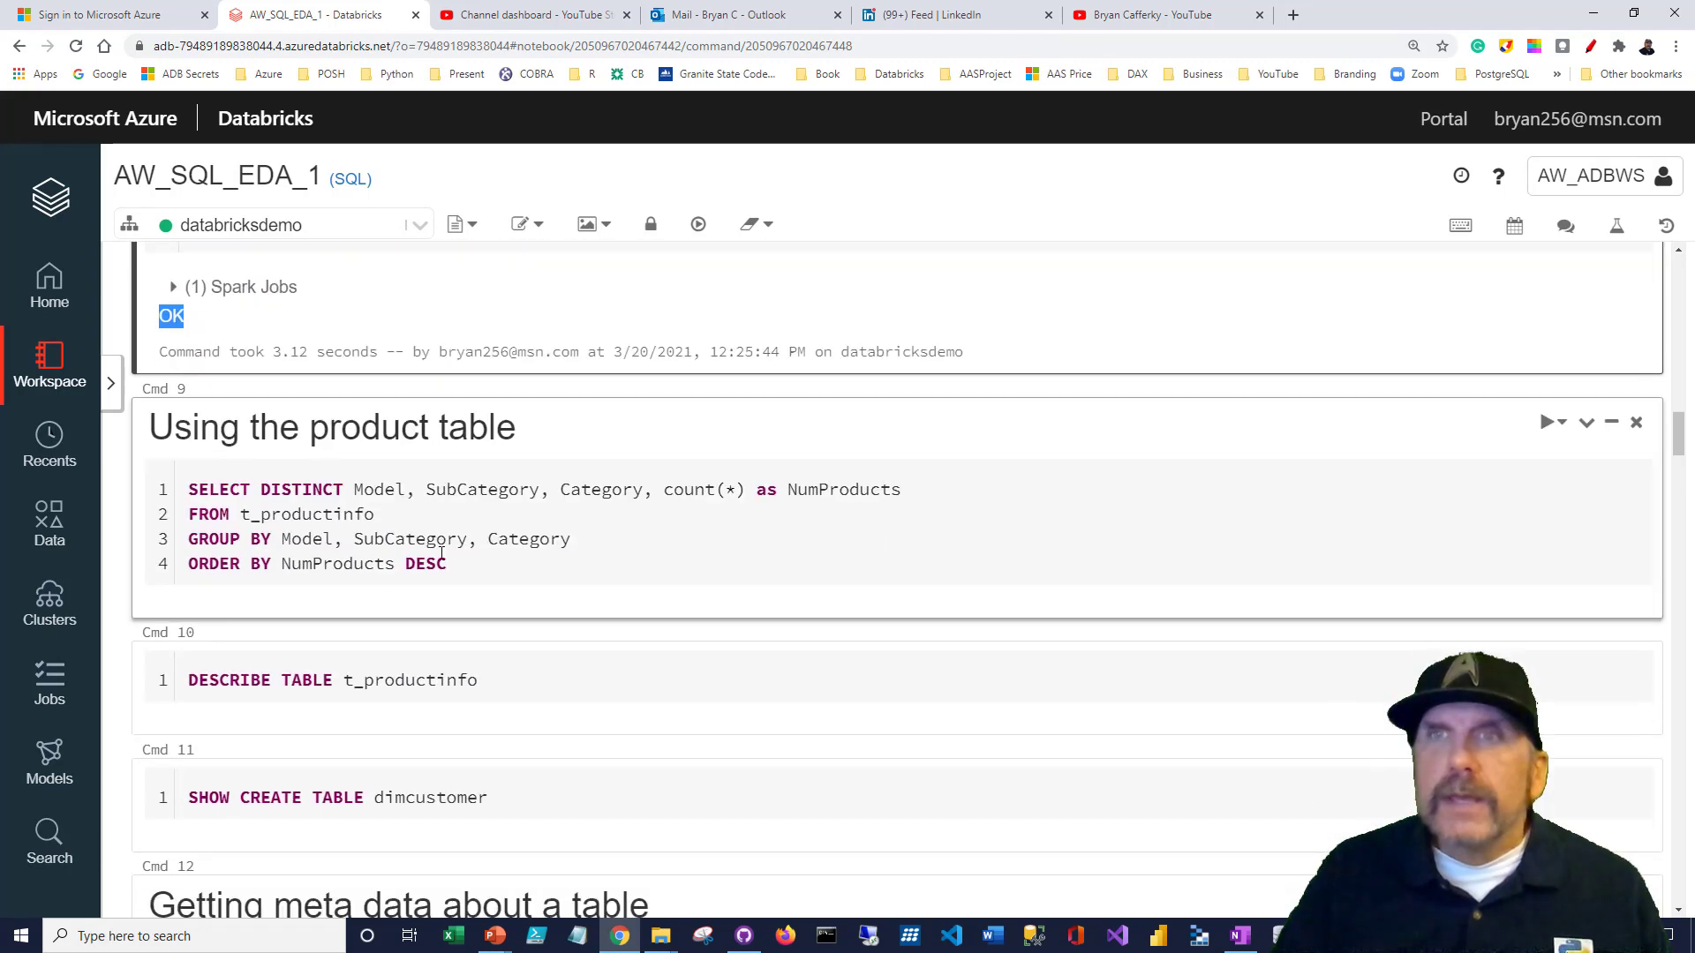
click(240, 514)
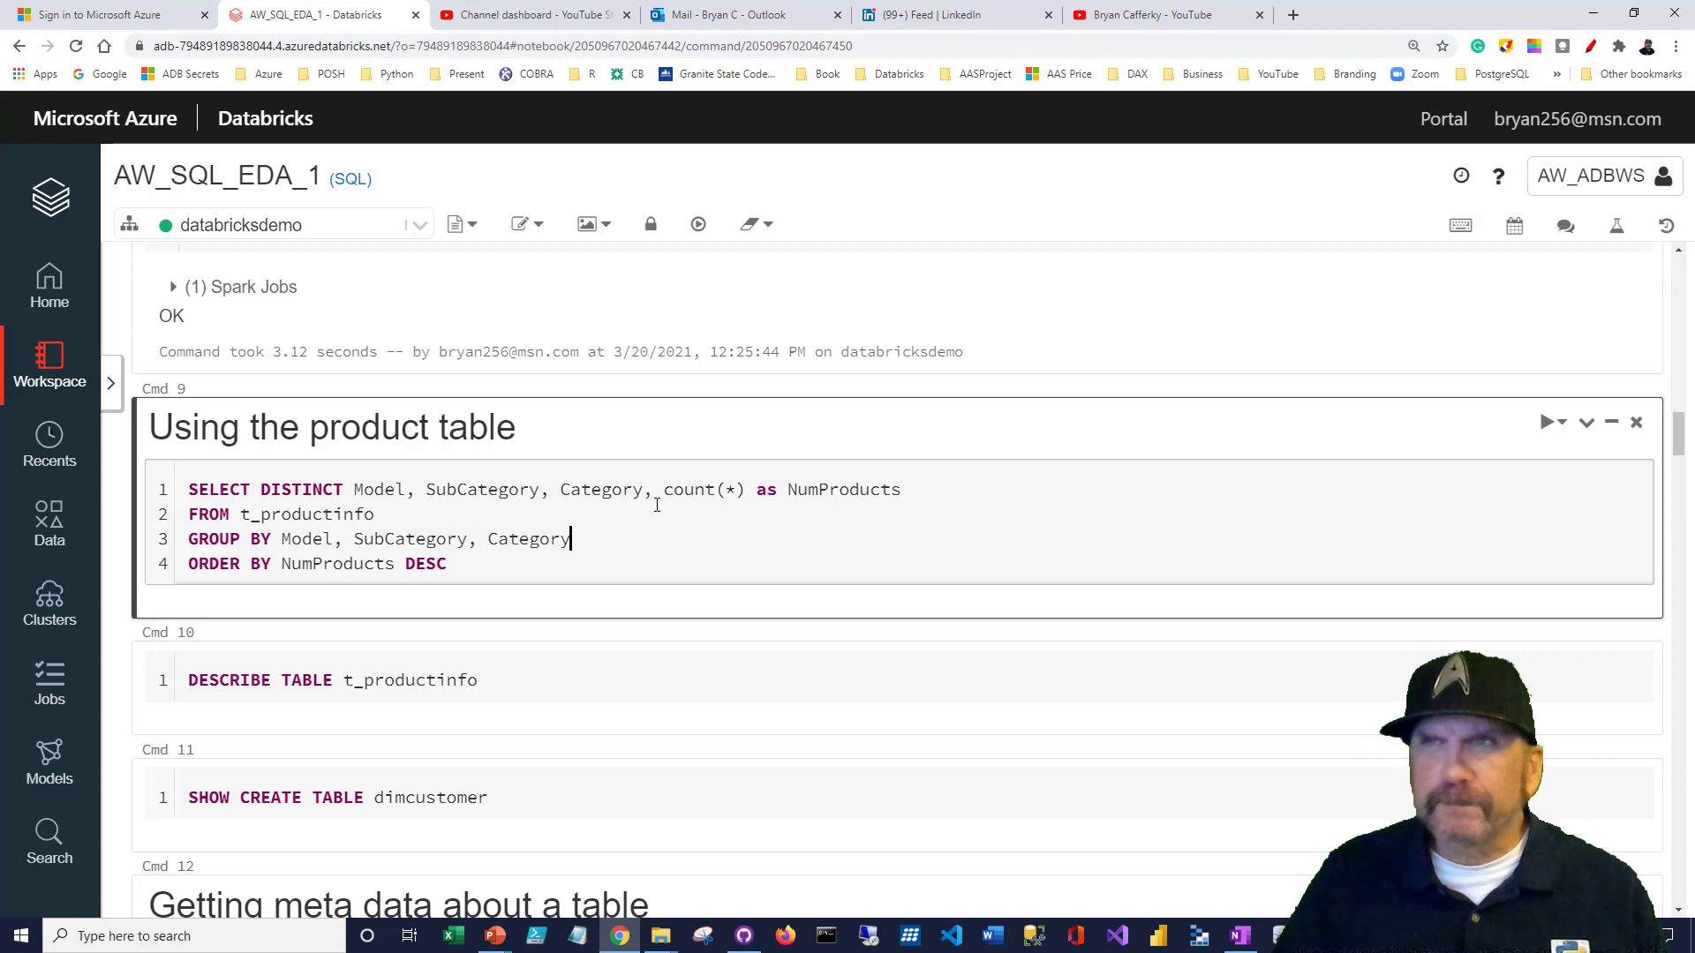
double_click(703, 489)
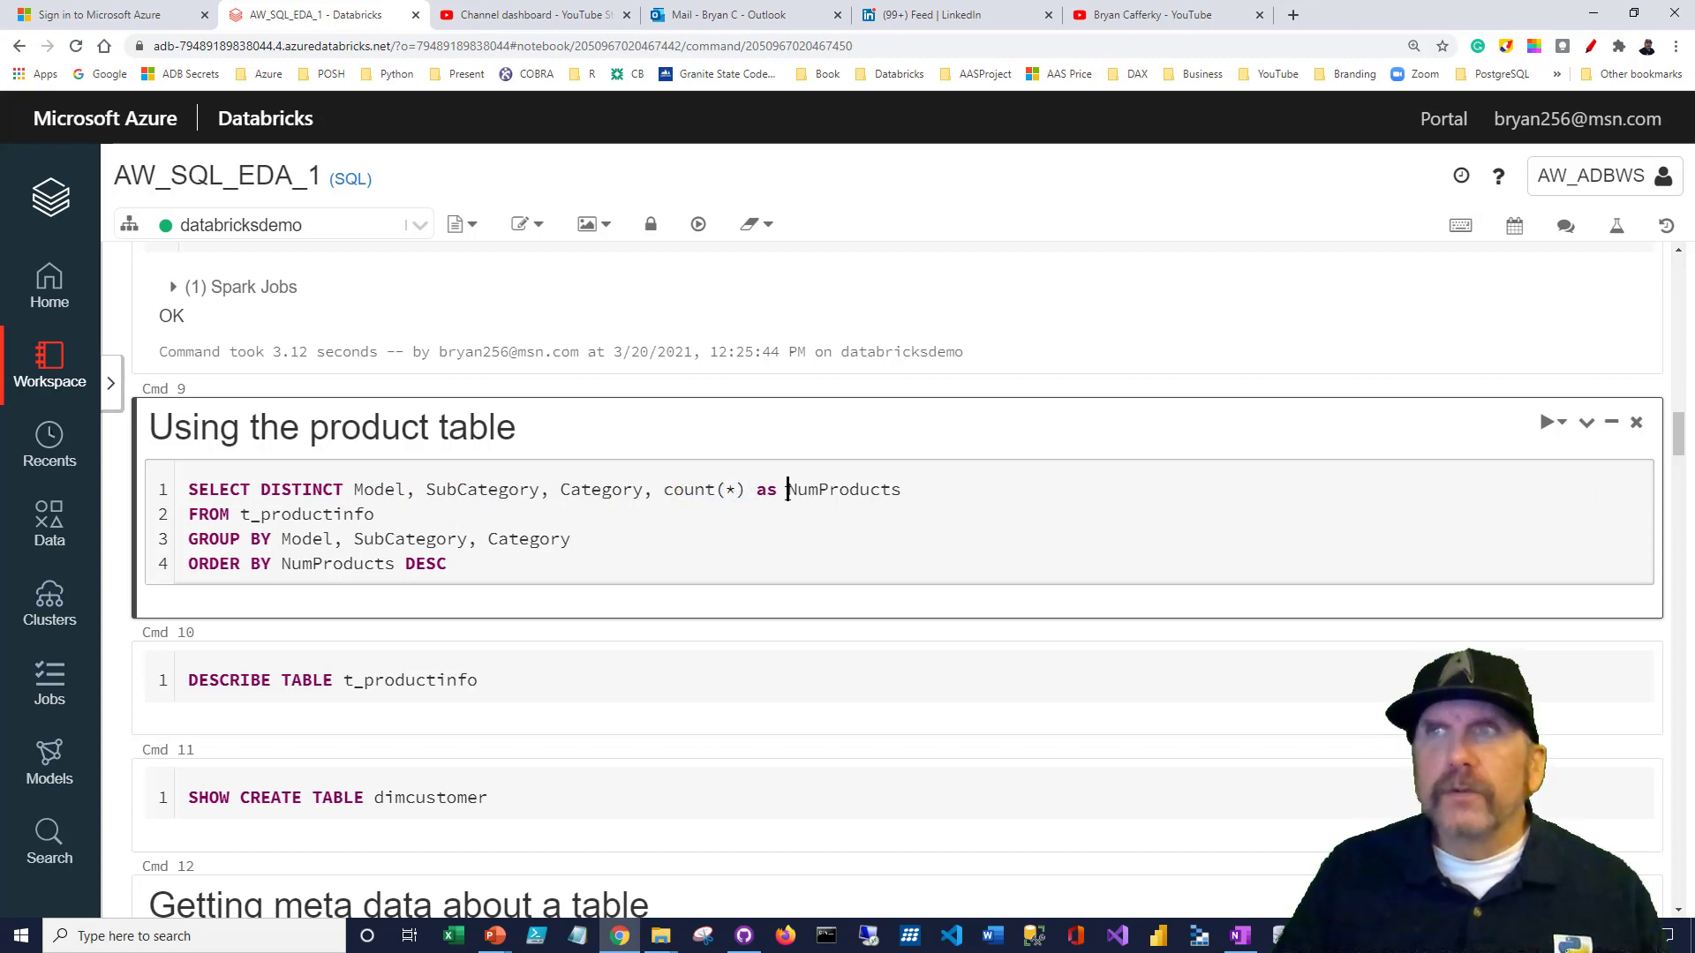
click(382, 514)
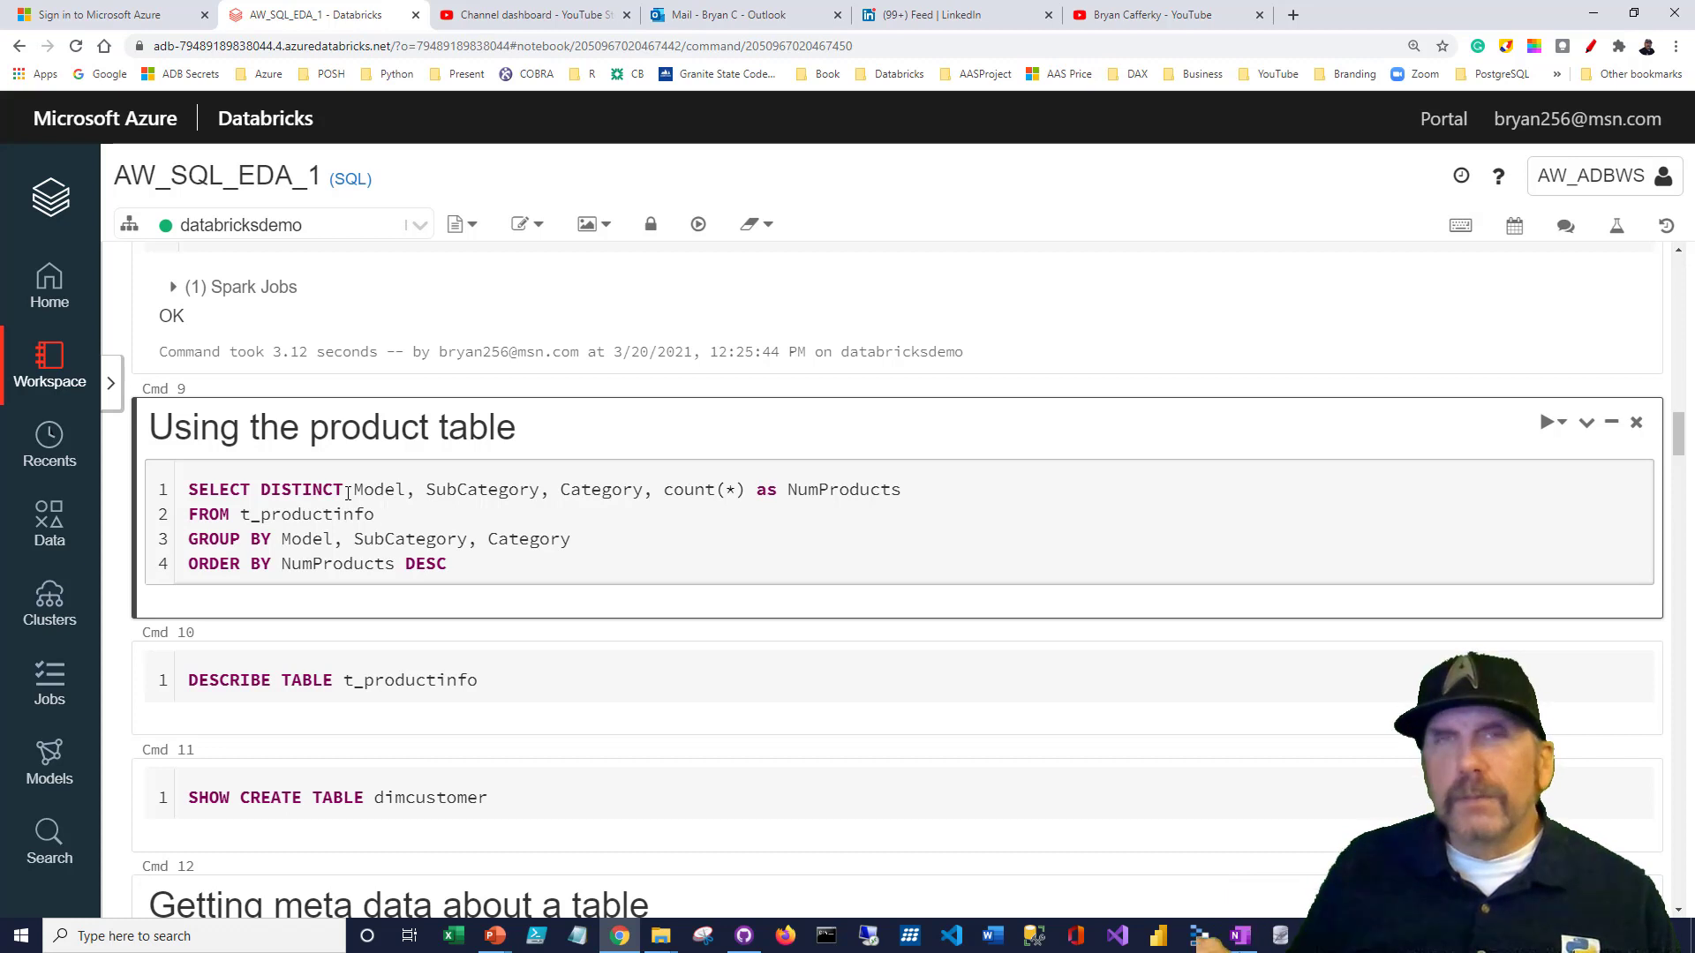
Point out DISTINCT and the t_productinfo table name, then run the per-model count query
click(381, 514)
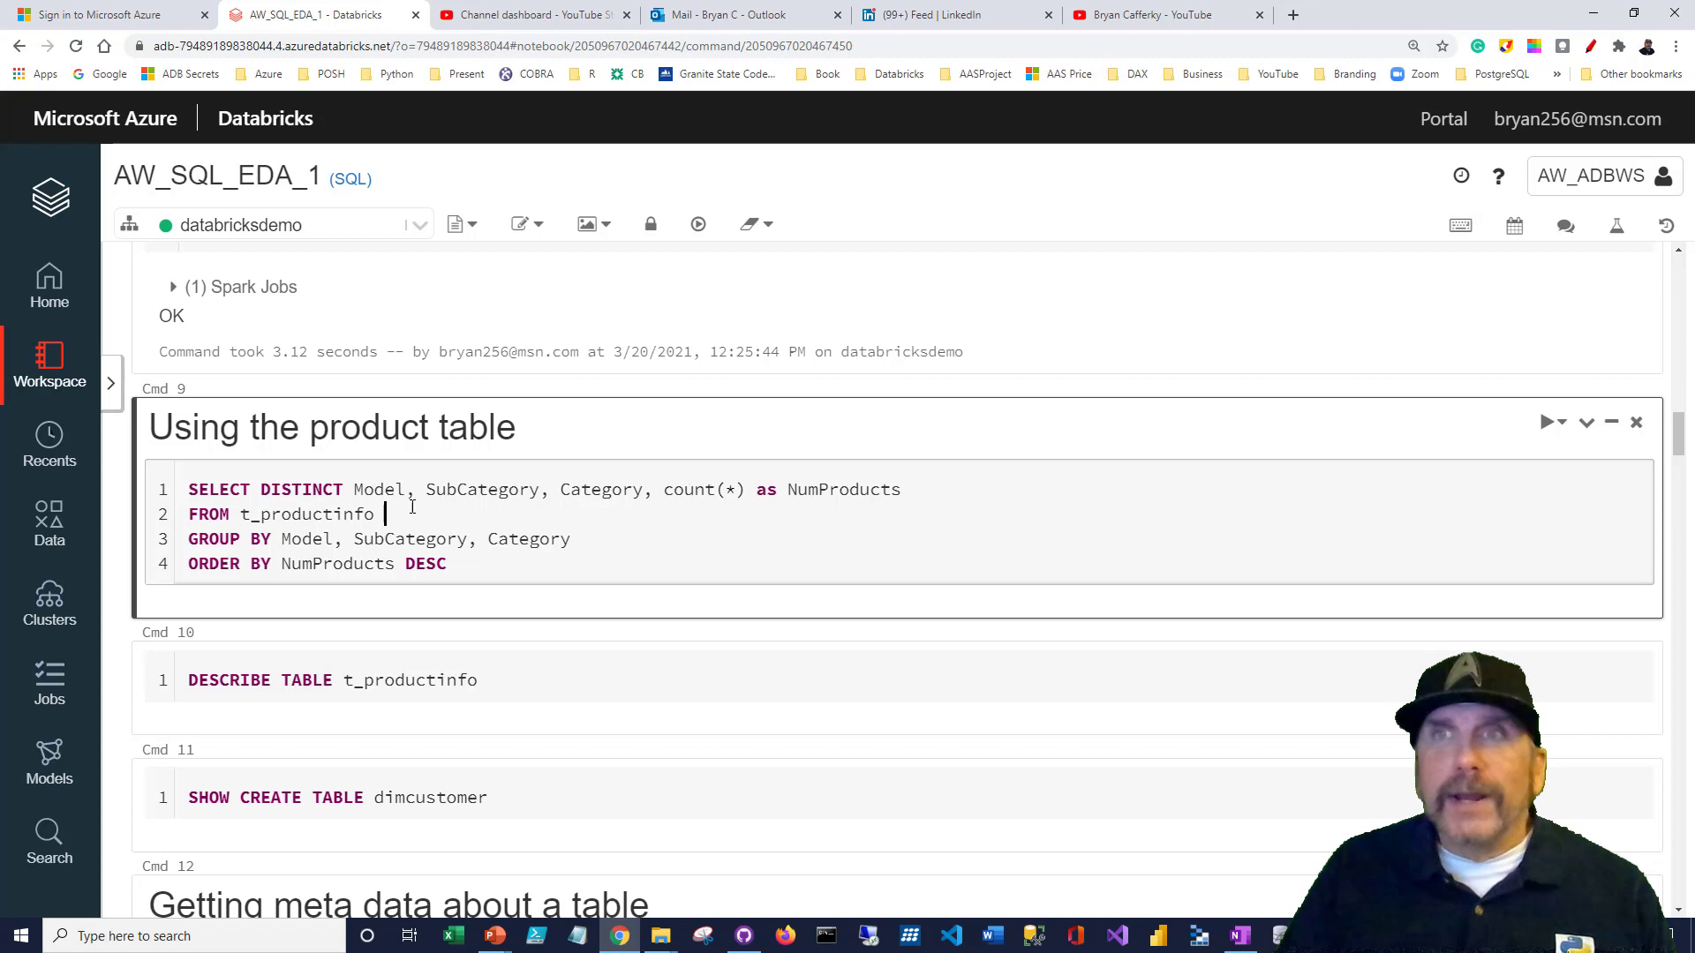
double_click(378, 489)
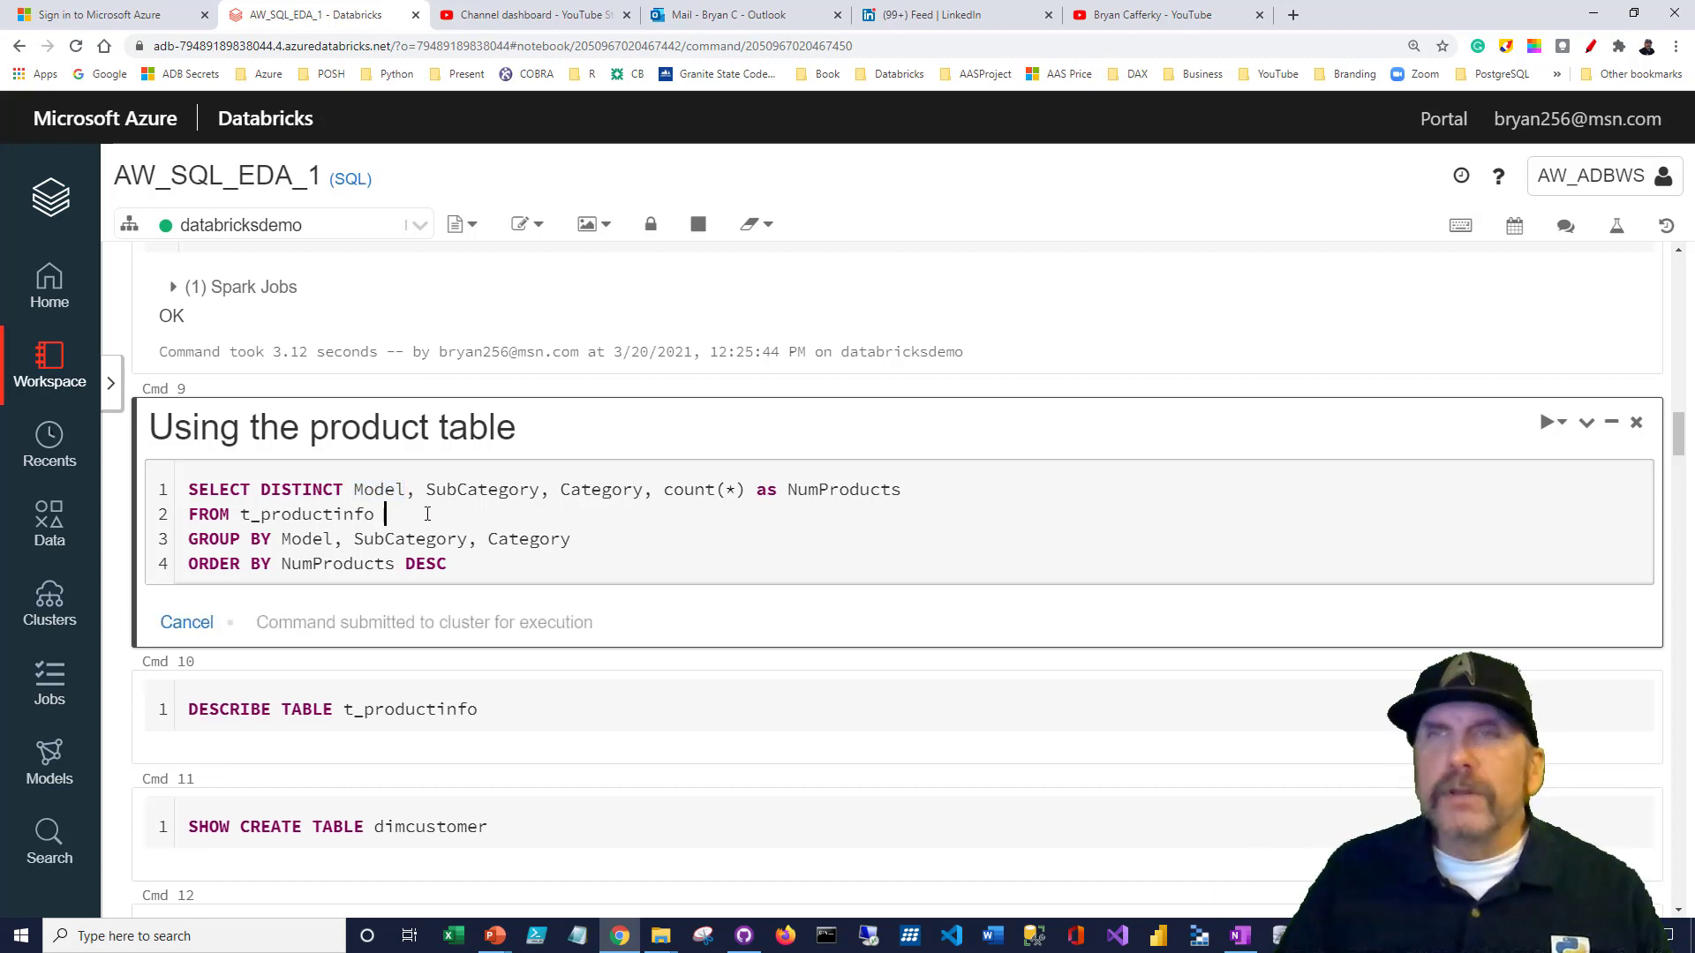
click(1545, 422)
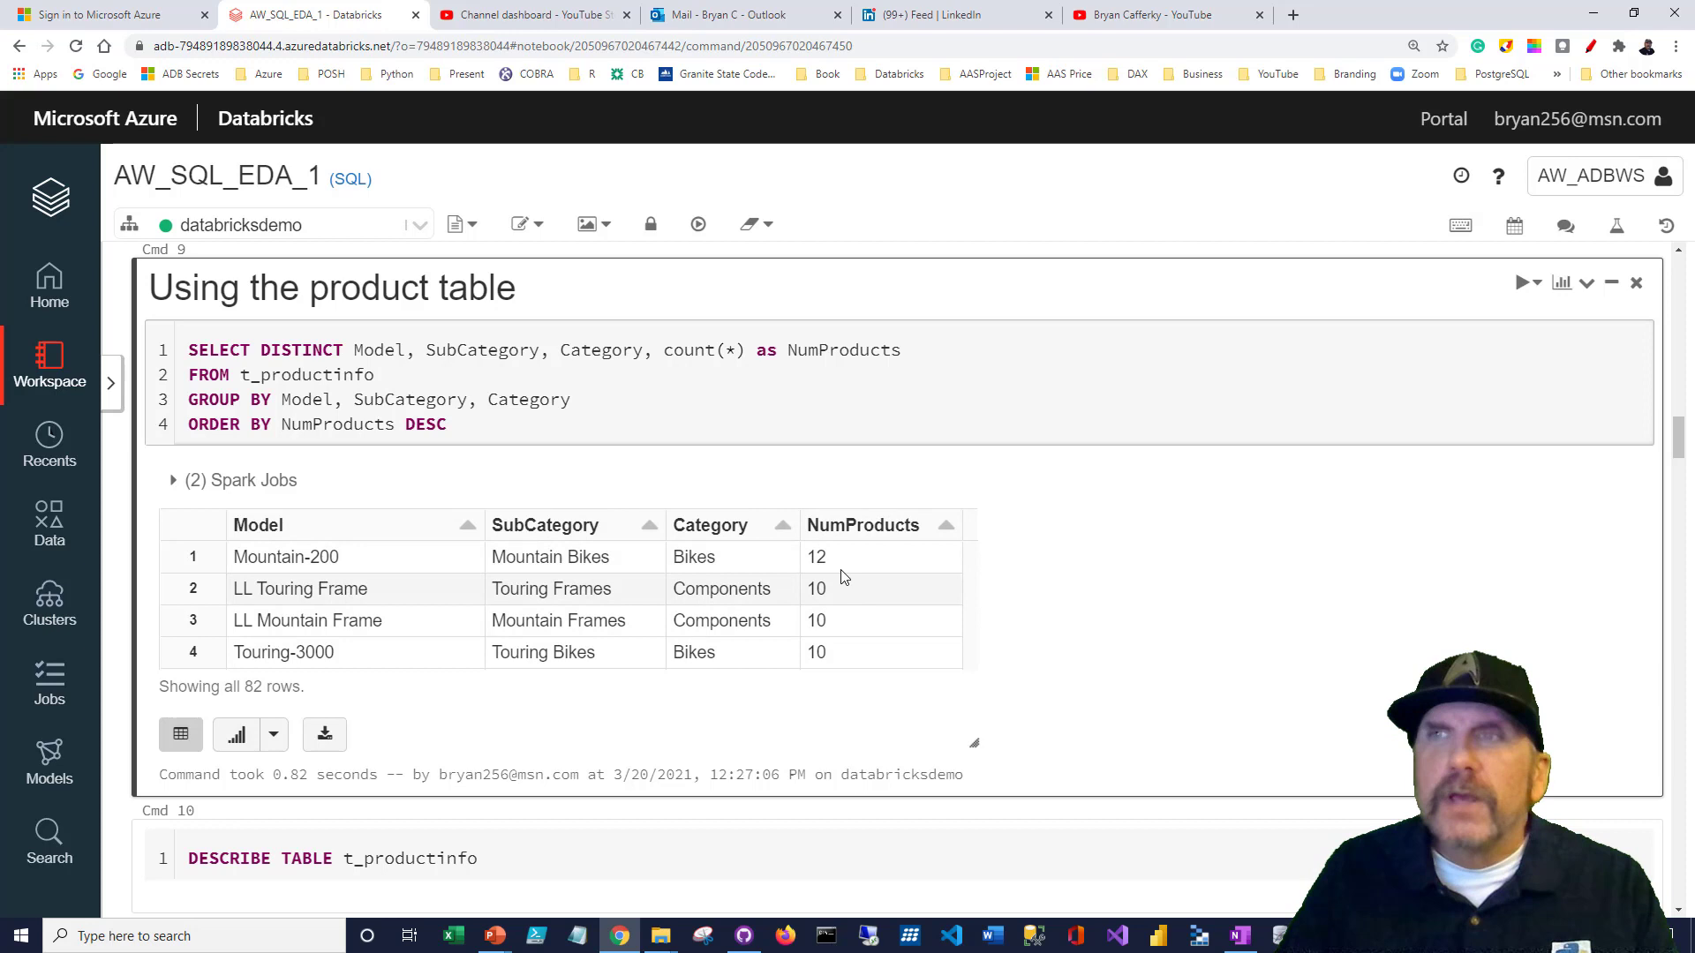
Review the 82-row model counts and the GROUP BY, count(*) and NumProducts ordering clauses
click(815, 556)
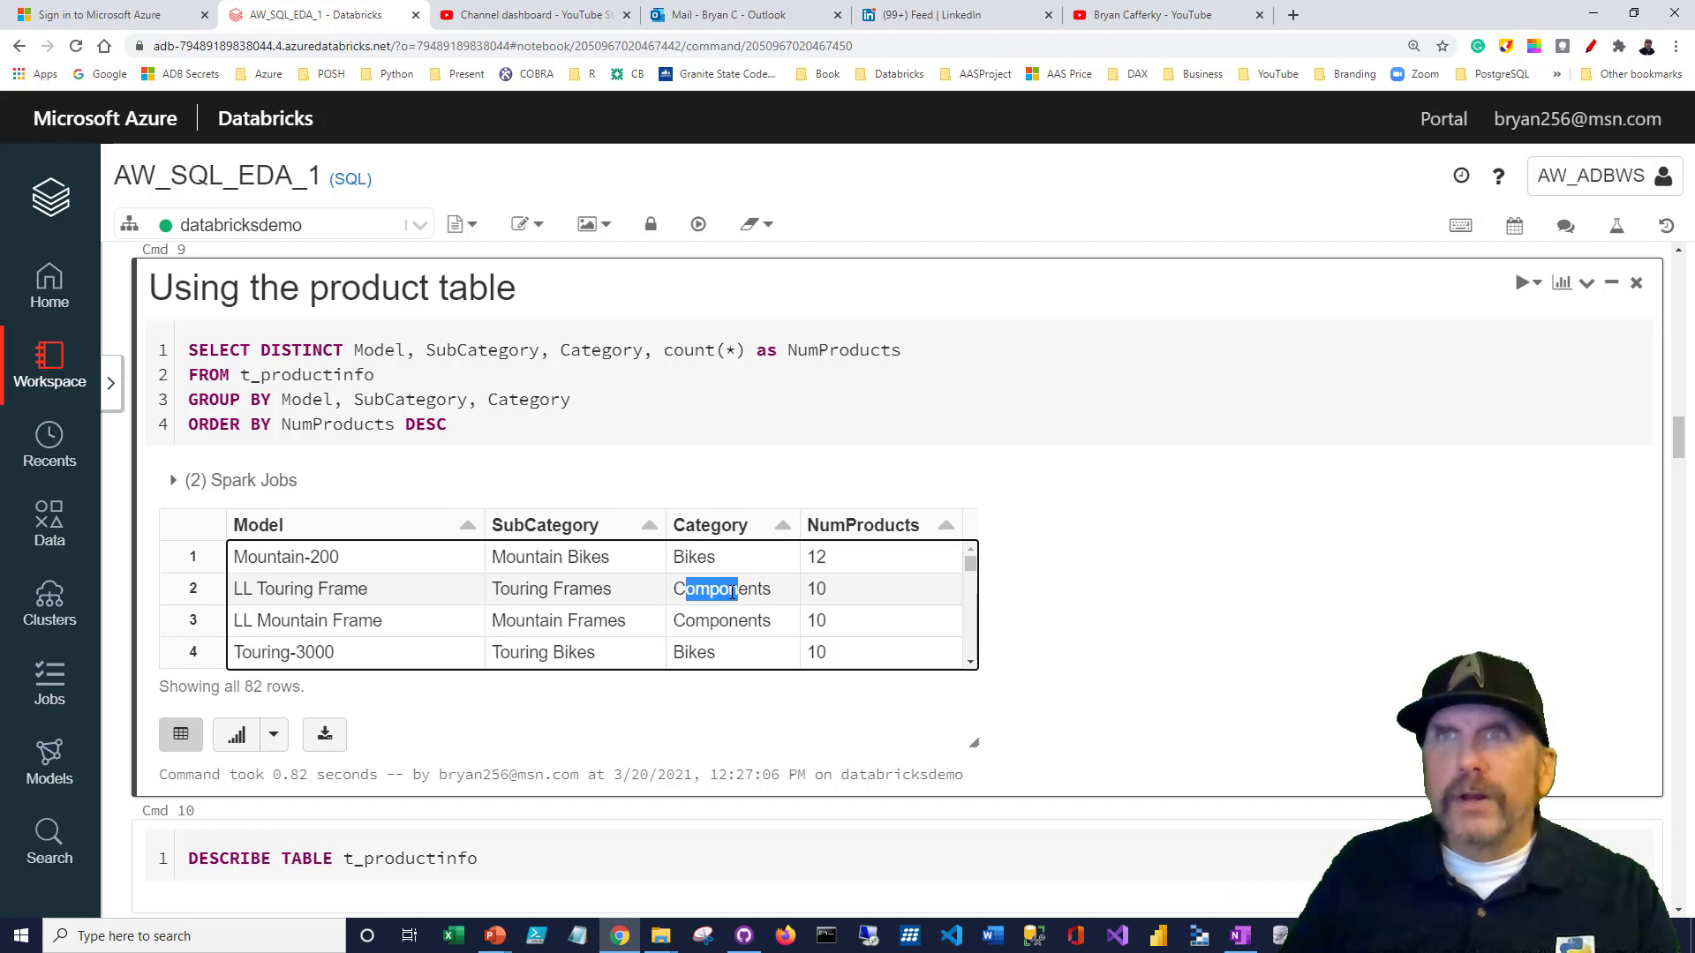
mouse_move(533, 615)
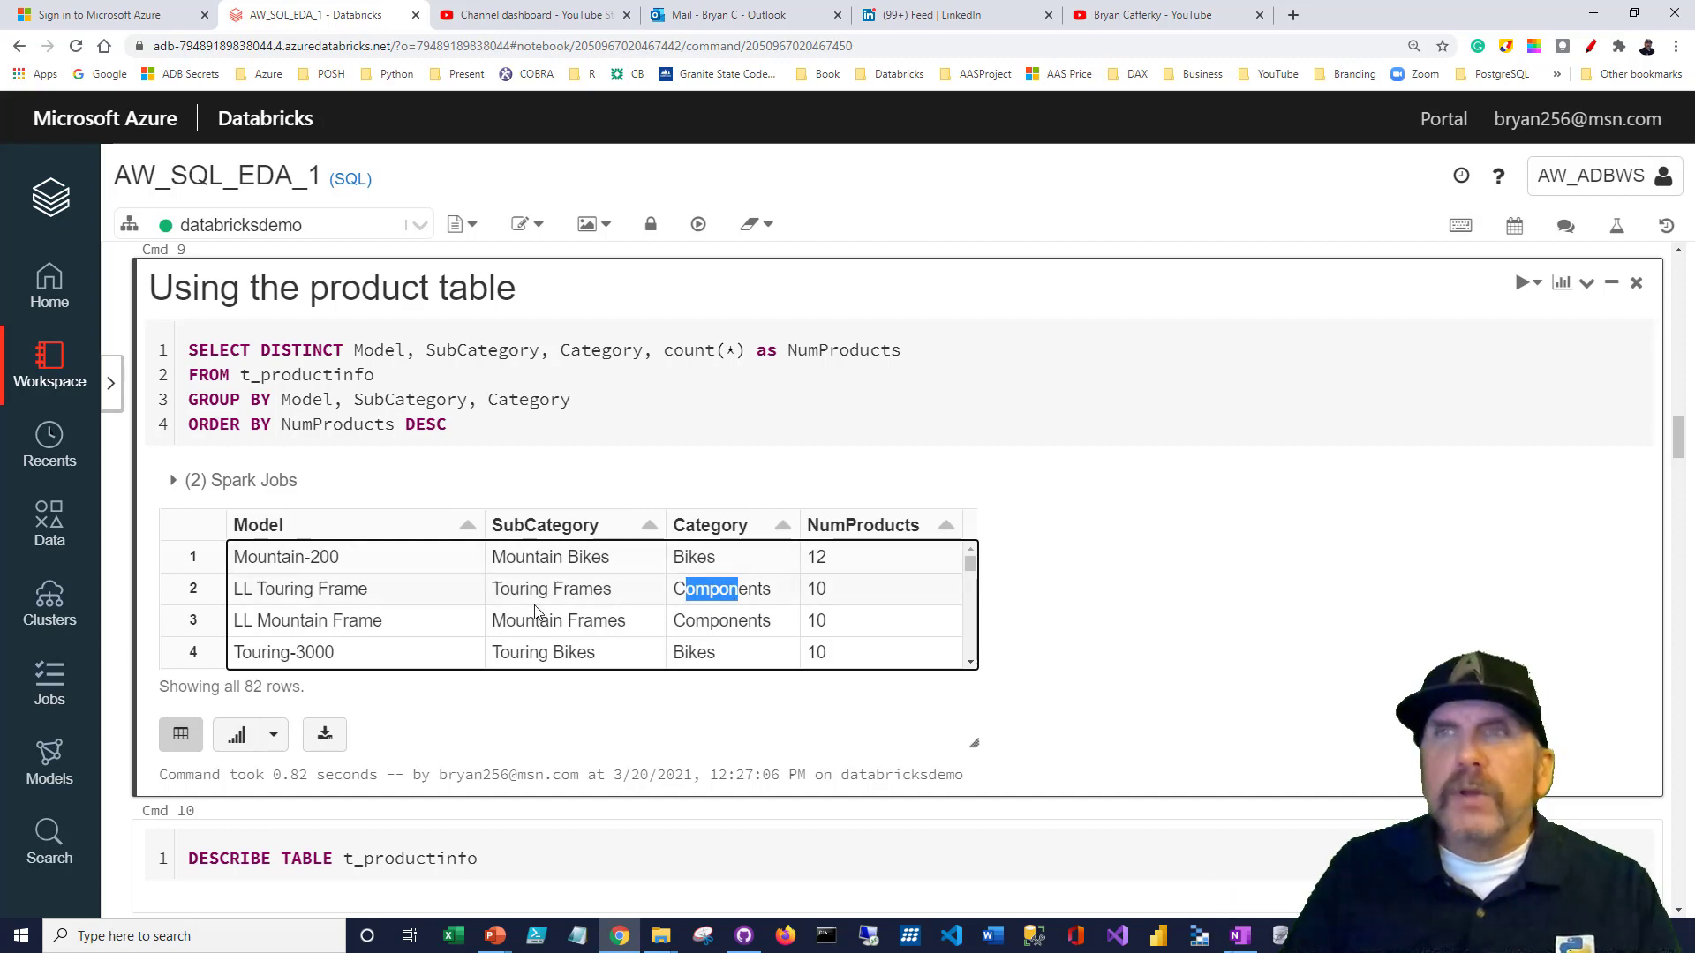
mouse_move(348, 610)
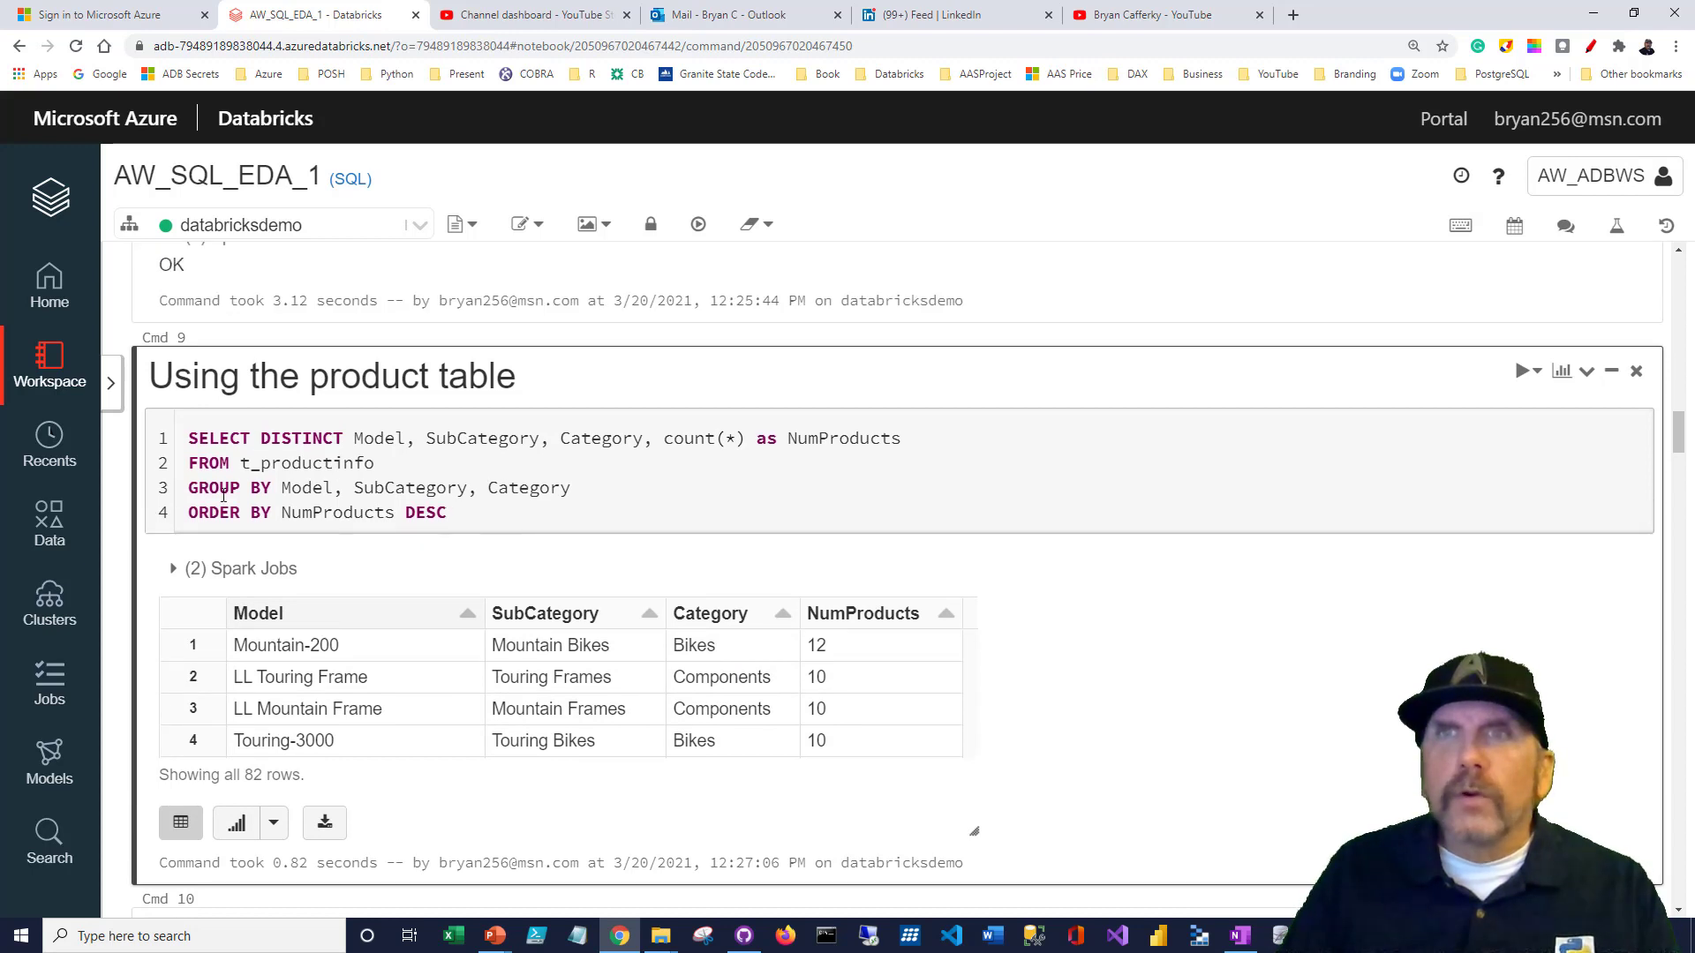
click(445, 512)
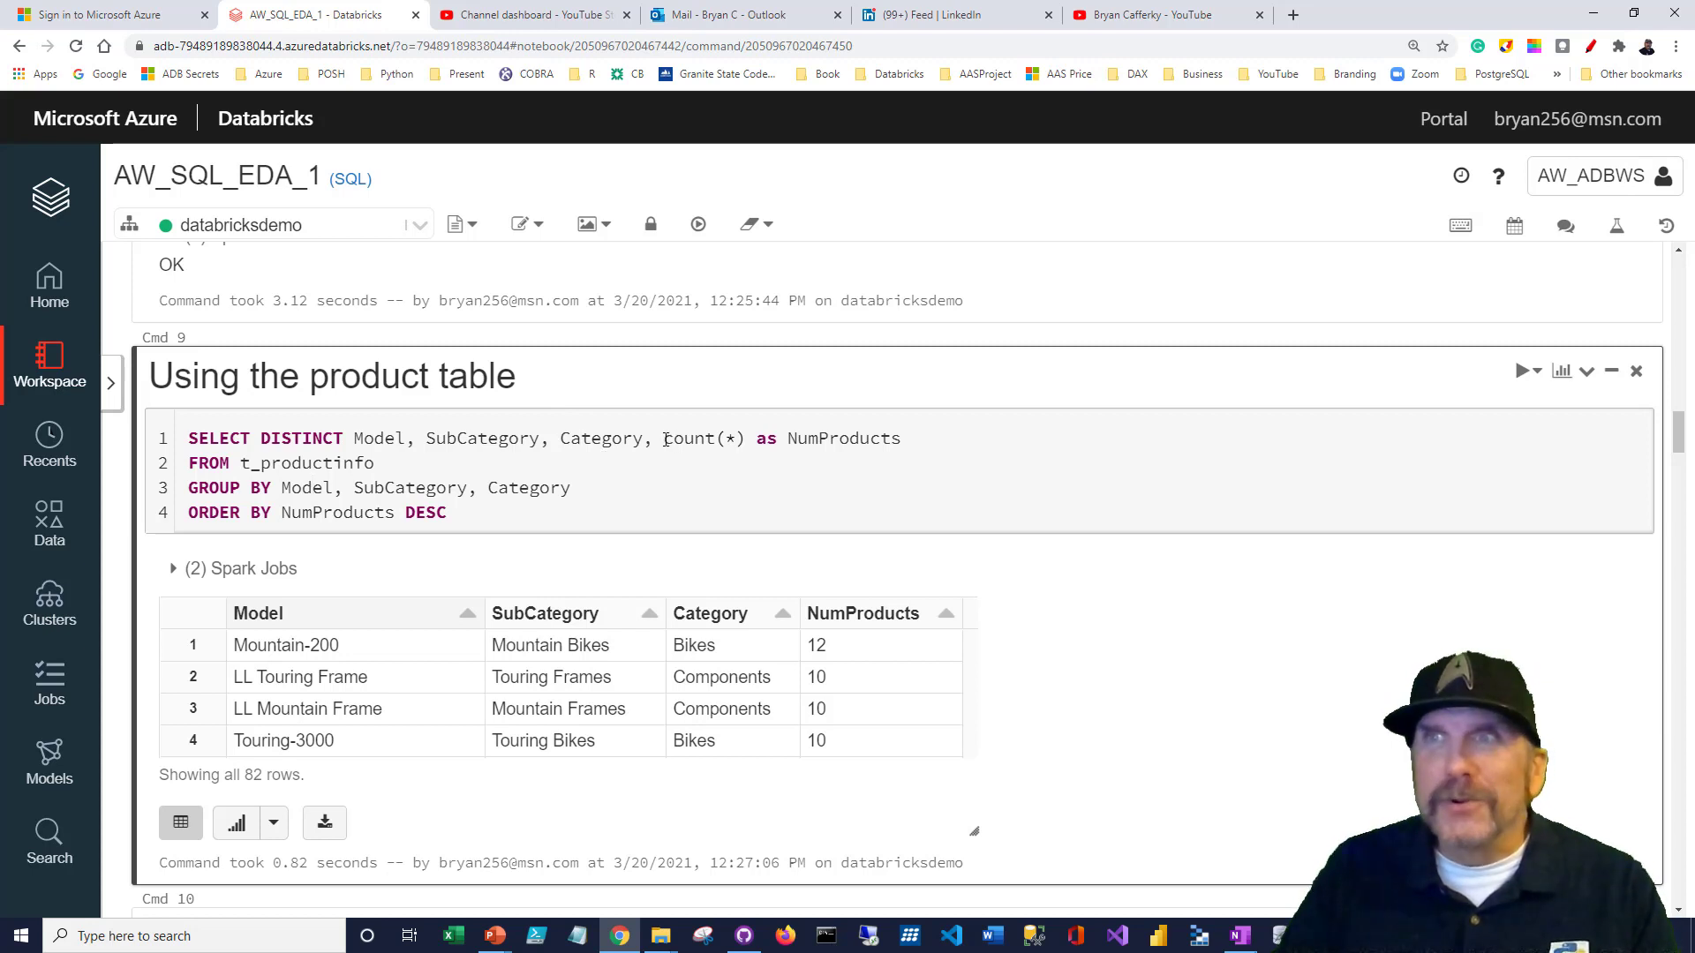
double_click(701, 437)
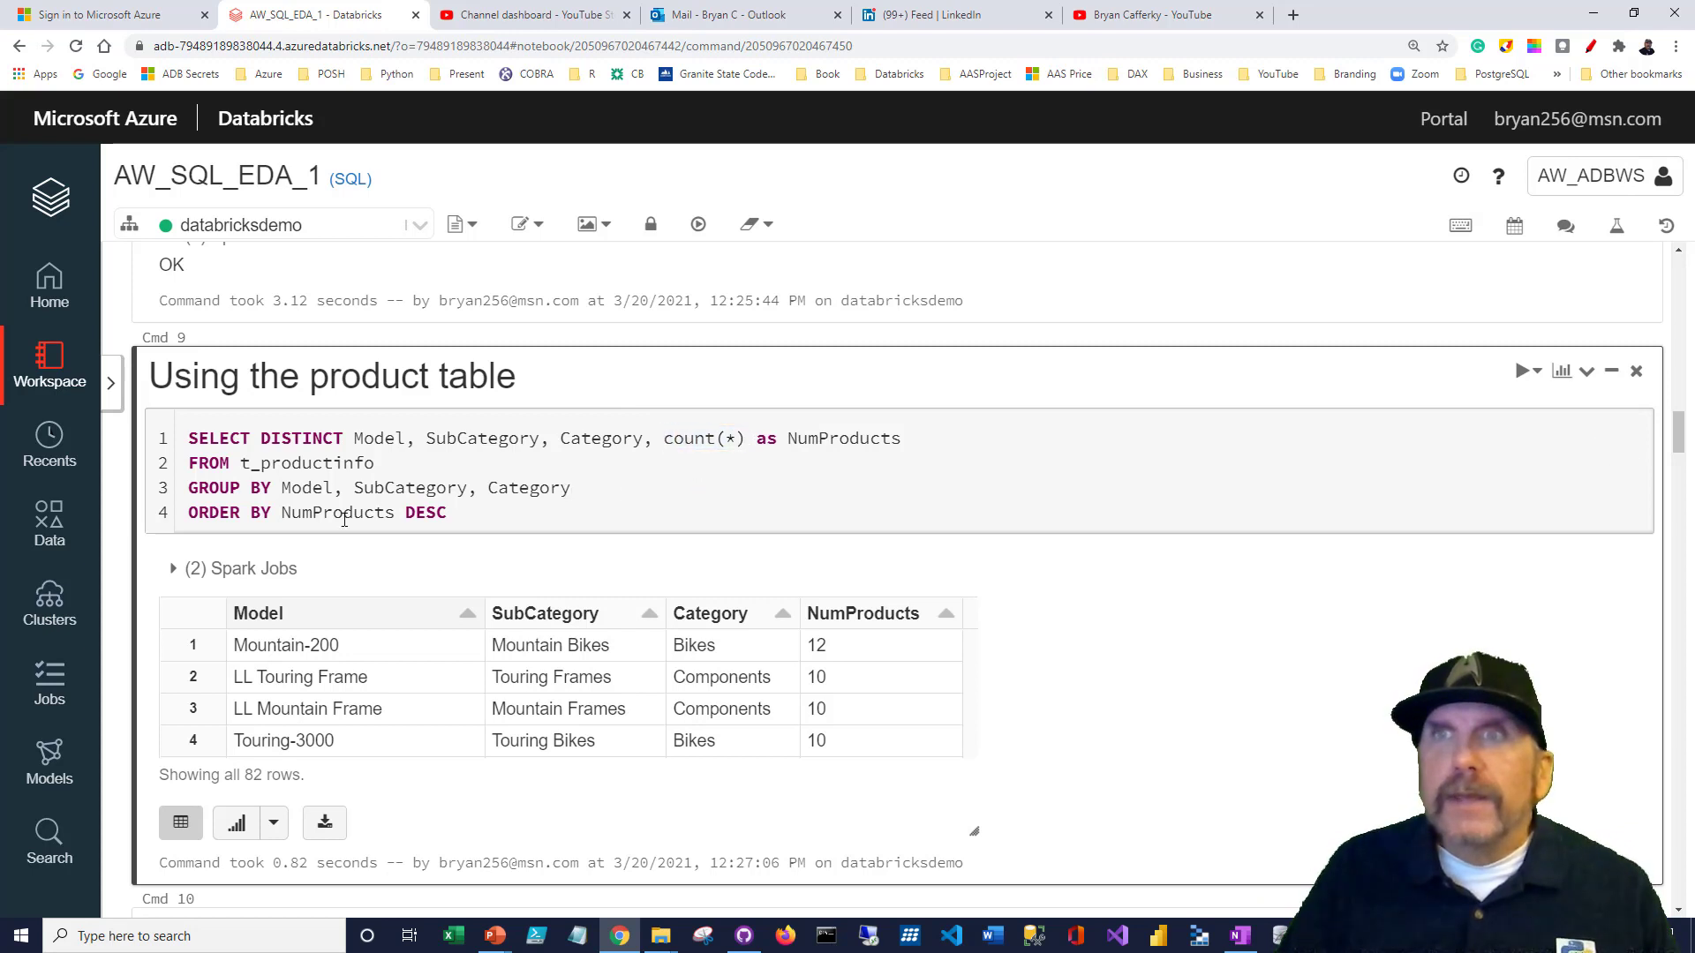
click(445, 512)
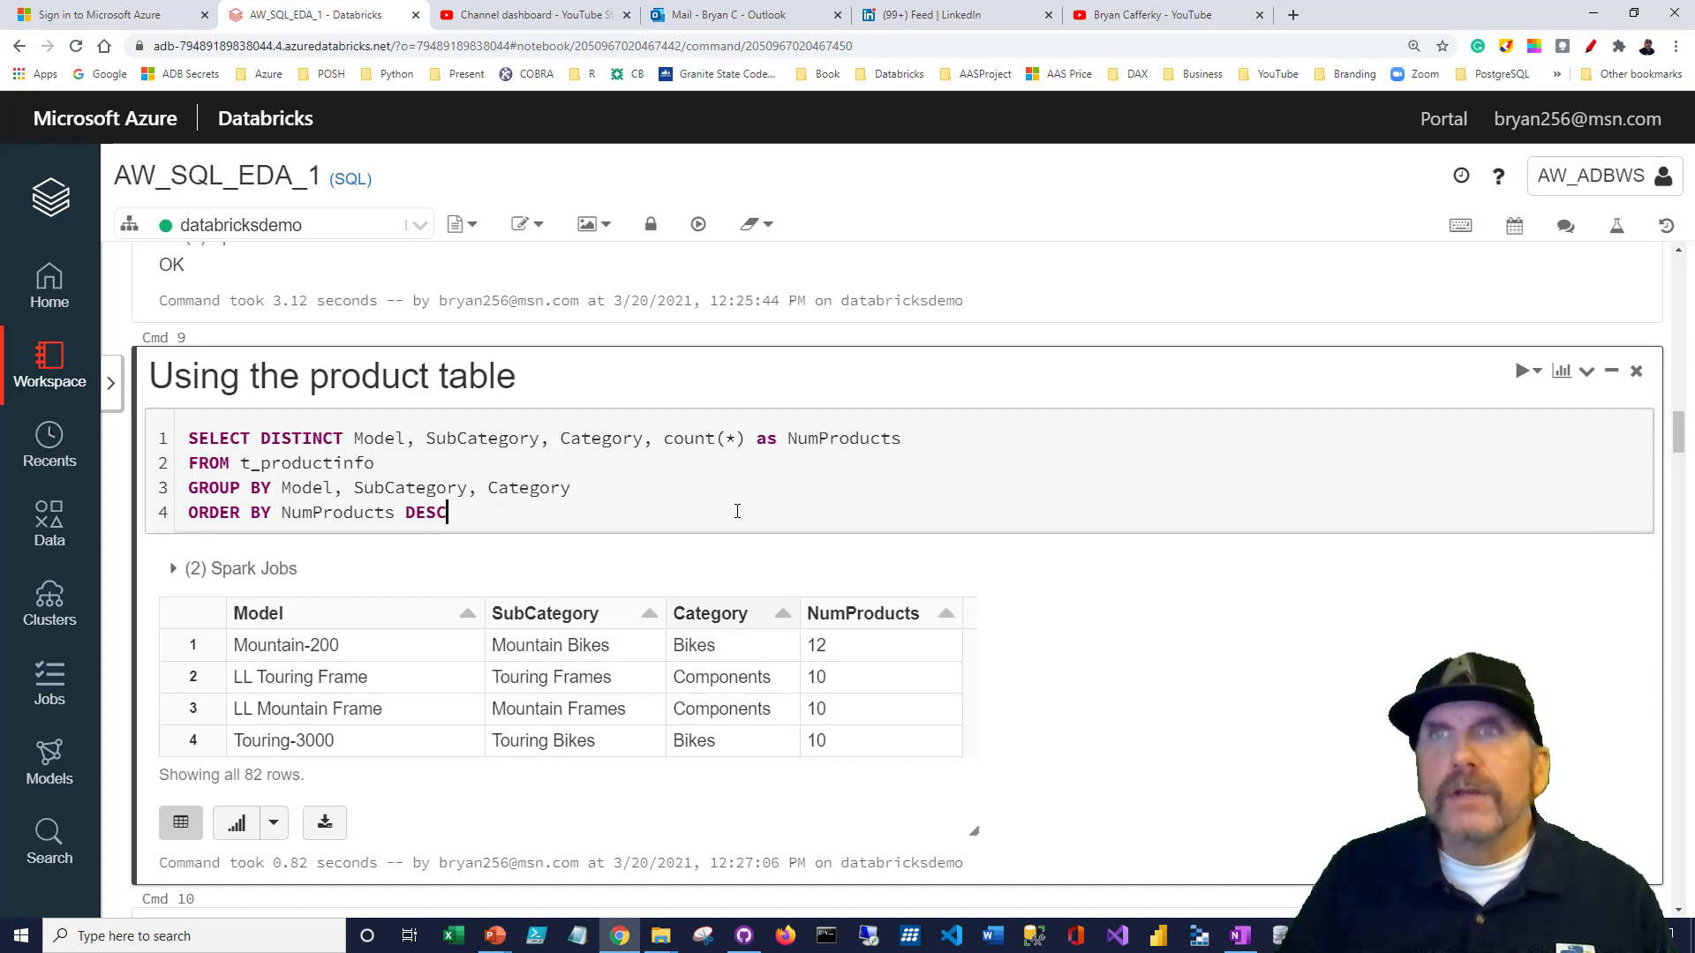
scroll(down, 3)
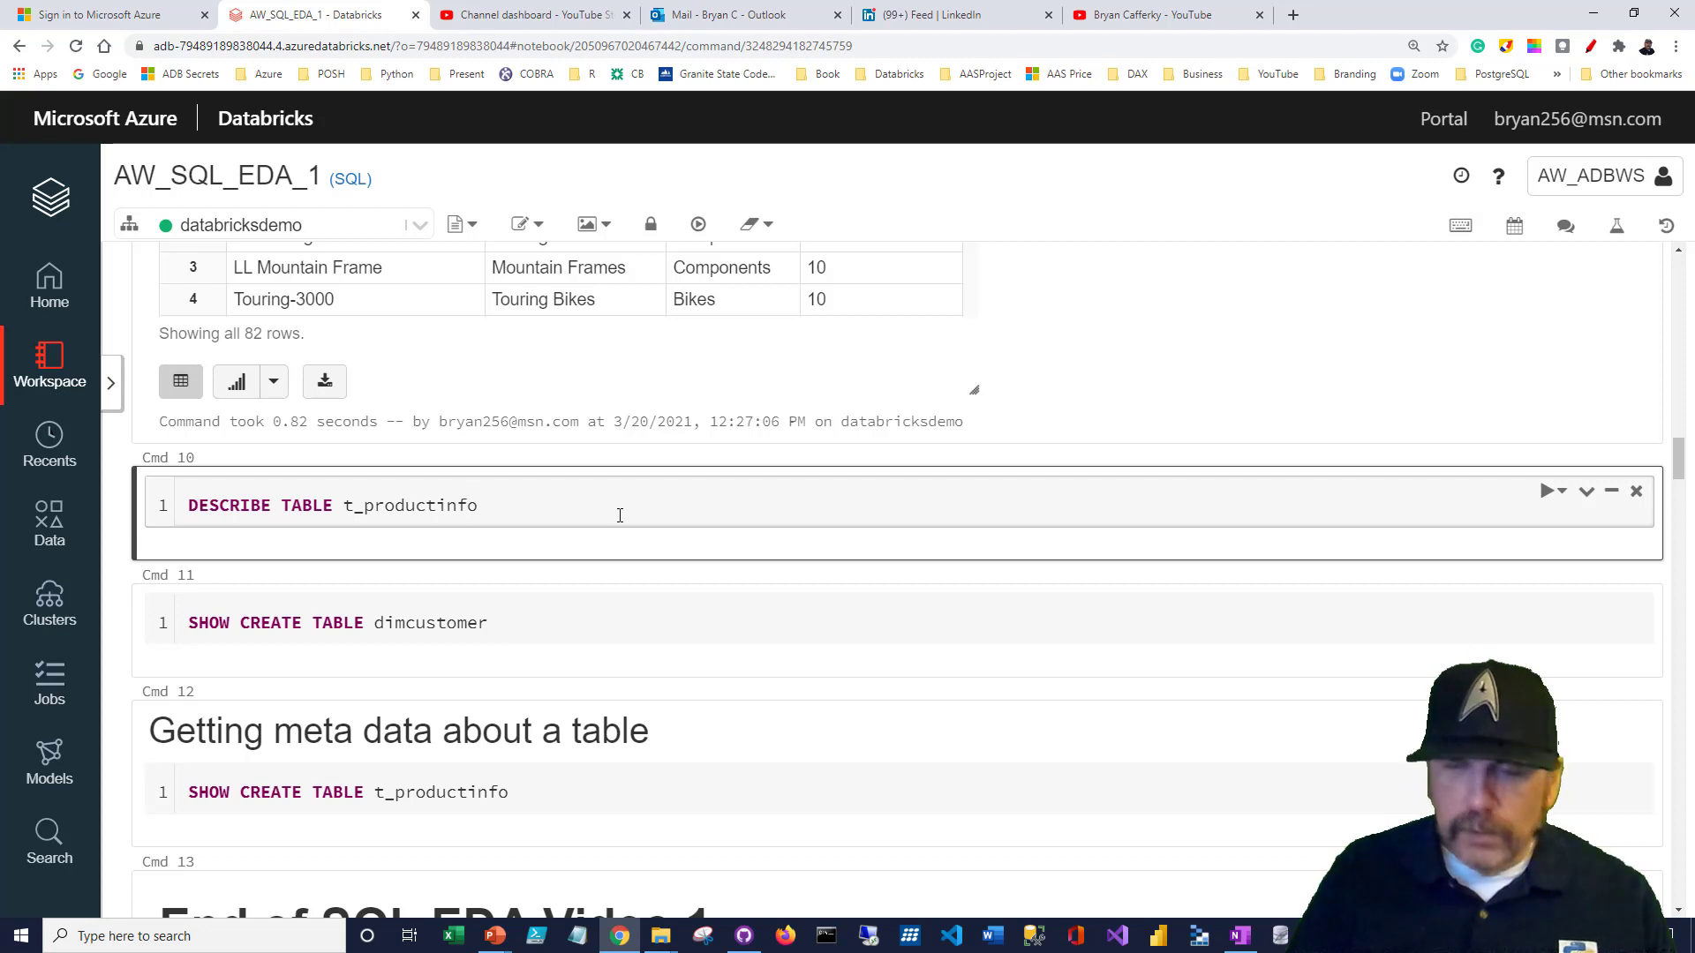
Run DESCRIBE TABLE t_productinfo, listing its six columns with data types
click(1545, 491)
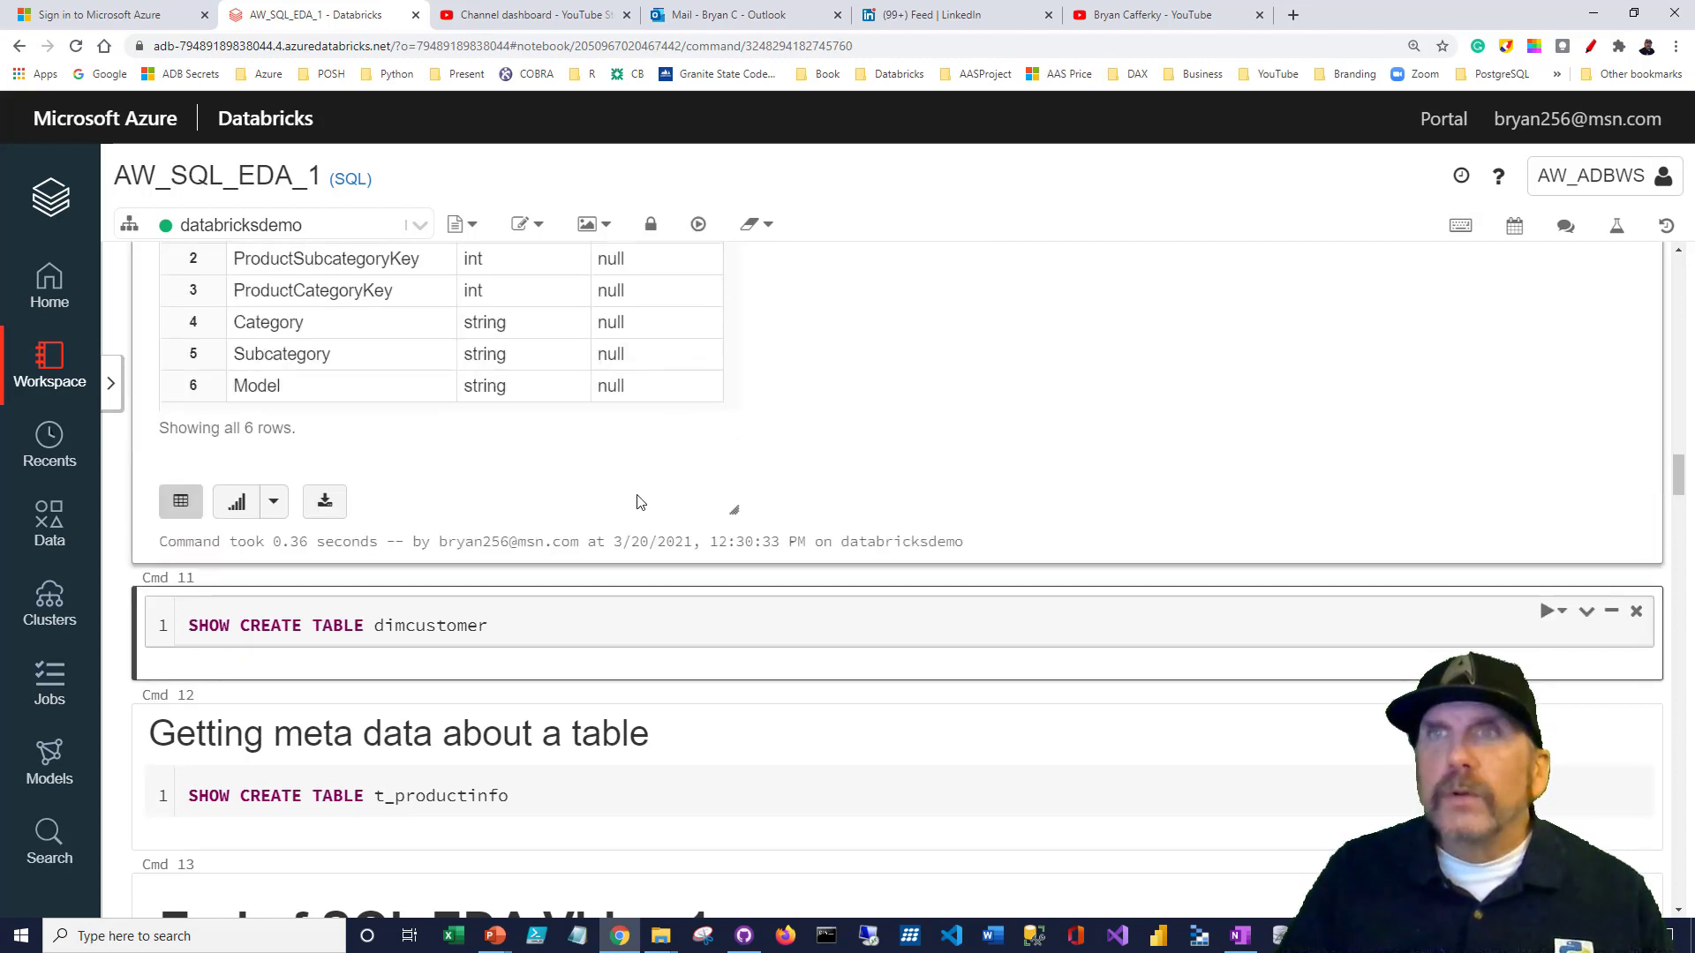
scroll(up, 3)
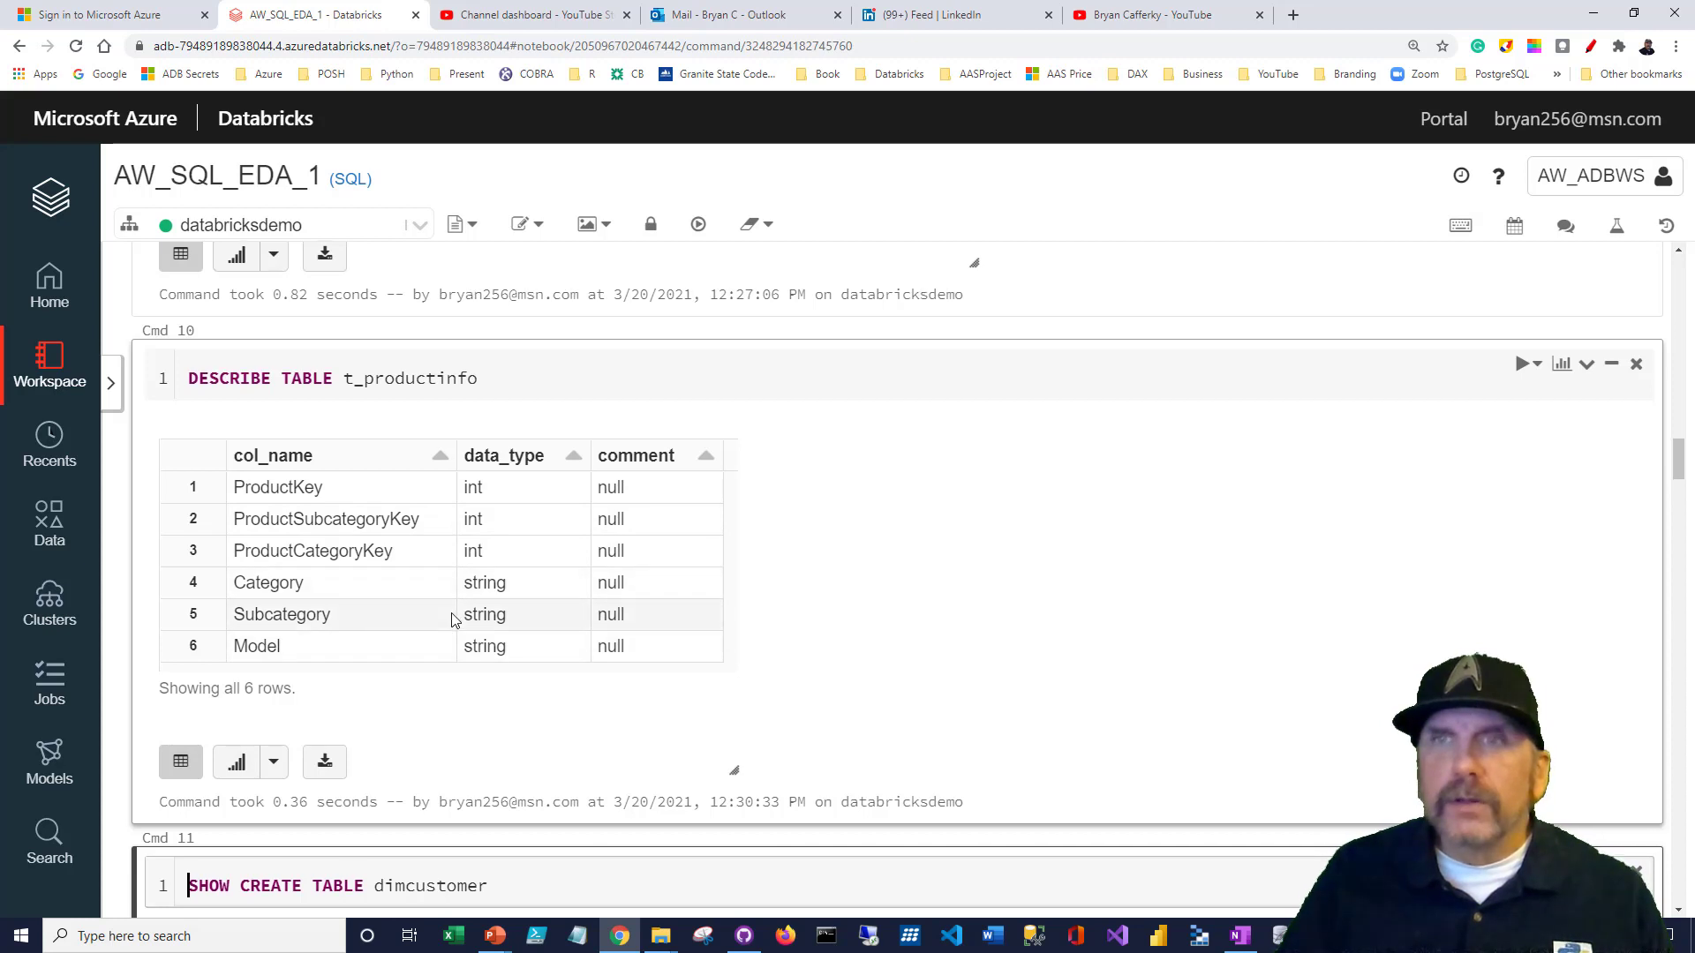
scroll(down, 3)
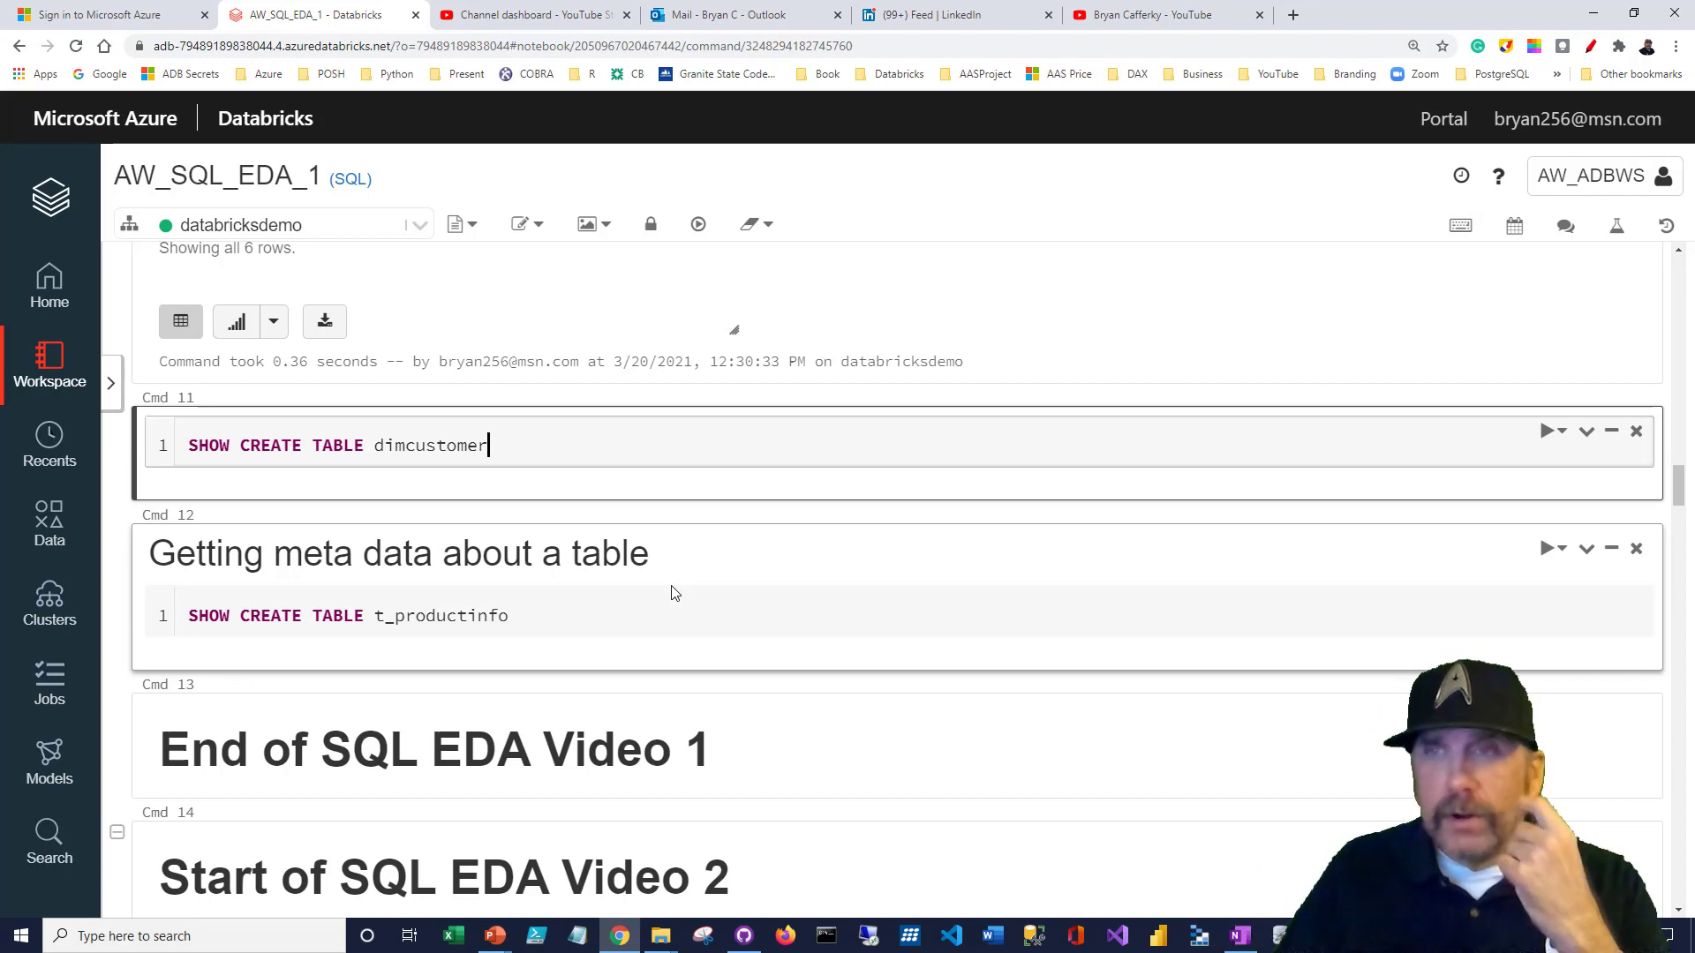
Run SHOW CREATE TABLE dimcustomer and mark its dbfs:/FileStore/tables/DimCustomer.csv location
click(1550, 431)
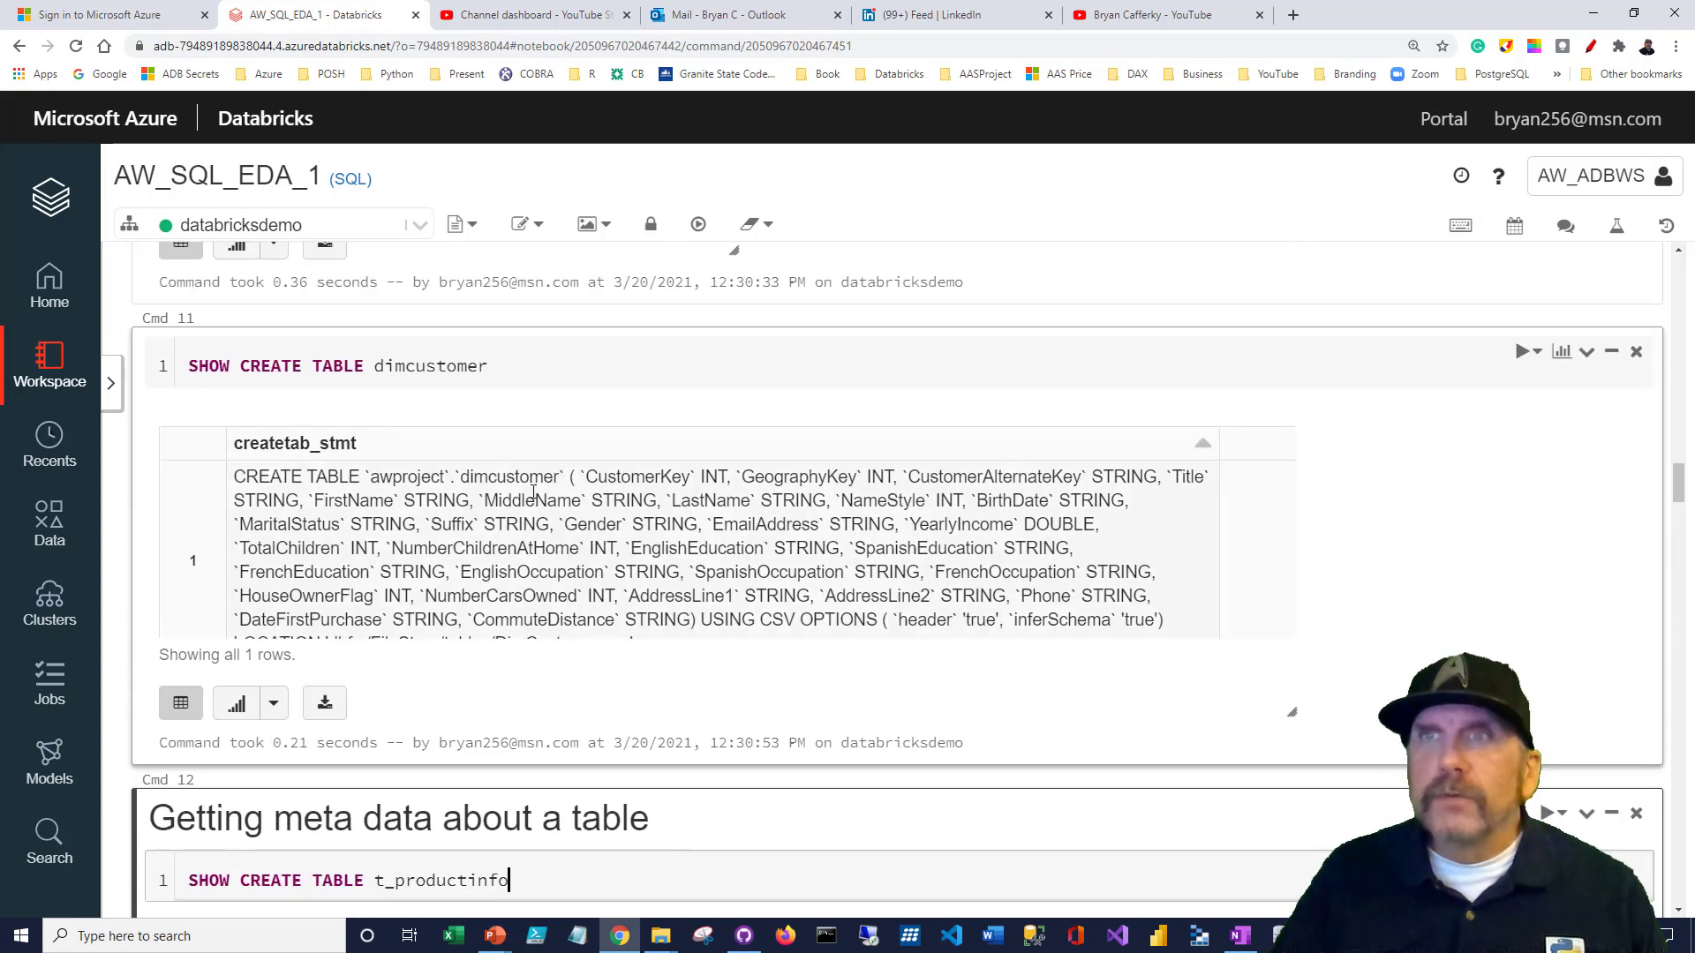
scroll(down, 3)
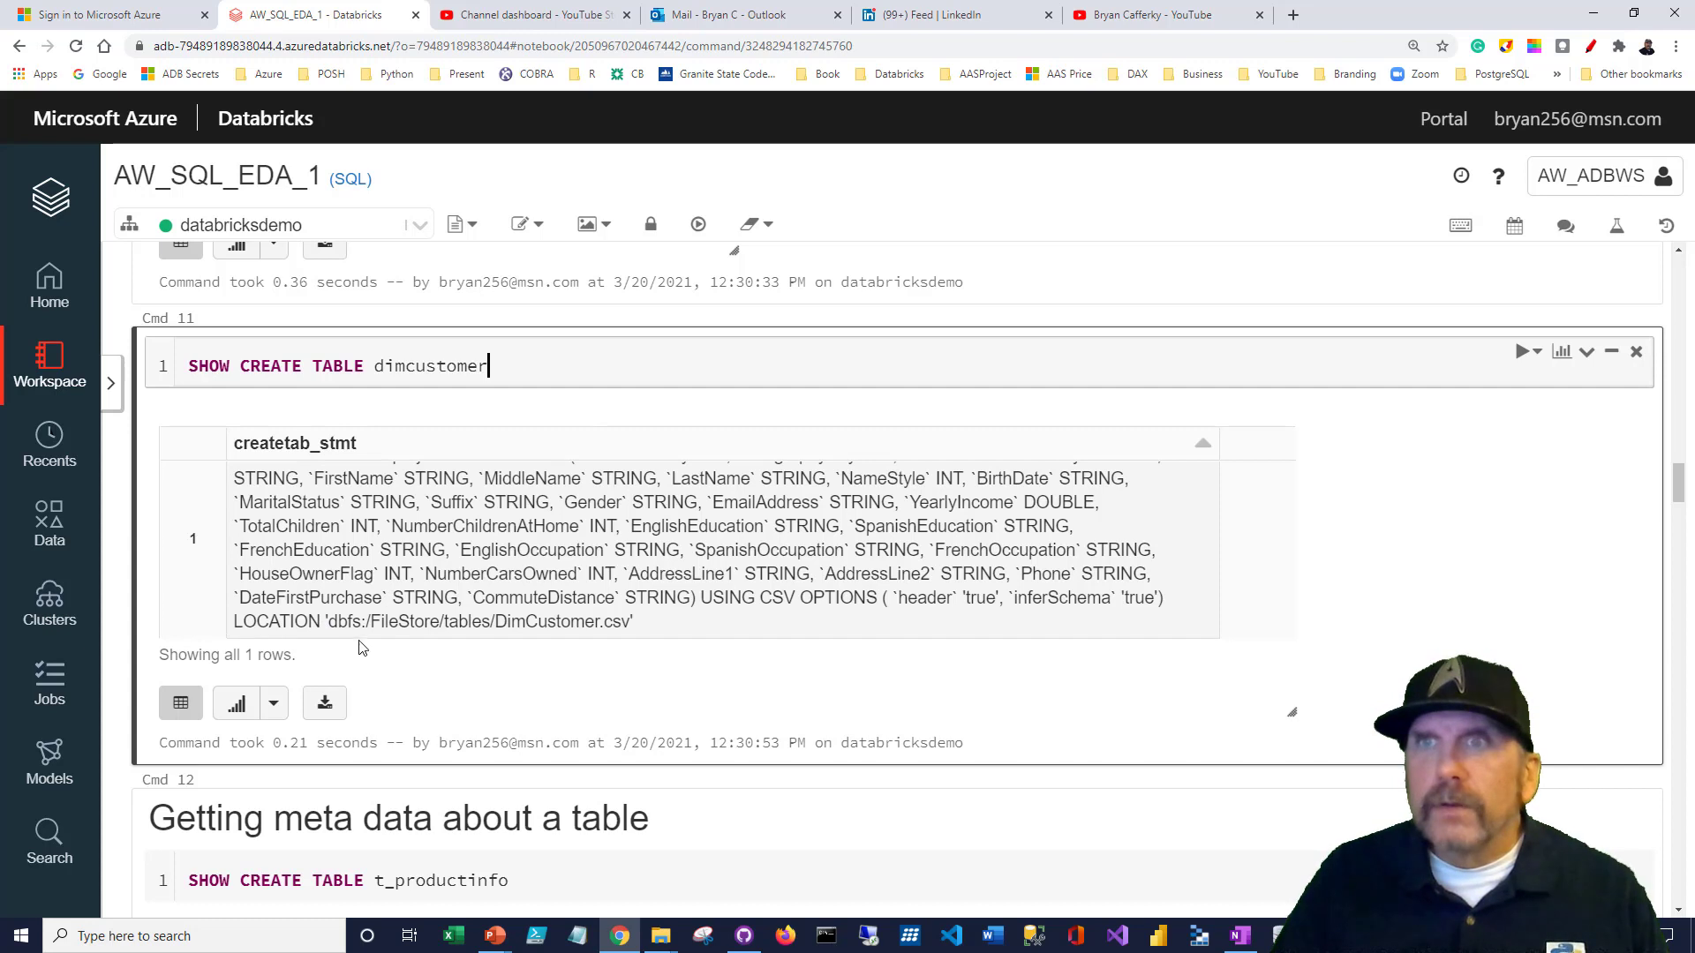
double_click(475, 621)
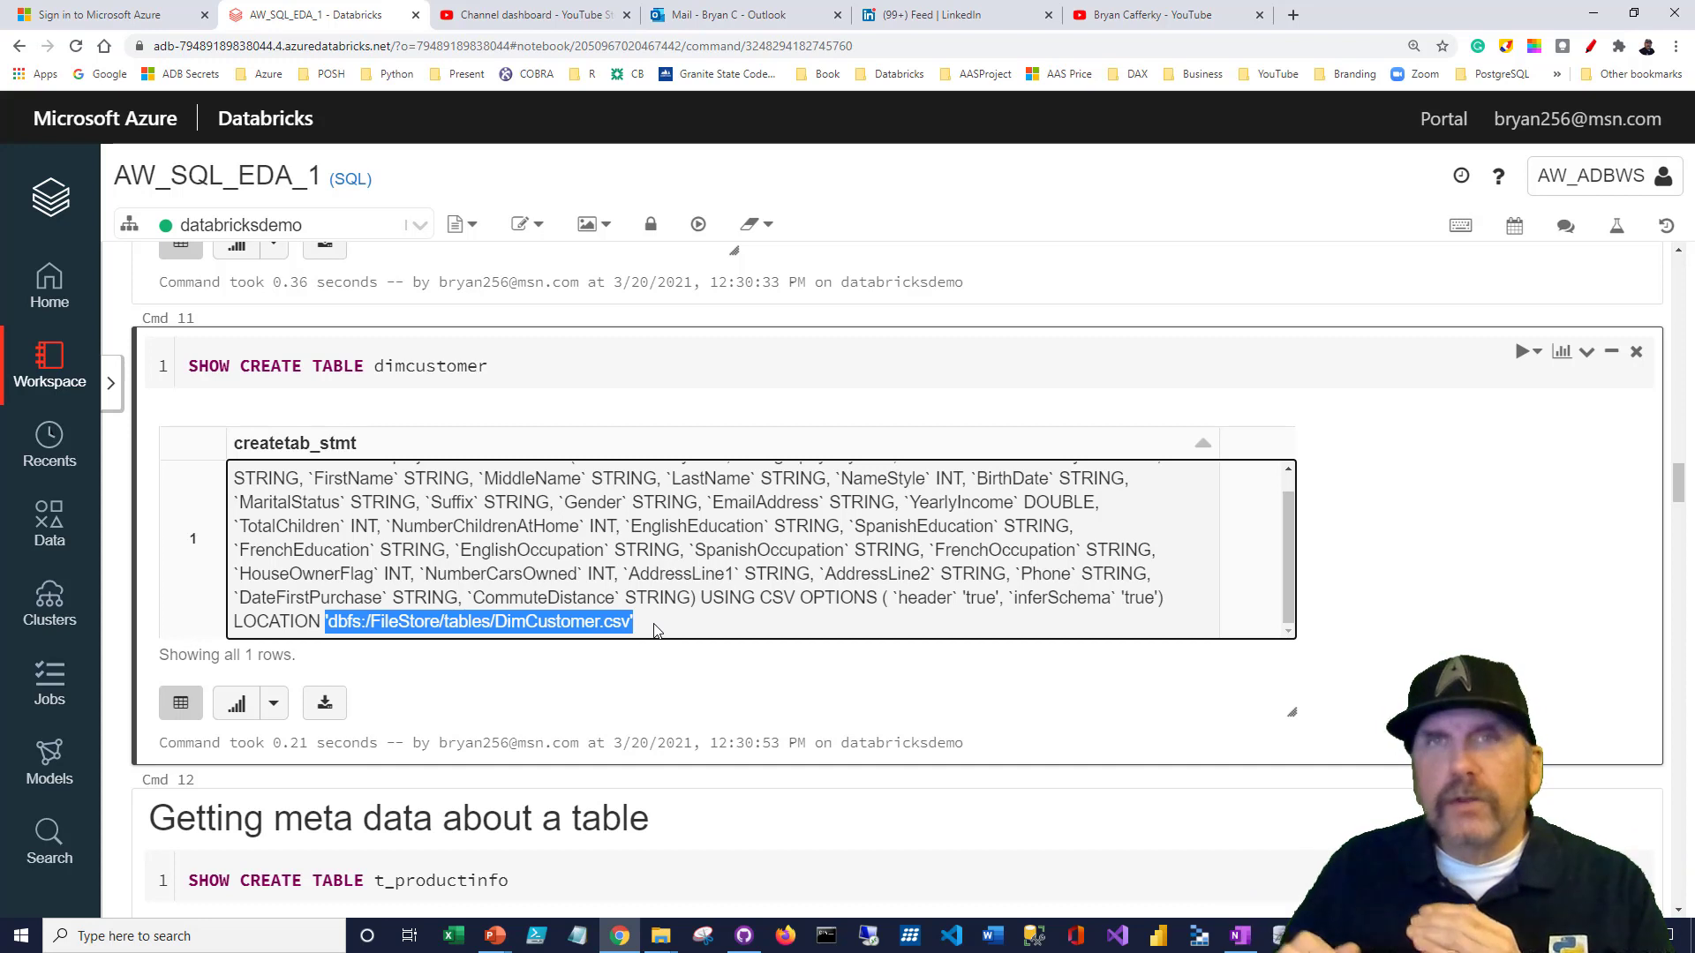
Scroll down to the SHOW CREATE TABLE t_productinfo cell and its parquet table definition
scroll(down, 3)
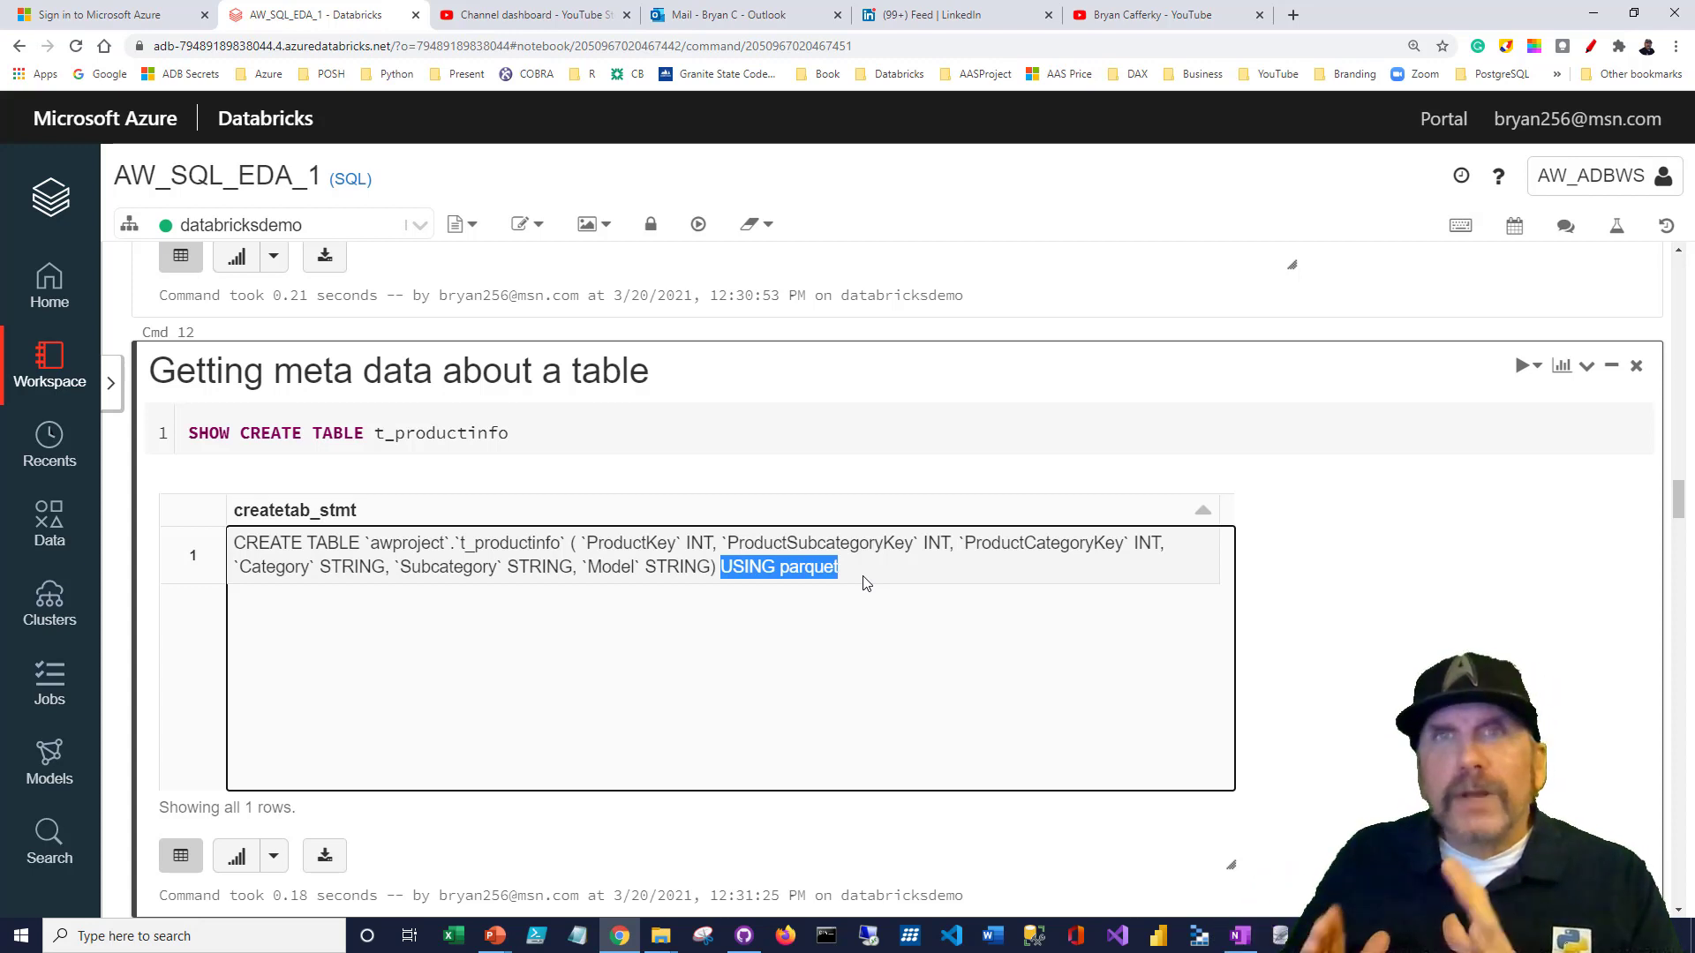
mouse_move(726, 689)
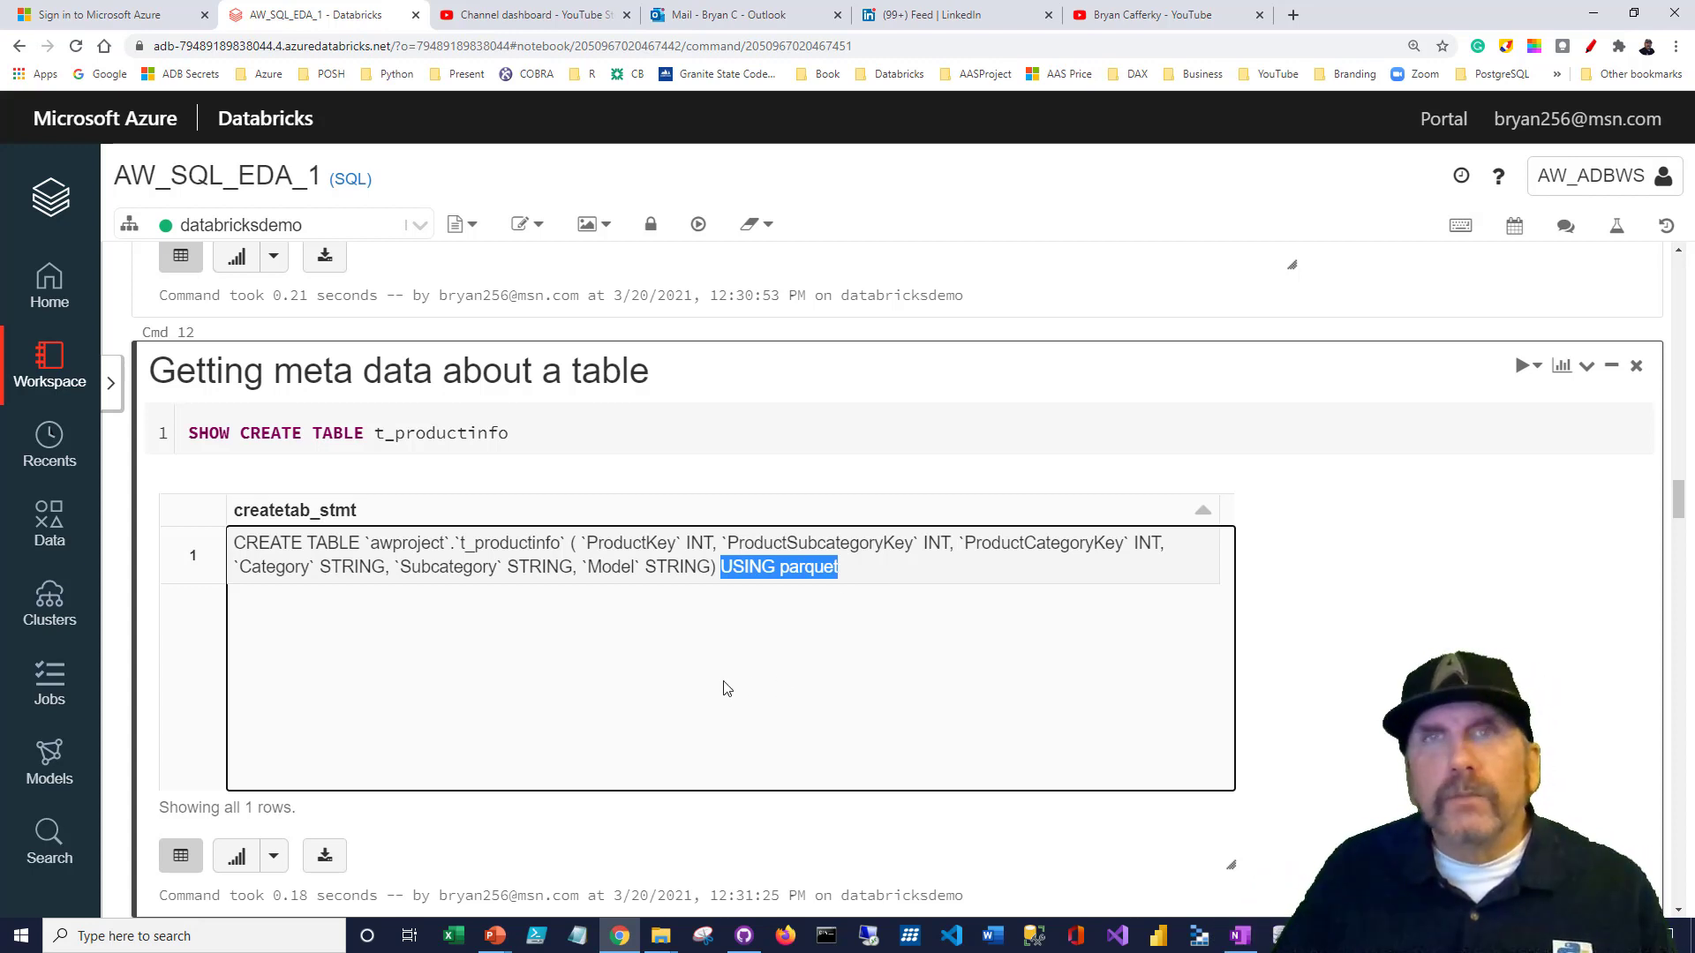
mouse_move(572, 643)
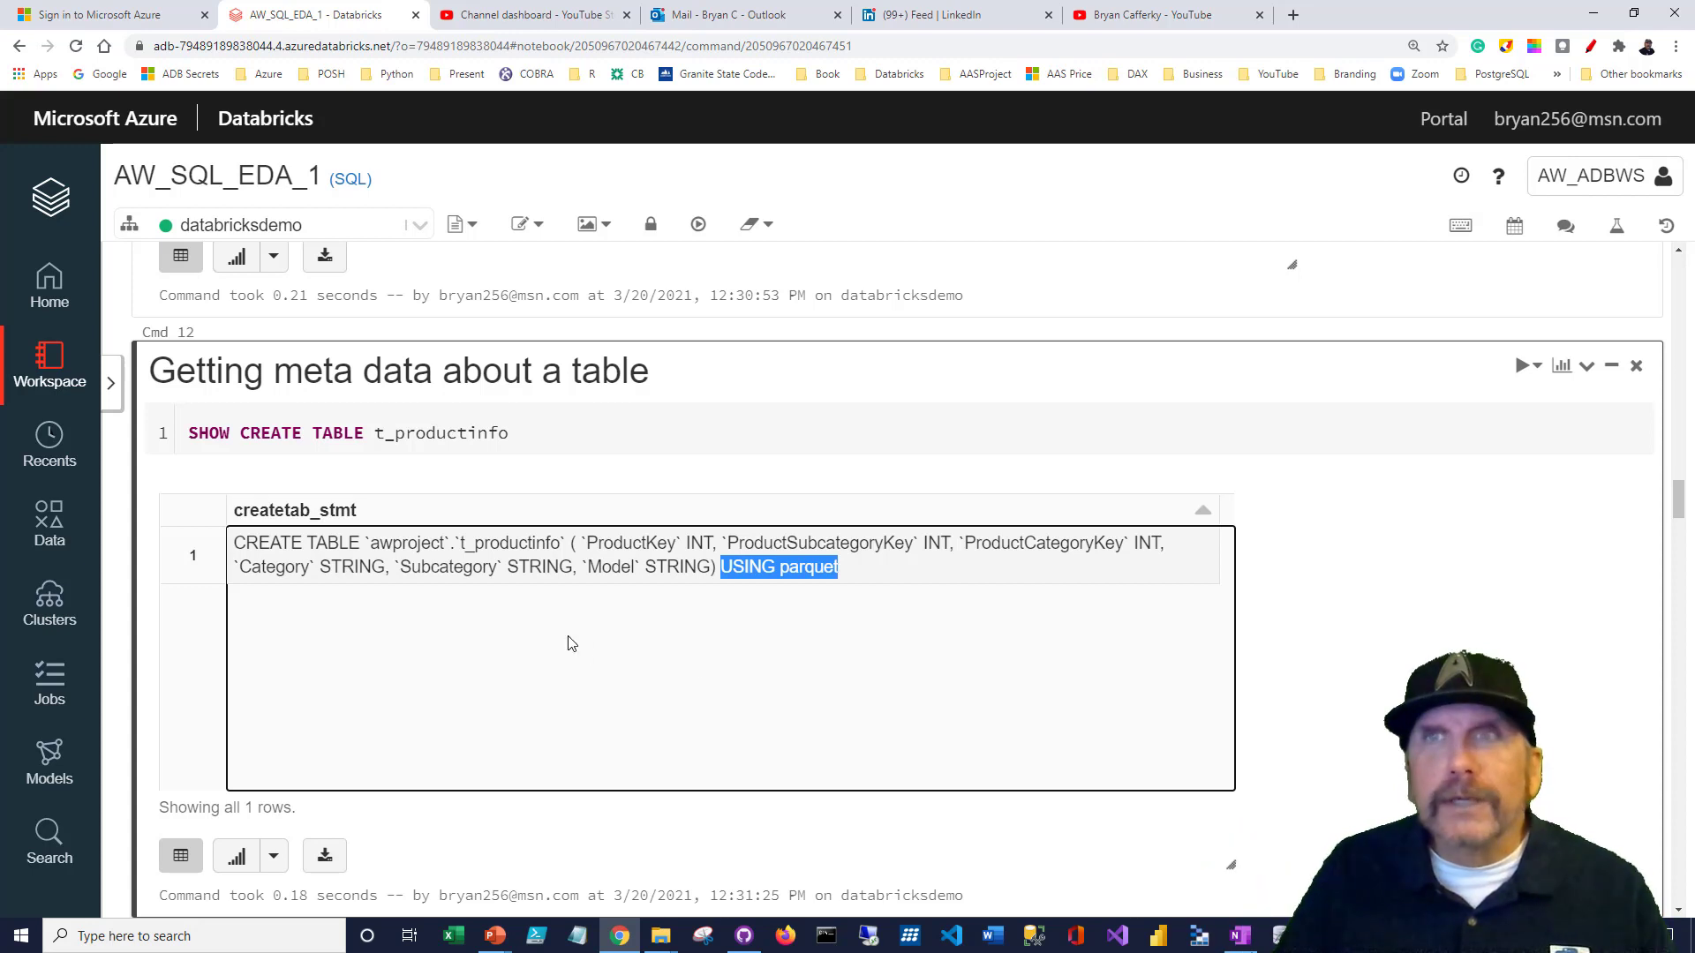
scroll(down, 3)
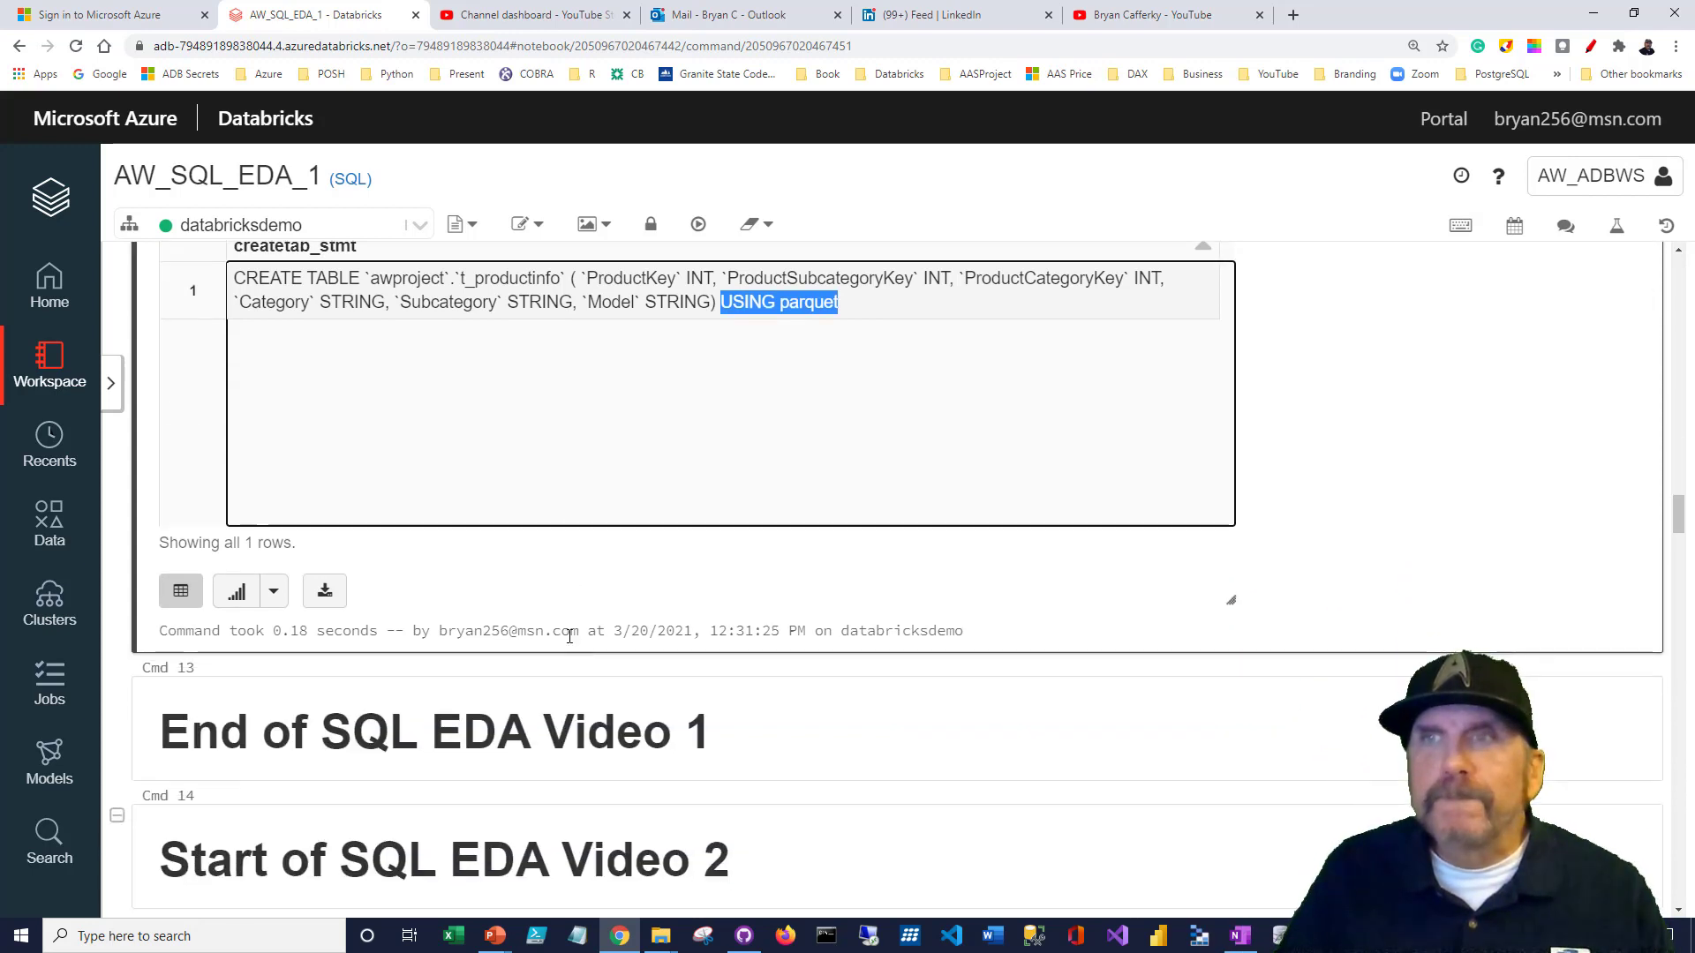